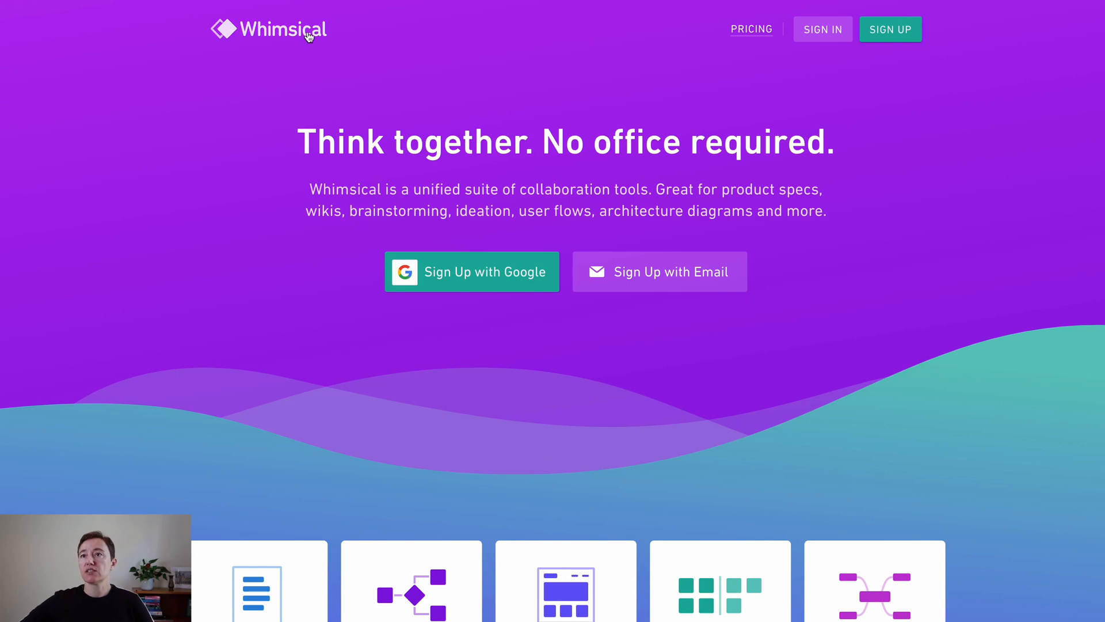
mouse_move(291, 49)
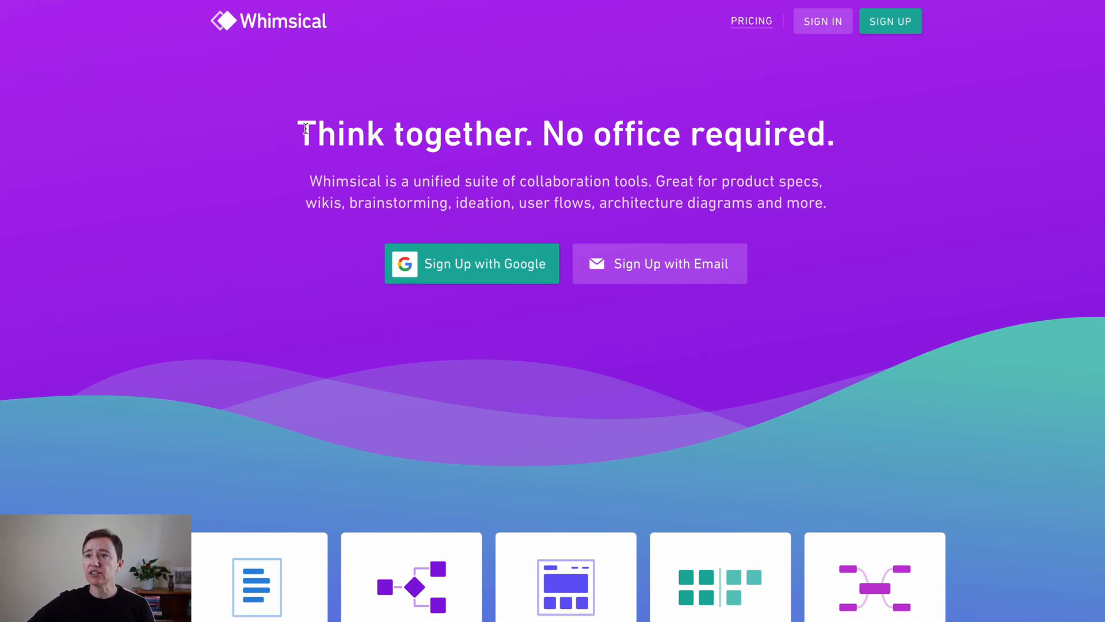
Scroll through the landing page, then go to Pricing listing Starter $0, Pro $10, Organization $20
scroll("down", 3)
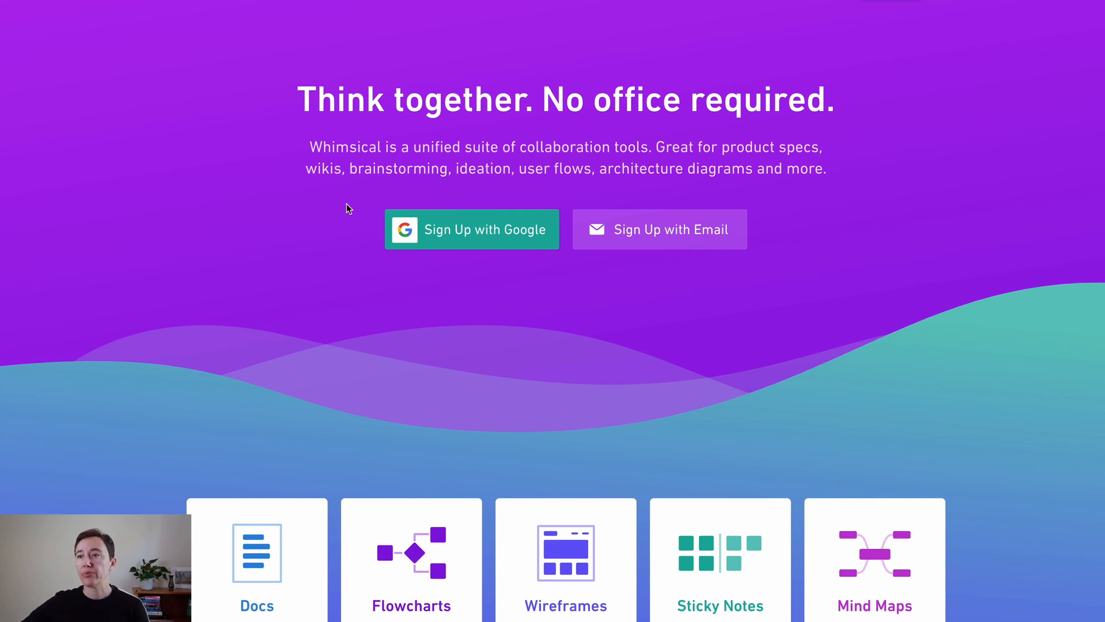
scroll("down", 3)
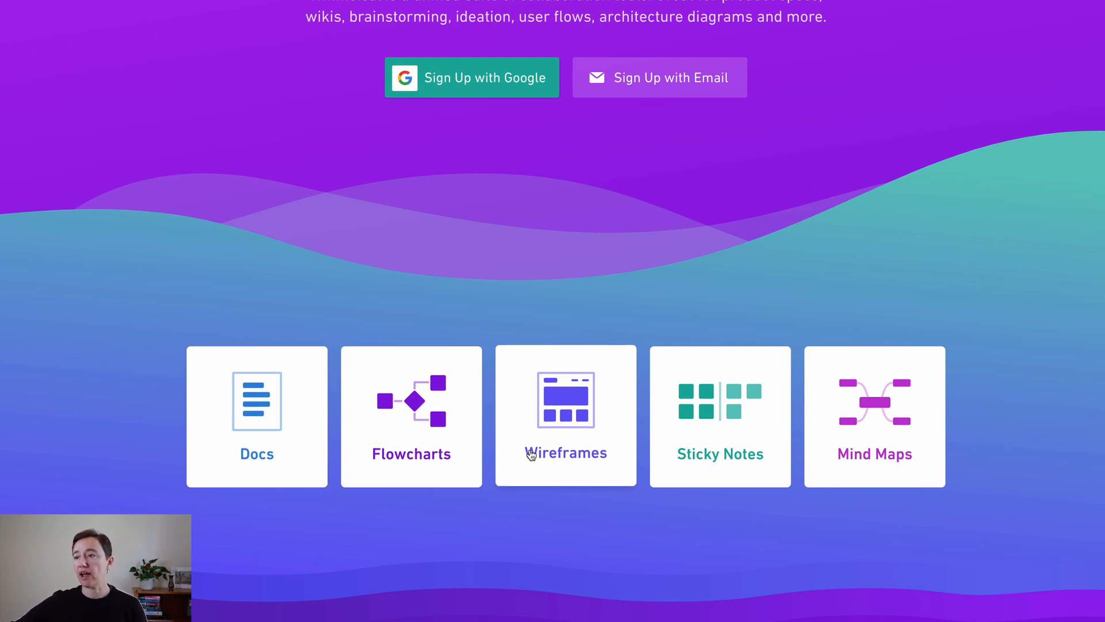
mouse_move(856, 438)
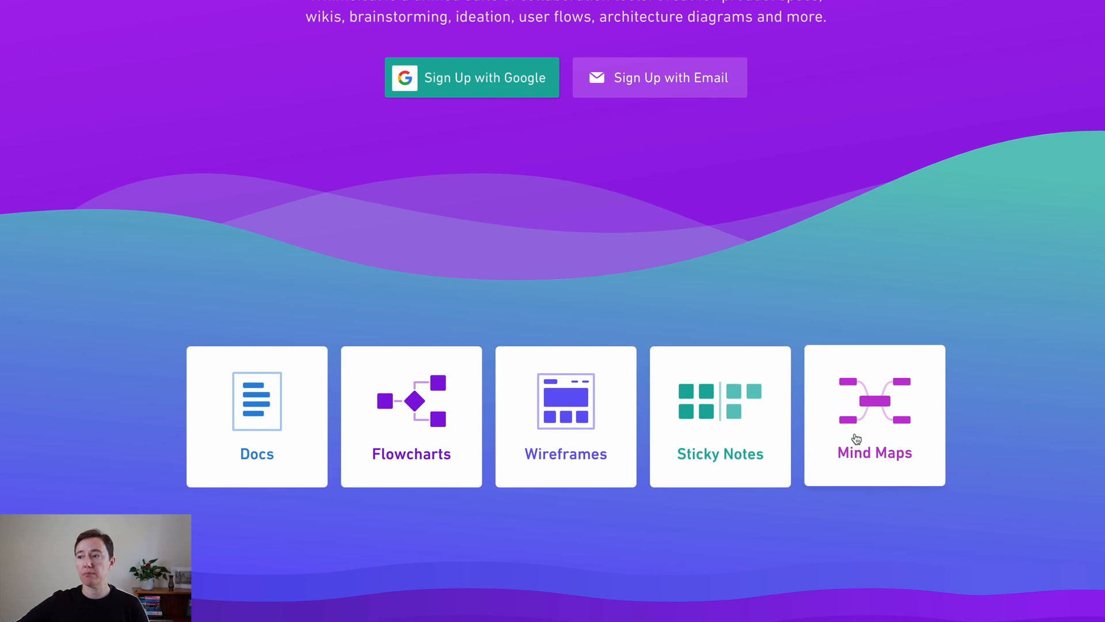
scroll("down", 3)
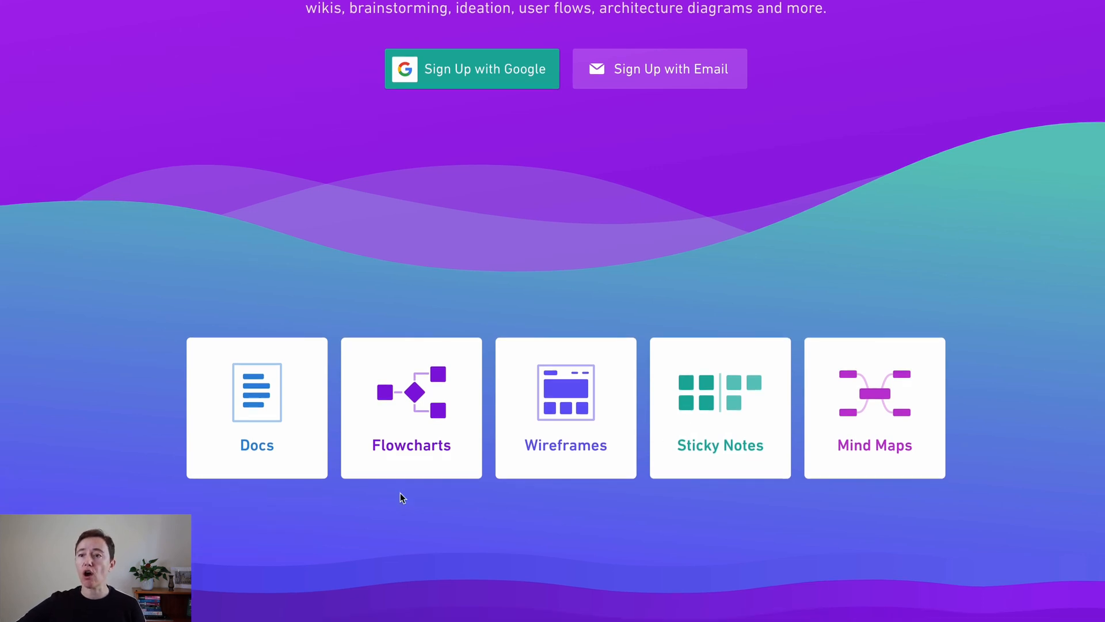
scroll("down", 3)
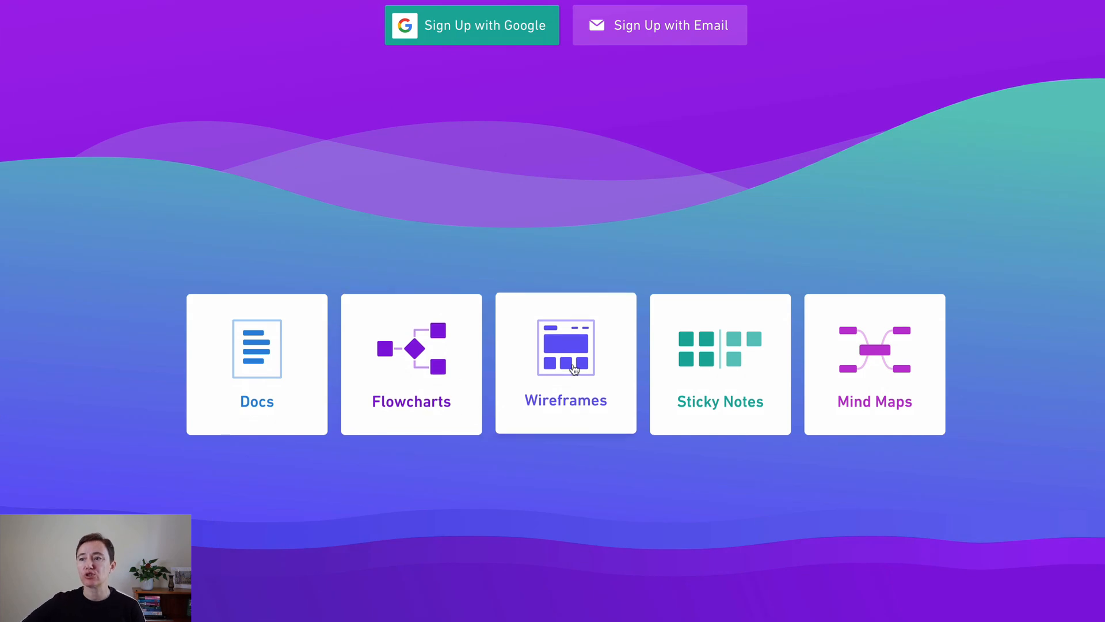
mouse_move(590, 422)
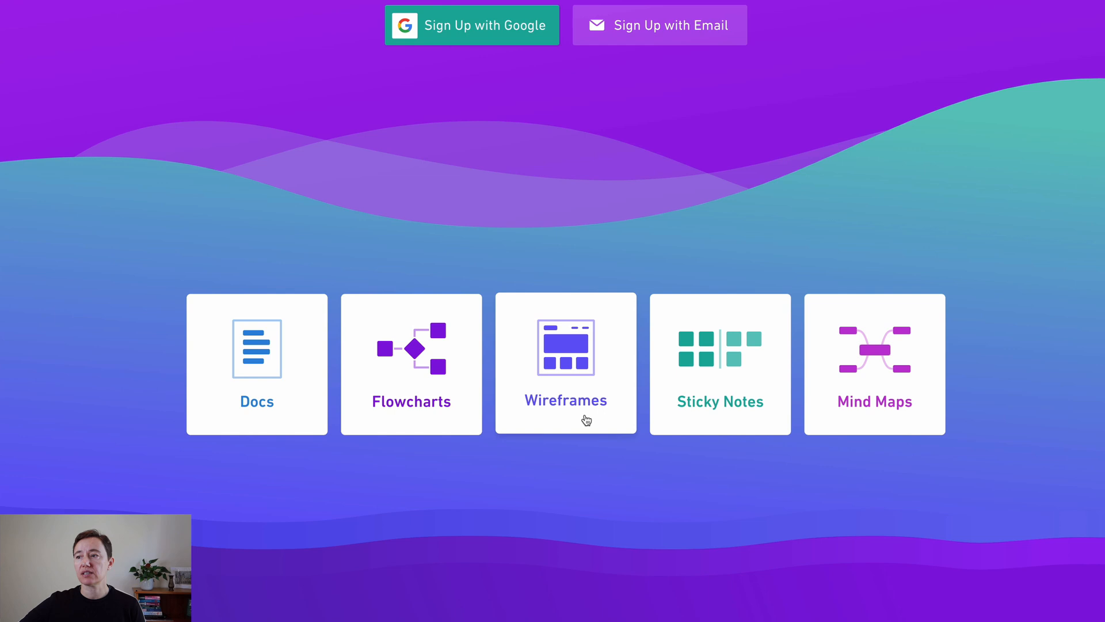
mouse_move(720, 410)
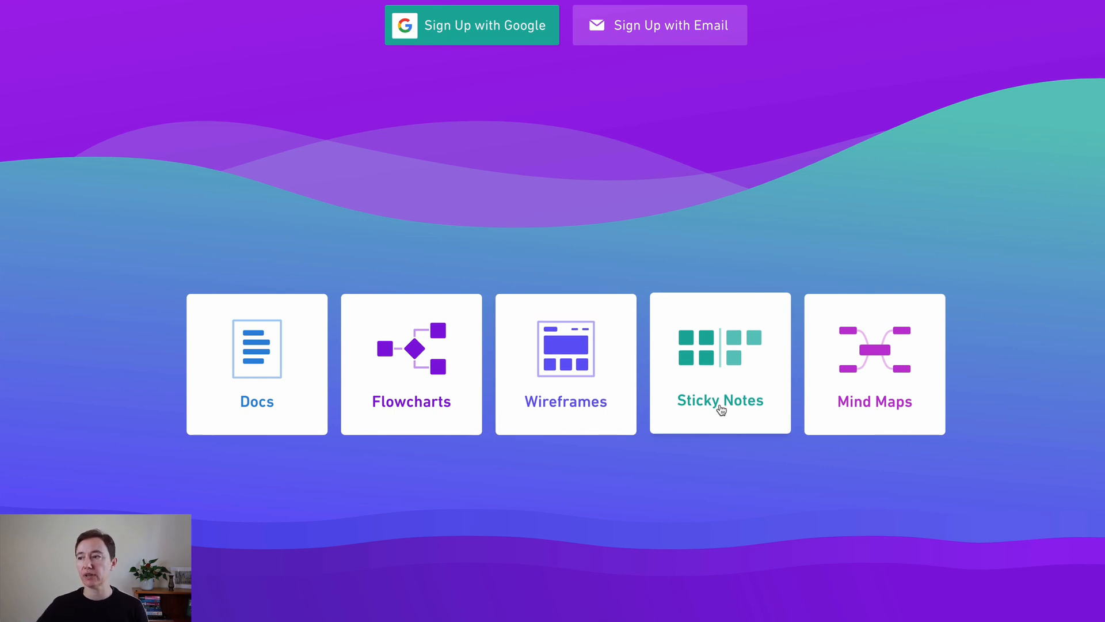
scroll("down", 3)
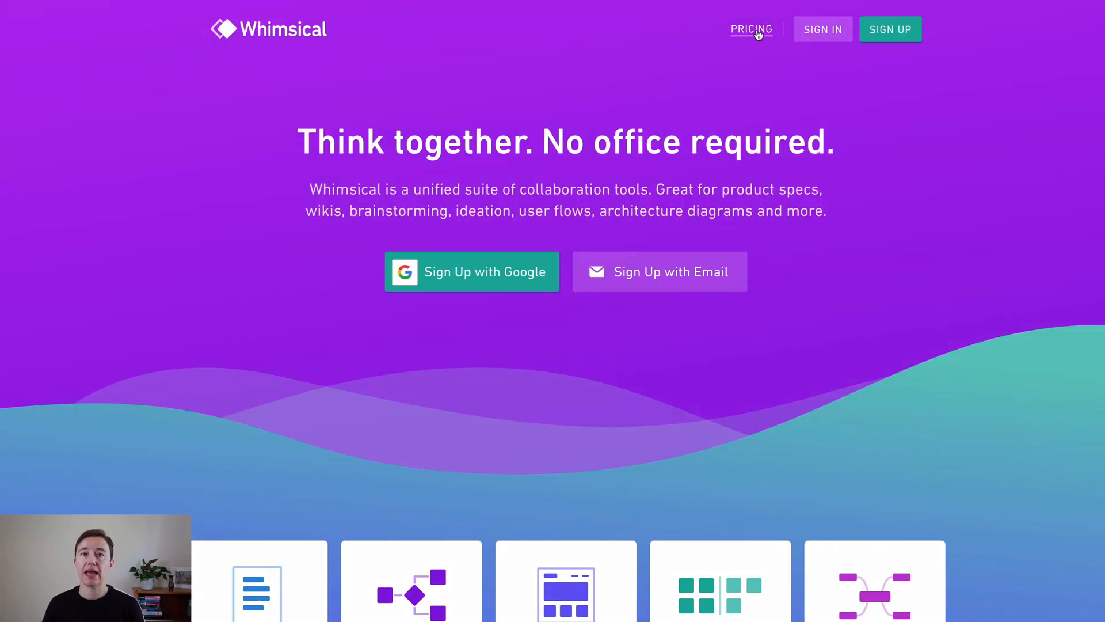
left_click(750, 29)
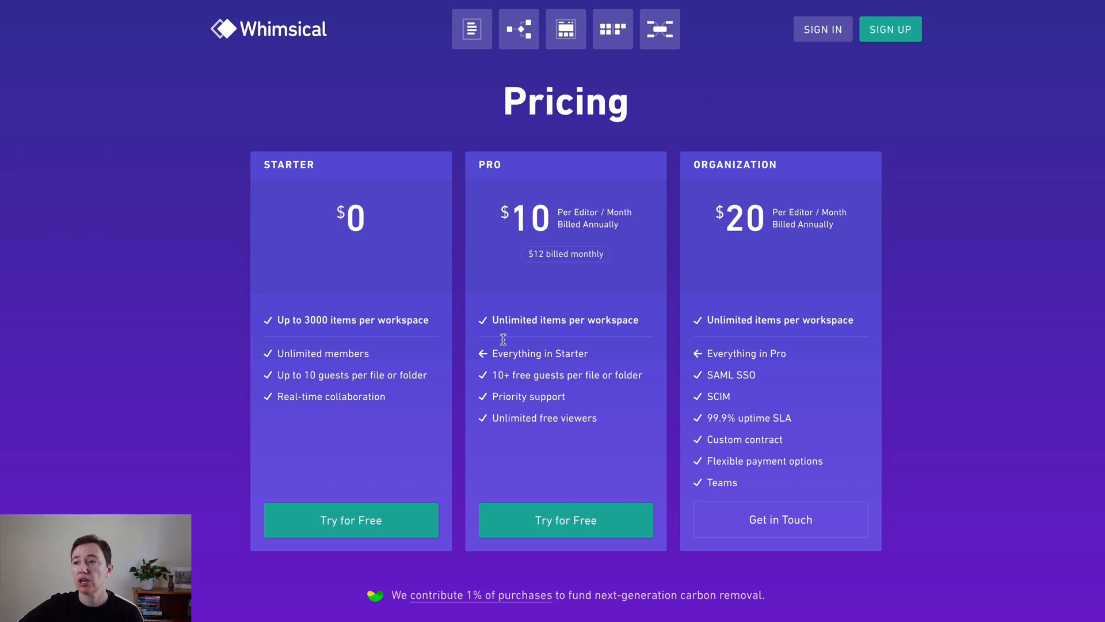
mouse_move(403, 314)
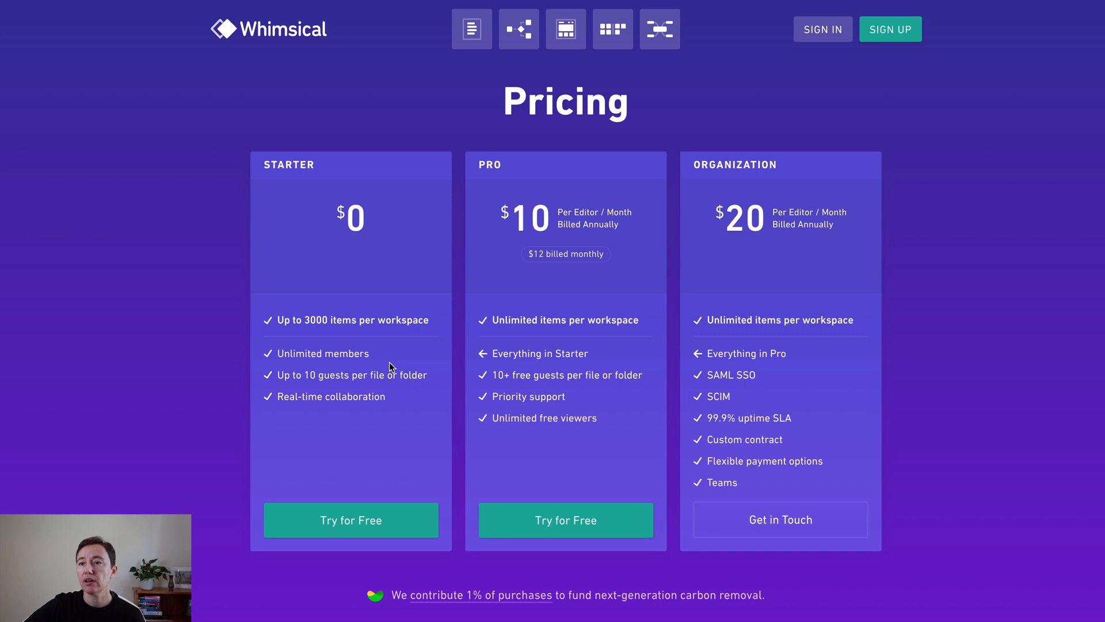
mouse_move(378, 325)
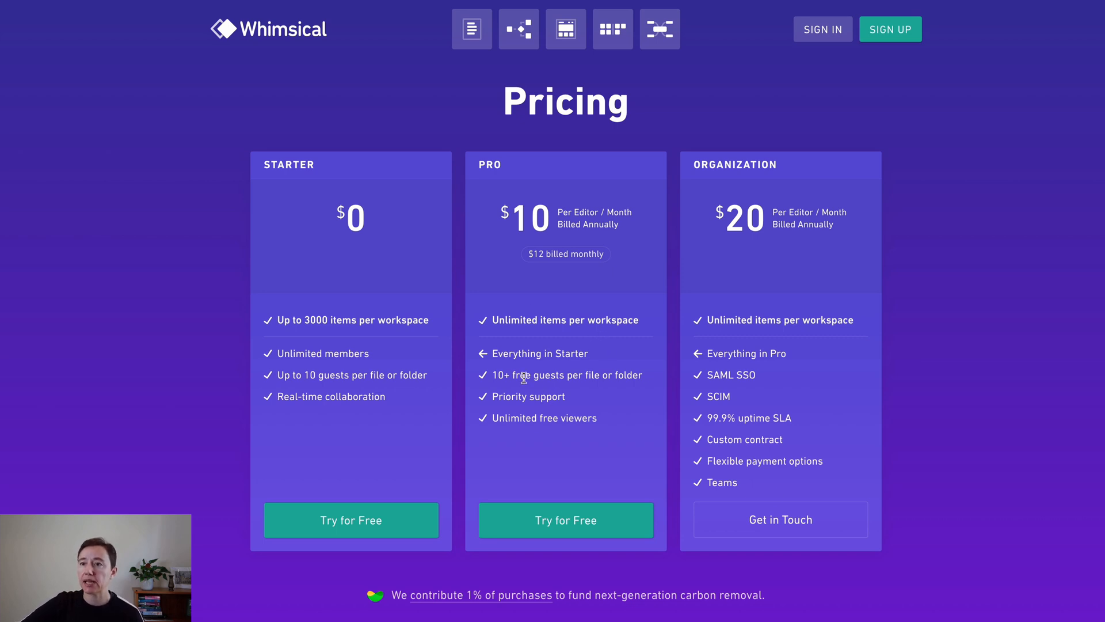
mouse_move(372, 333)
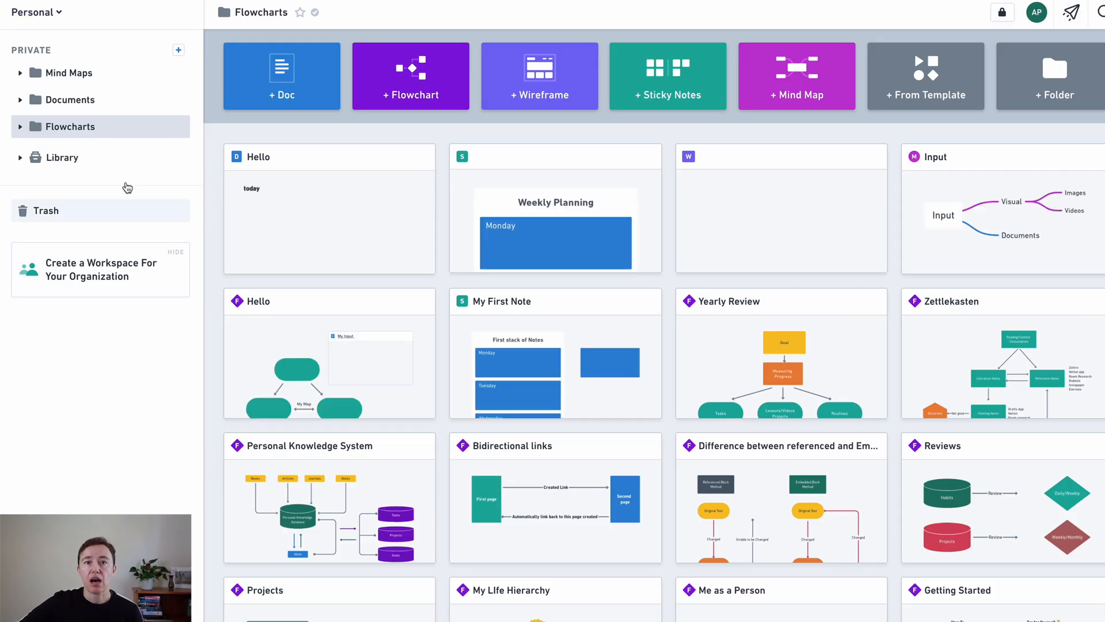
mouse_move(34, 13)
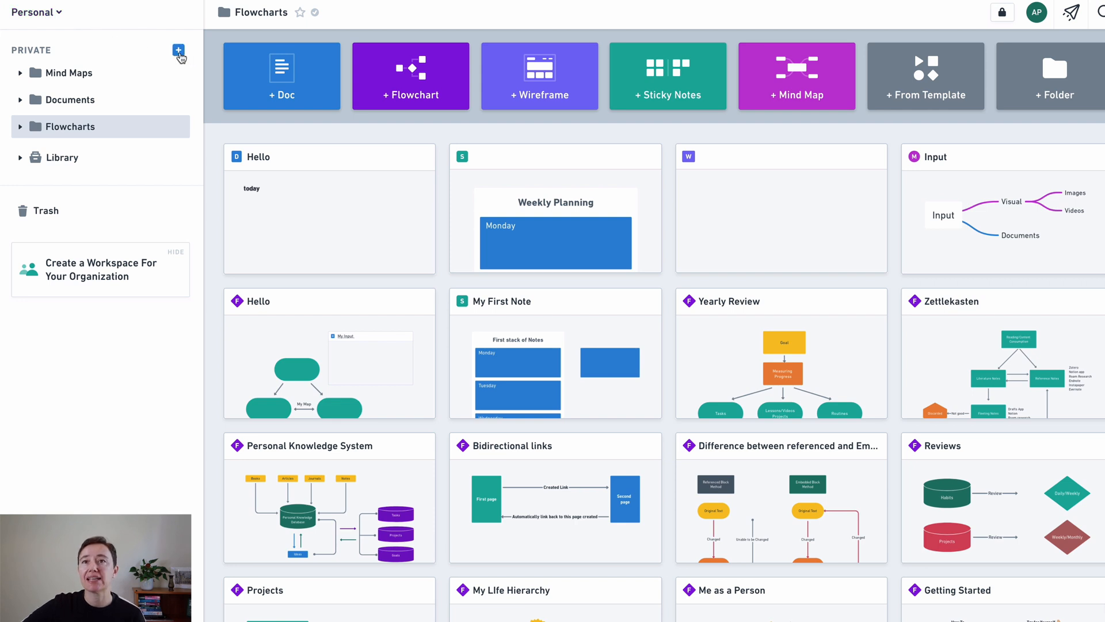
mouse_move(178, 51)
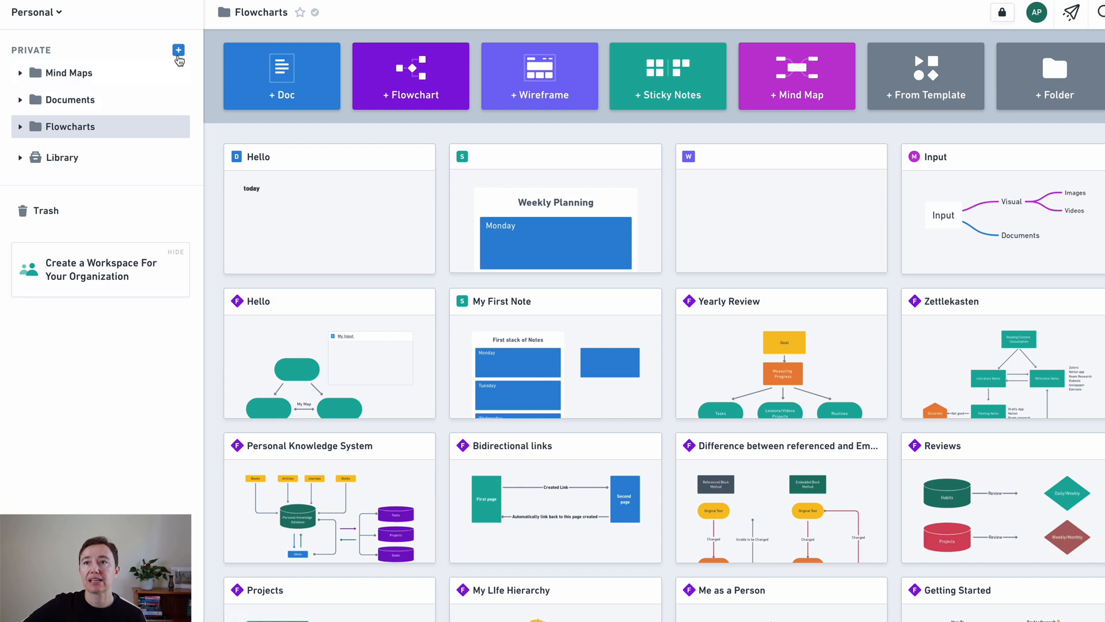
mouse_move(178, 49)
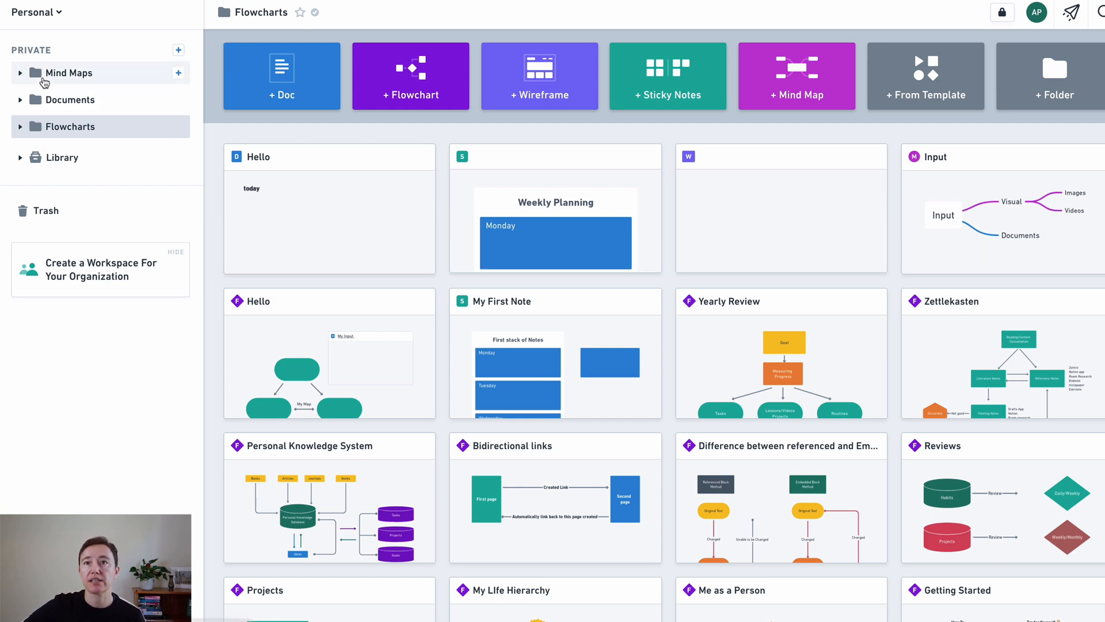
Peek at the Personal workspace menu, then bring up the new-item choices beside Flowcharts
left_click(36, 11)
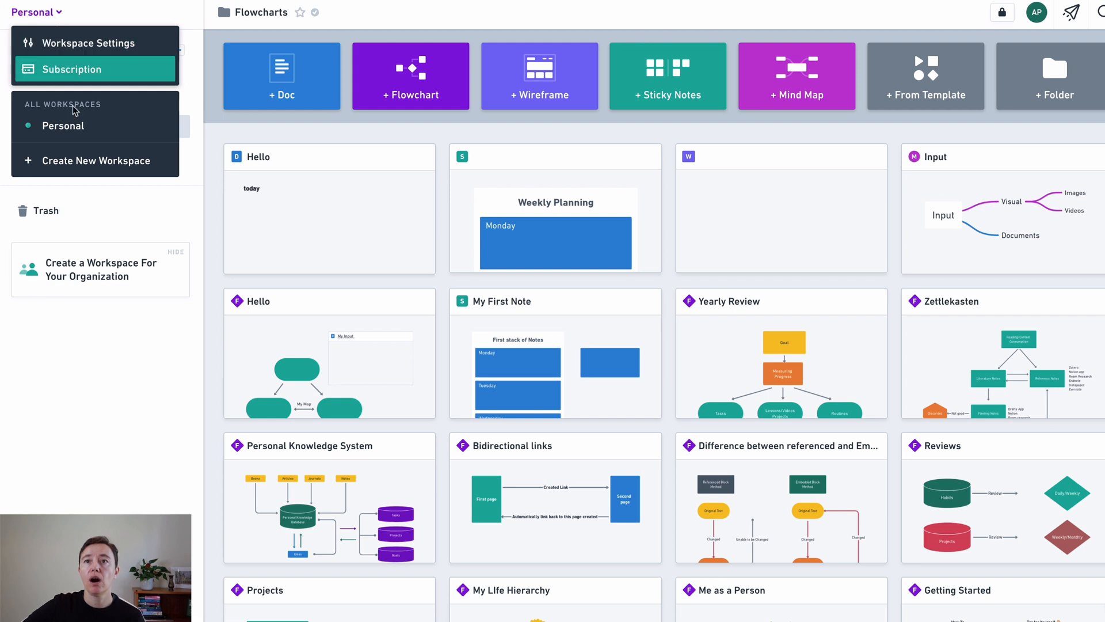
left_click(215, 264)
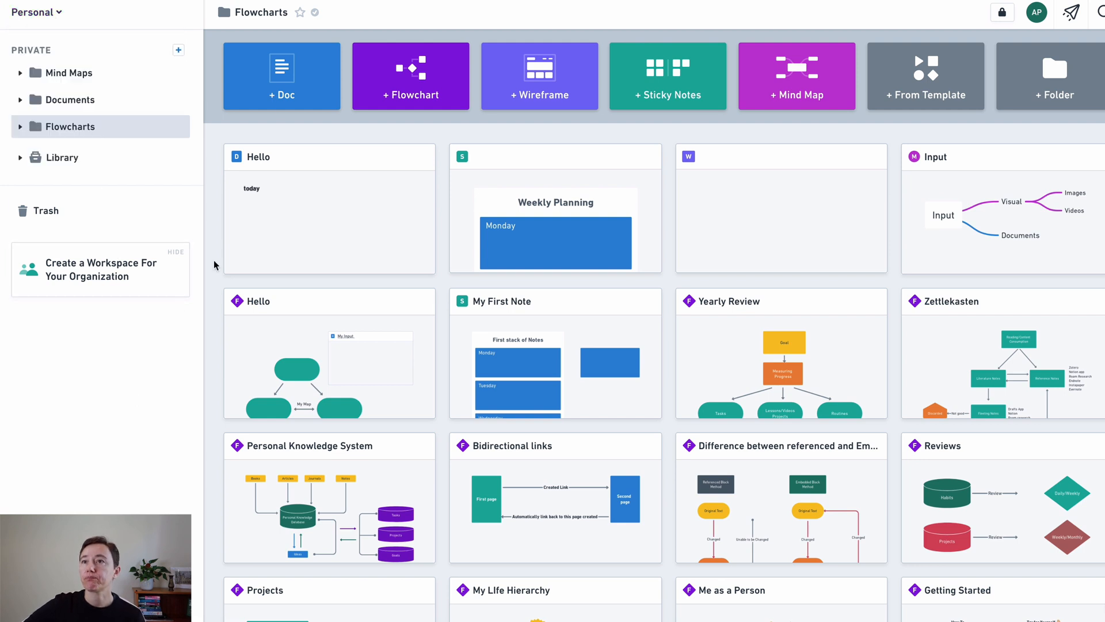
mouse_move(225, 5)
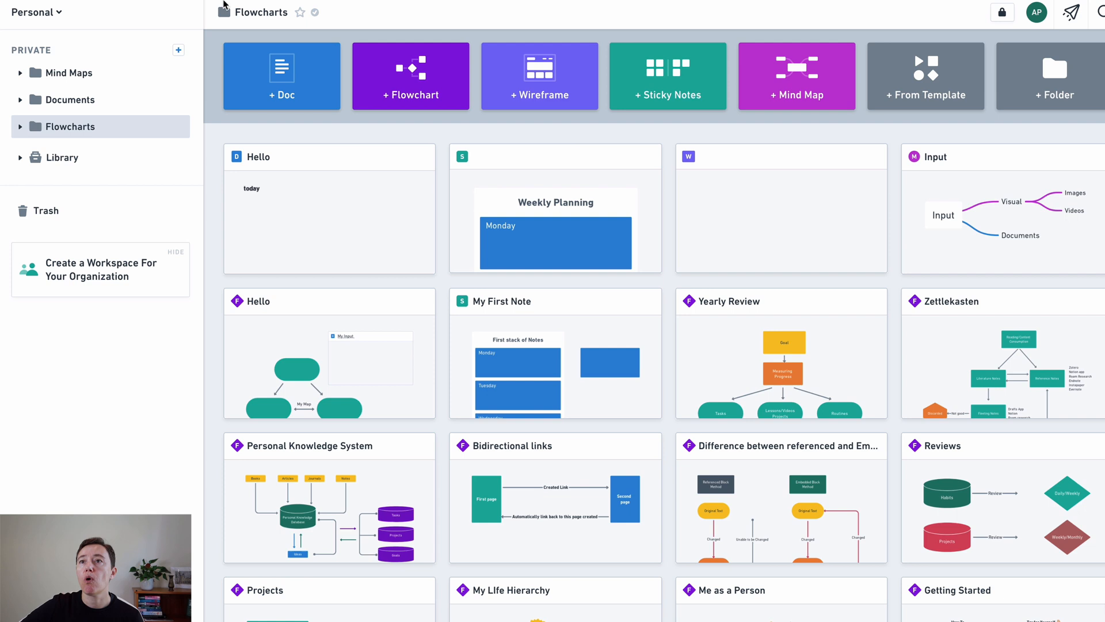
mouse_move(259, 11)
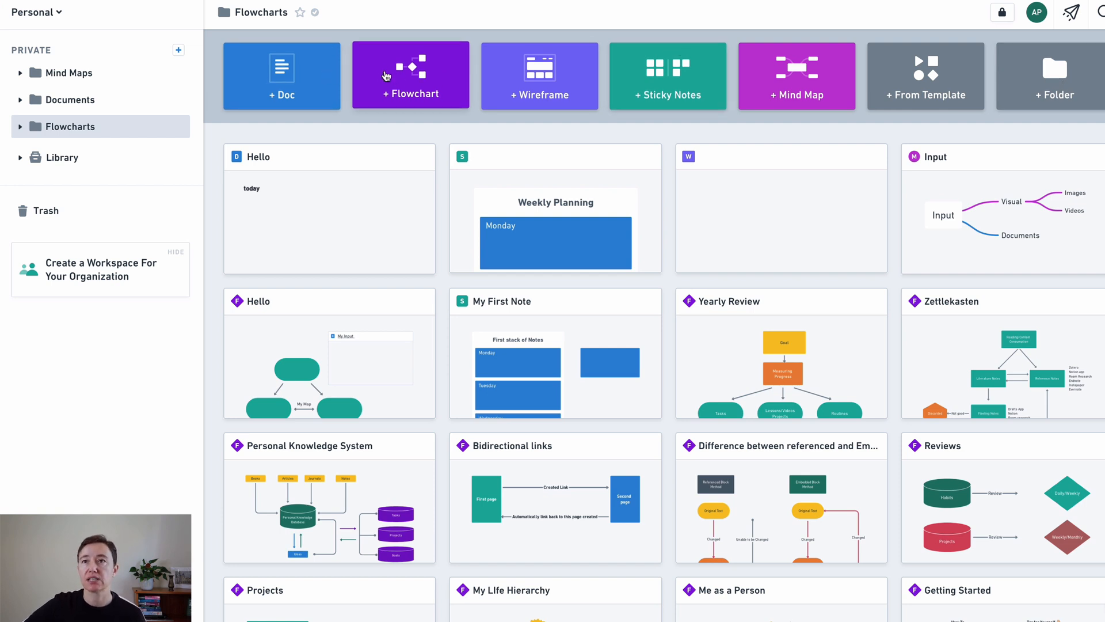
mouse_move(126, 131)
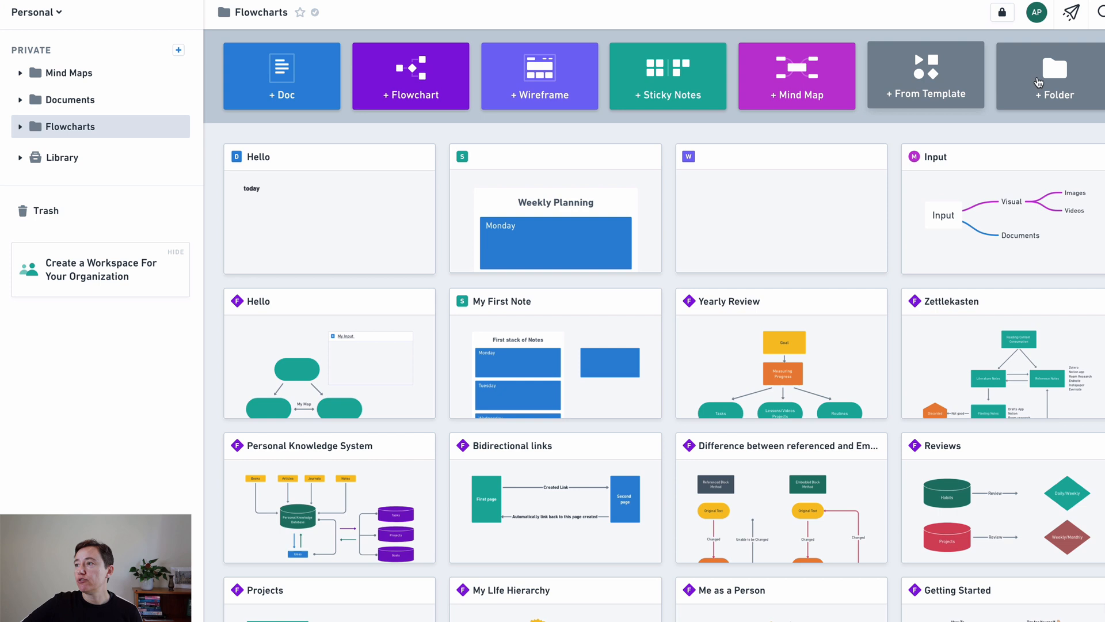
mouse_move(1055, 74)
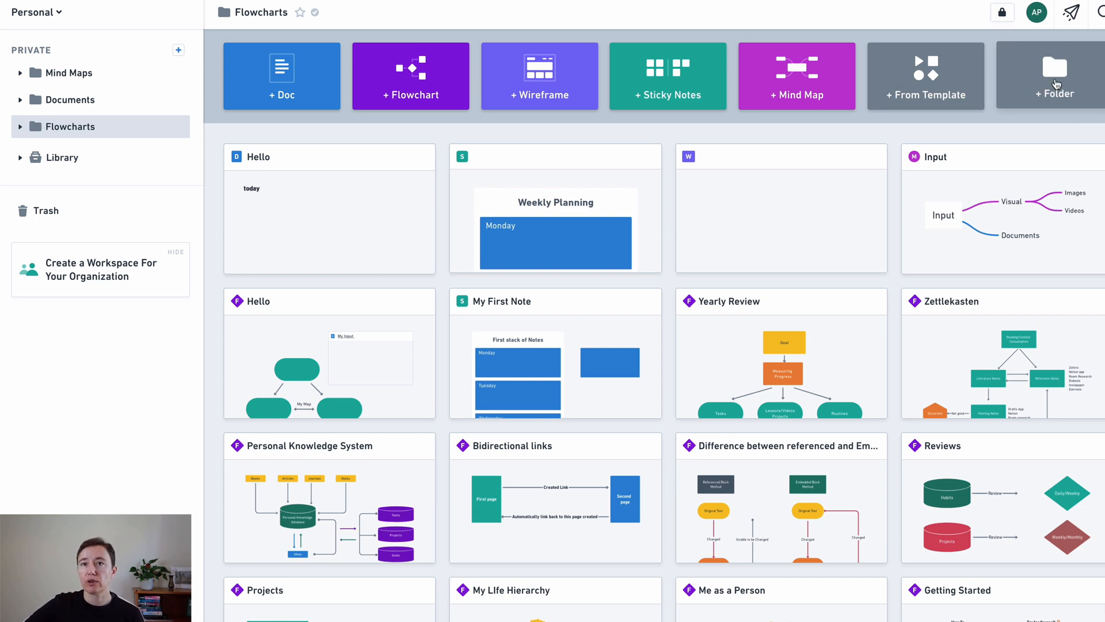
mouse_move(179, 128)
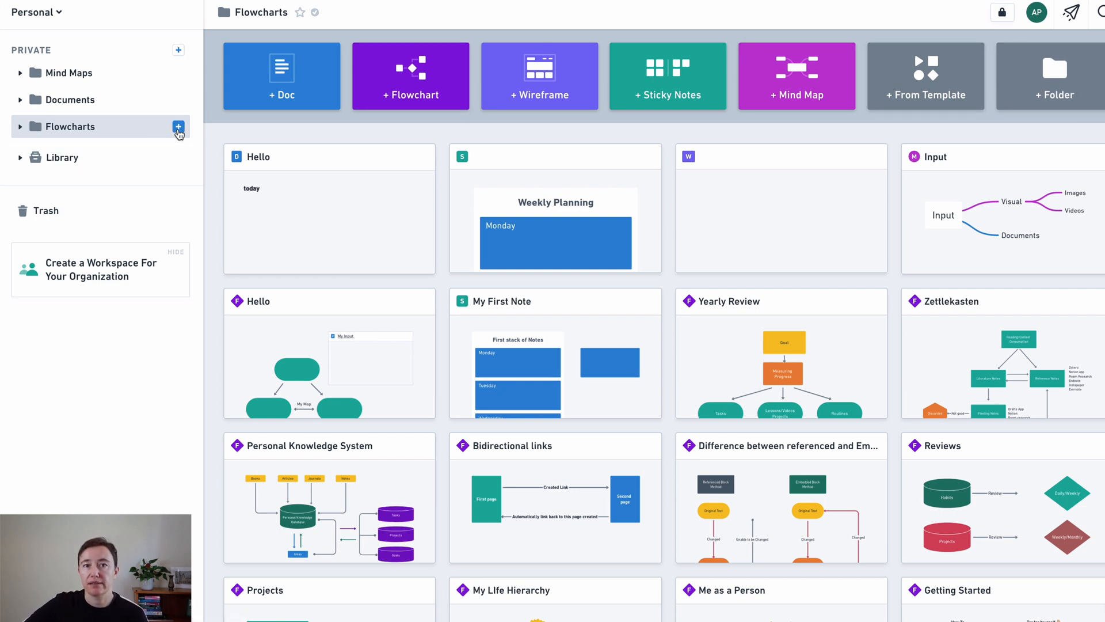
left_click(177, 127)
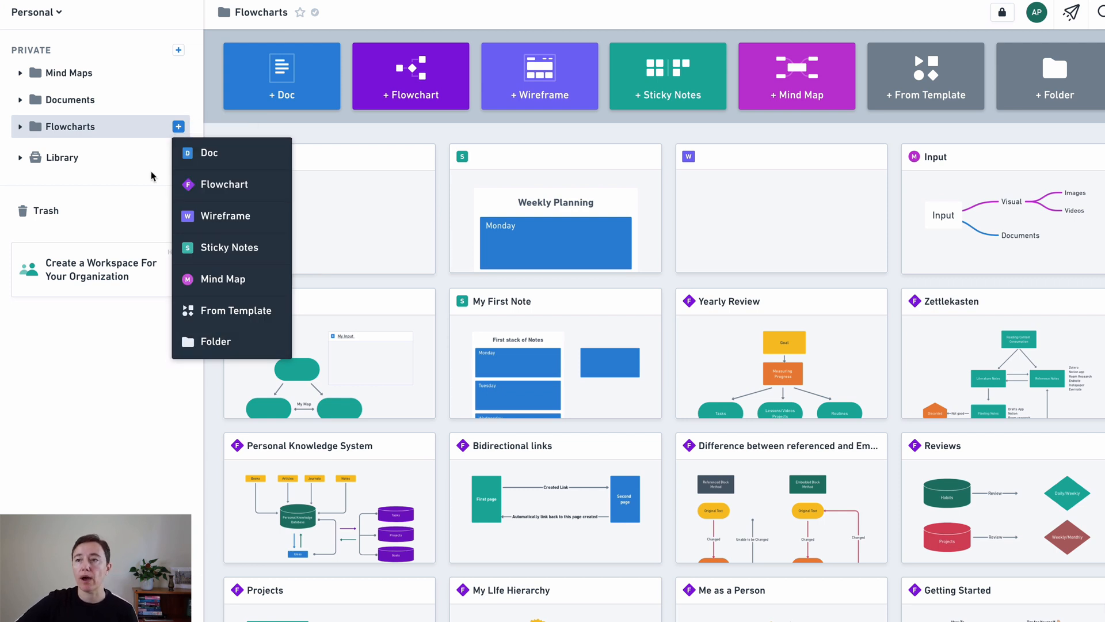
Create a new flowchart in the Flowcharts folder and start naming it 'hello 2'
left_click(225, 185)
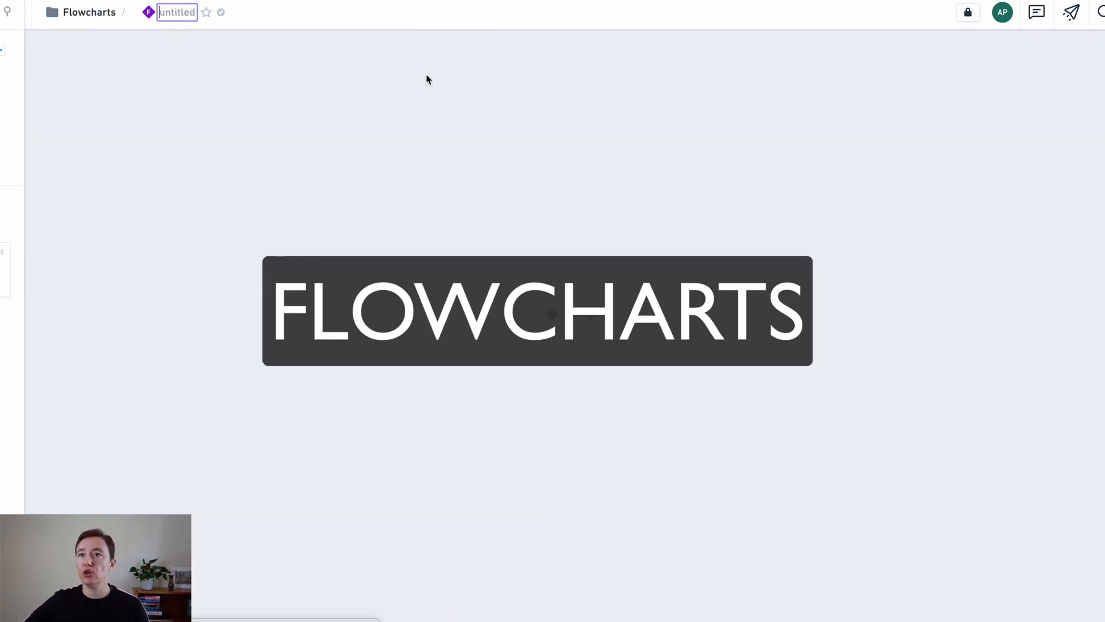
type("hello 2")
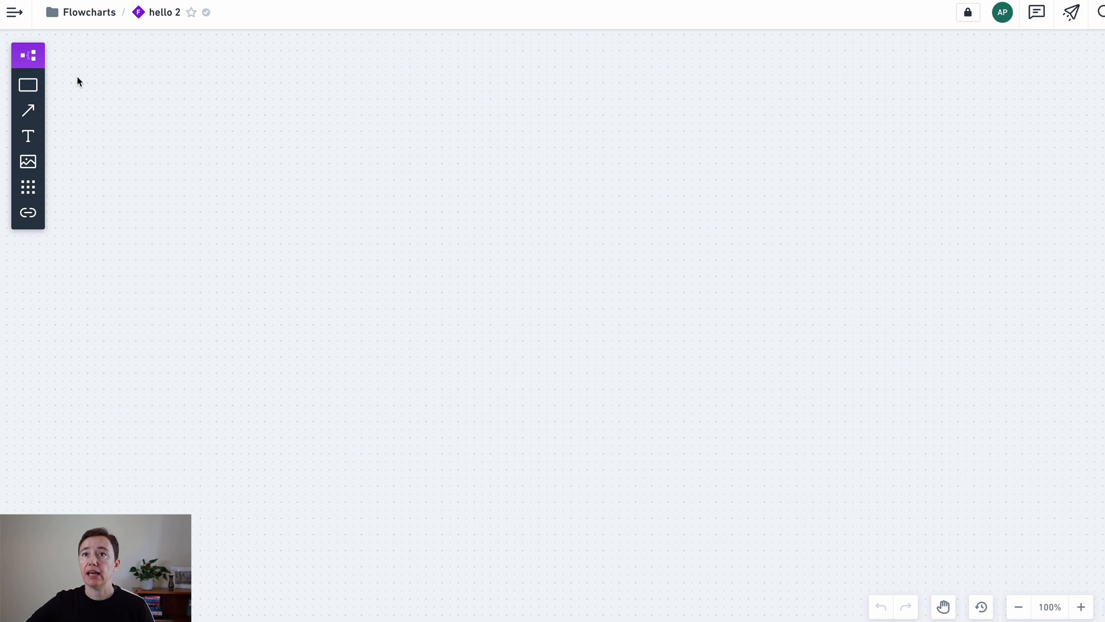
mouse_move(279, 319)
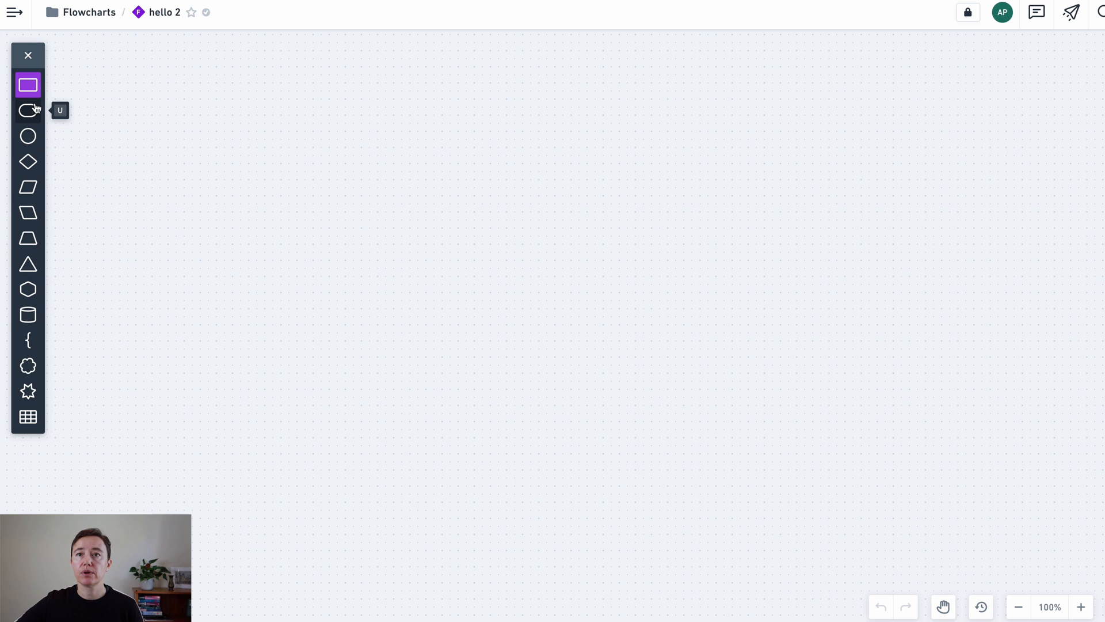
Draw a circle near the top of the board with a rectangle below and left of it
left_click(28, 136)
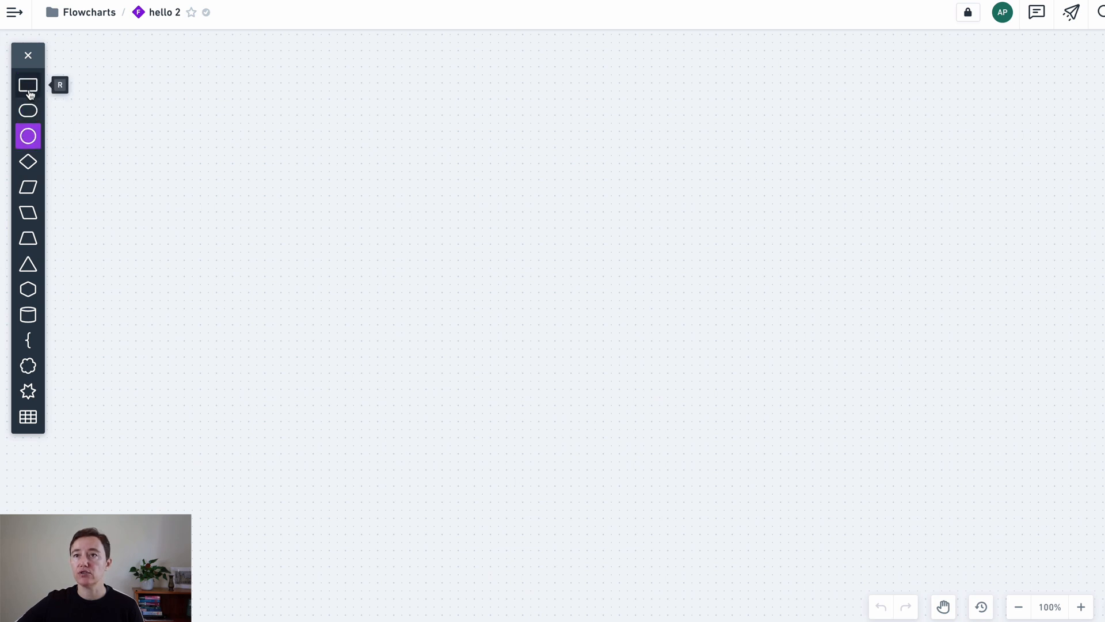
left_click_drag(232, 127, 335, 215)
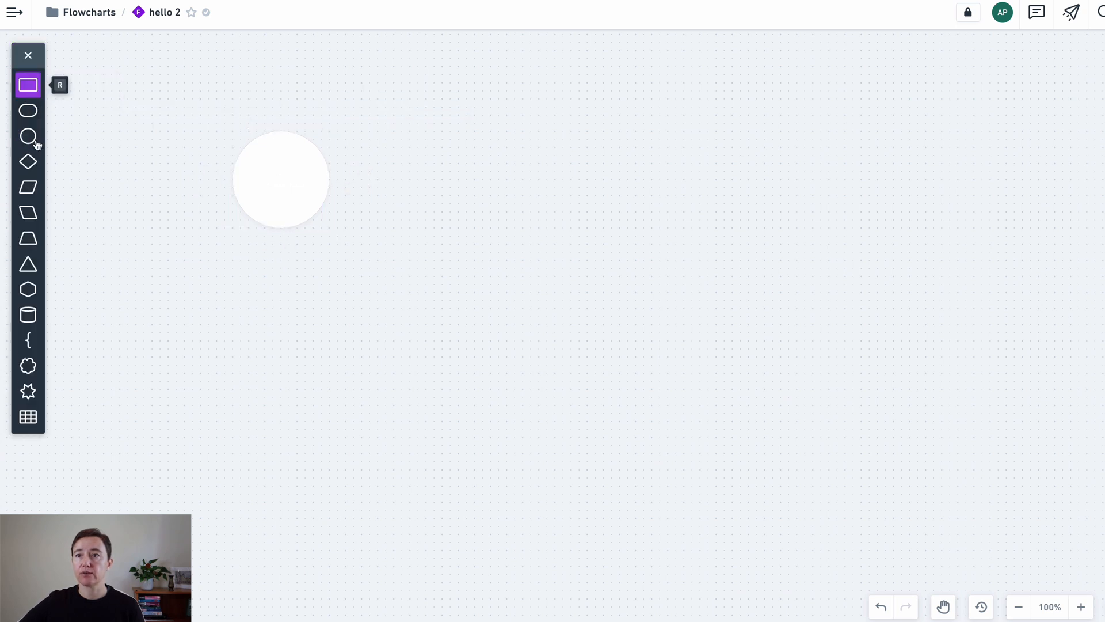
left_click_drag(128, 281, 256, 349)
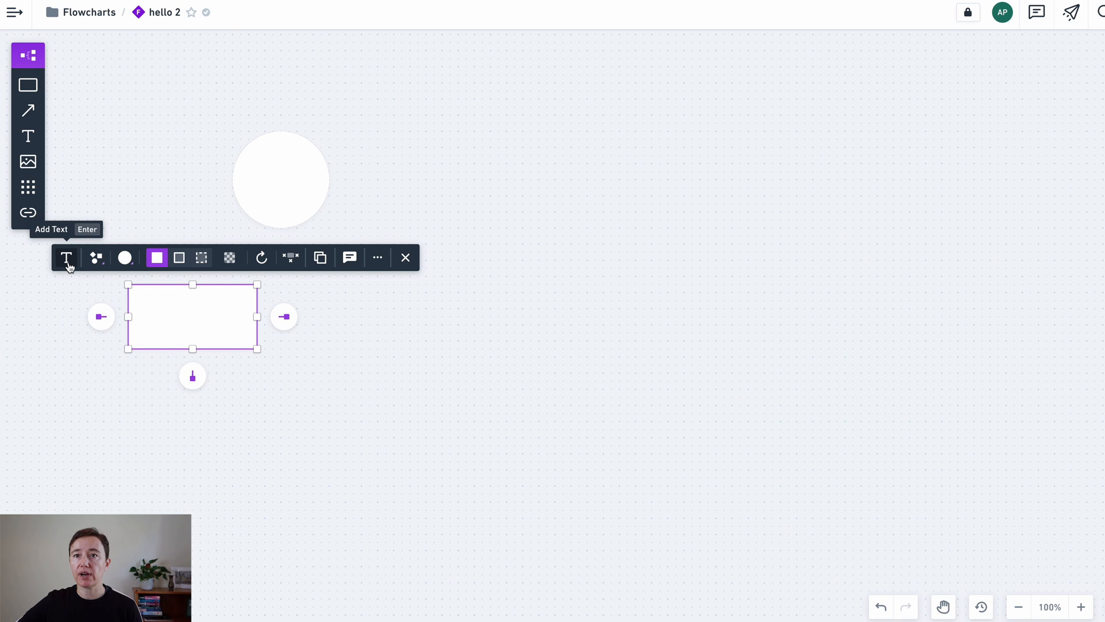
Try top and centered text alignment on the rectangle, then duplicate it to the right
left_click(67, 256)
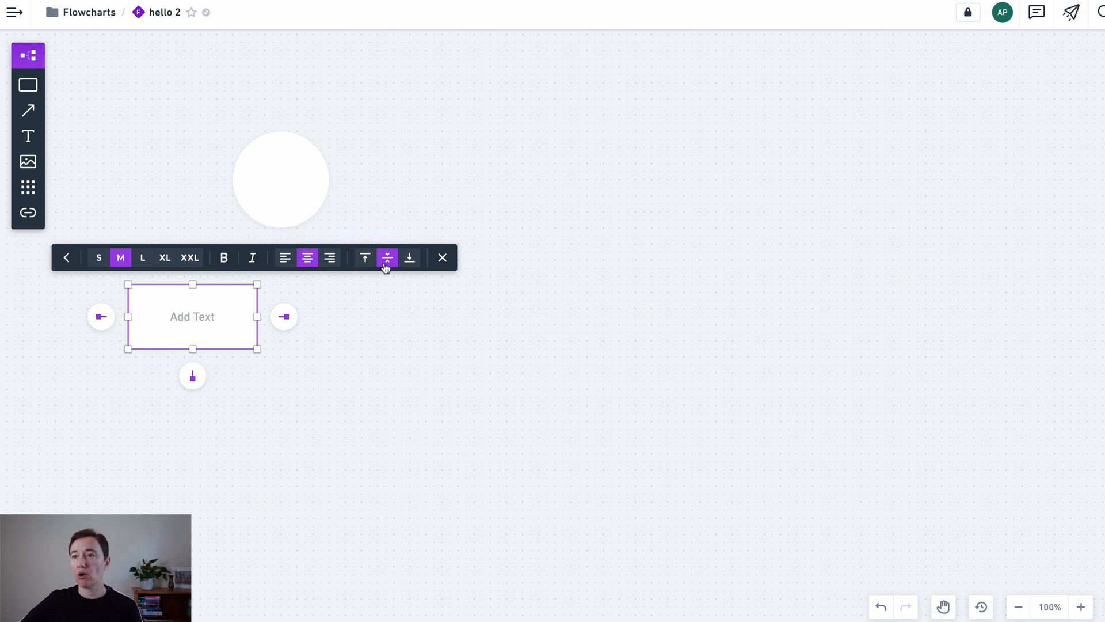
left_click(365, 257)
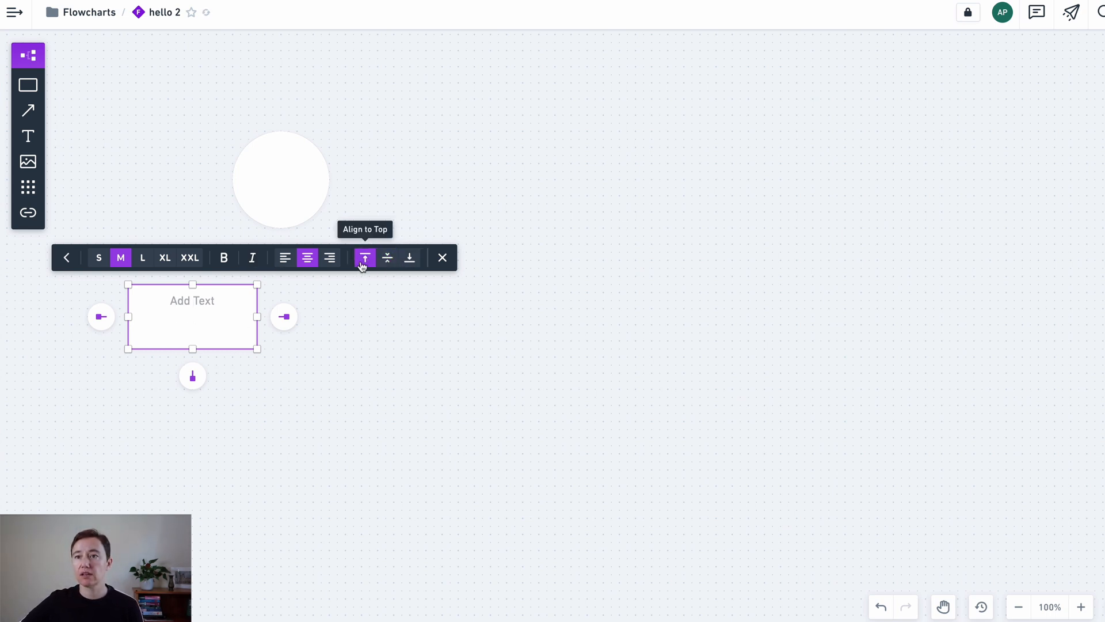
left_click(387, 256)
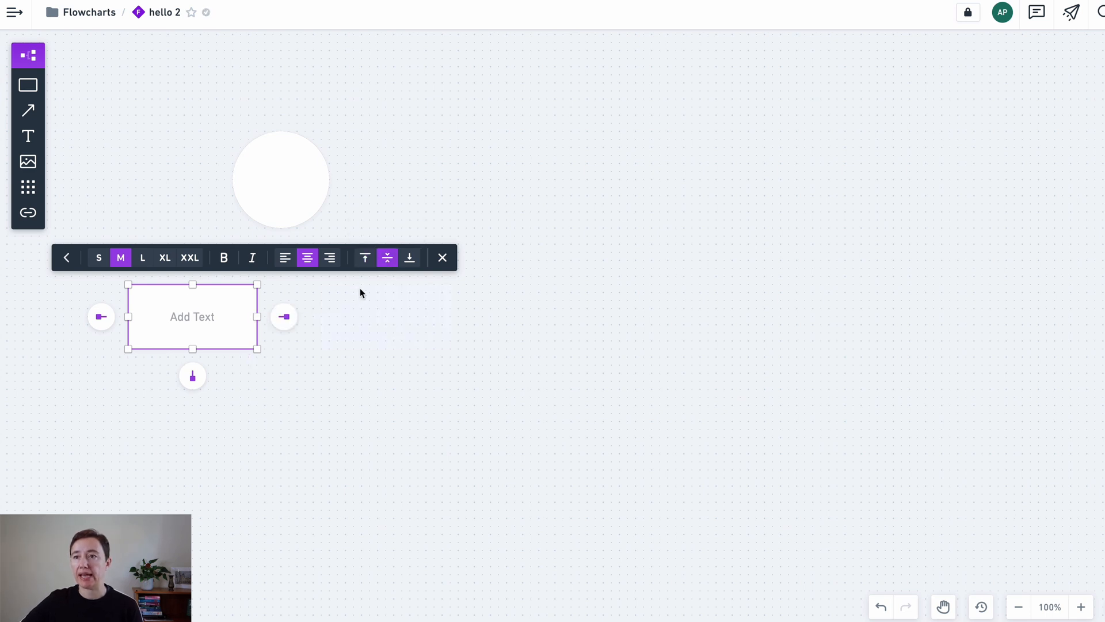
left_click(67, 256)
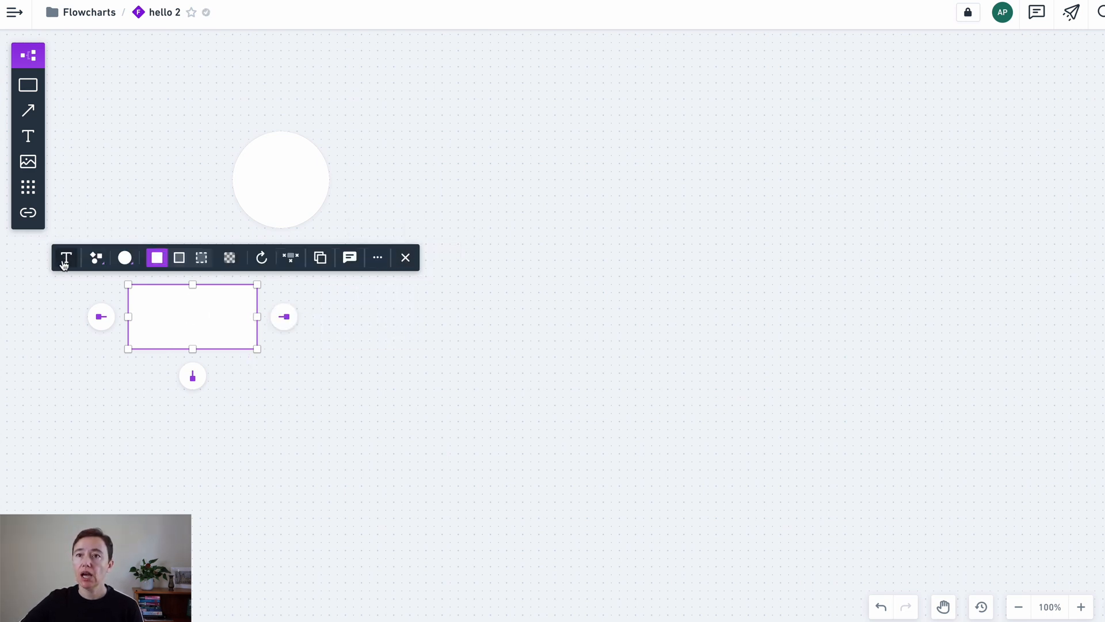
mouse_move(108, 273)
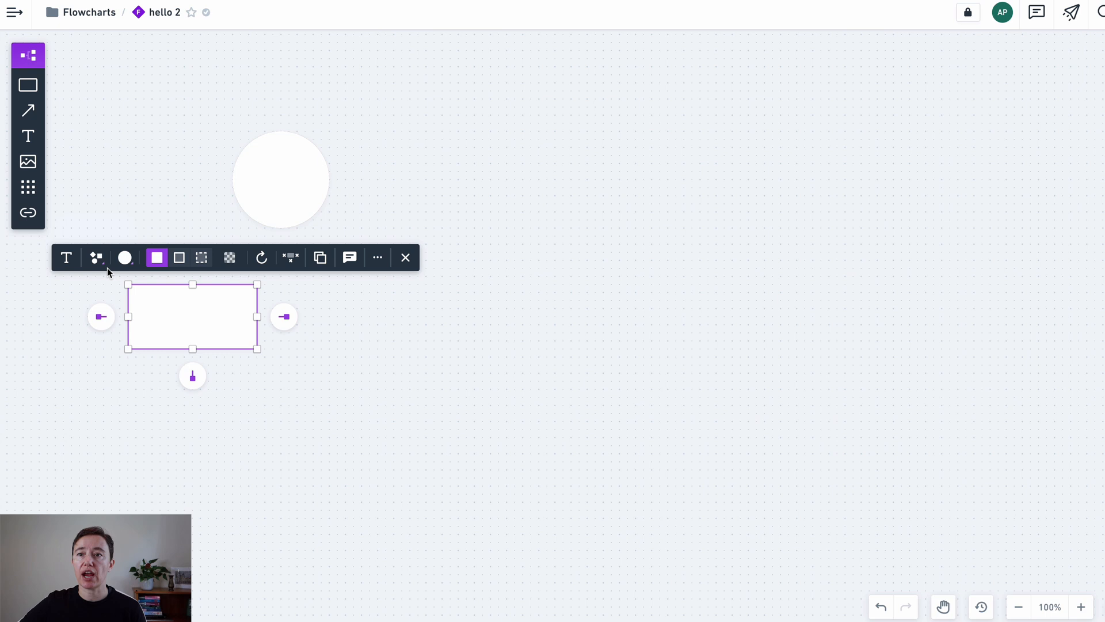
mouse_move(124, 257)
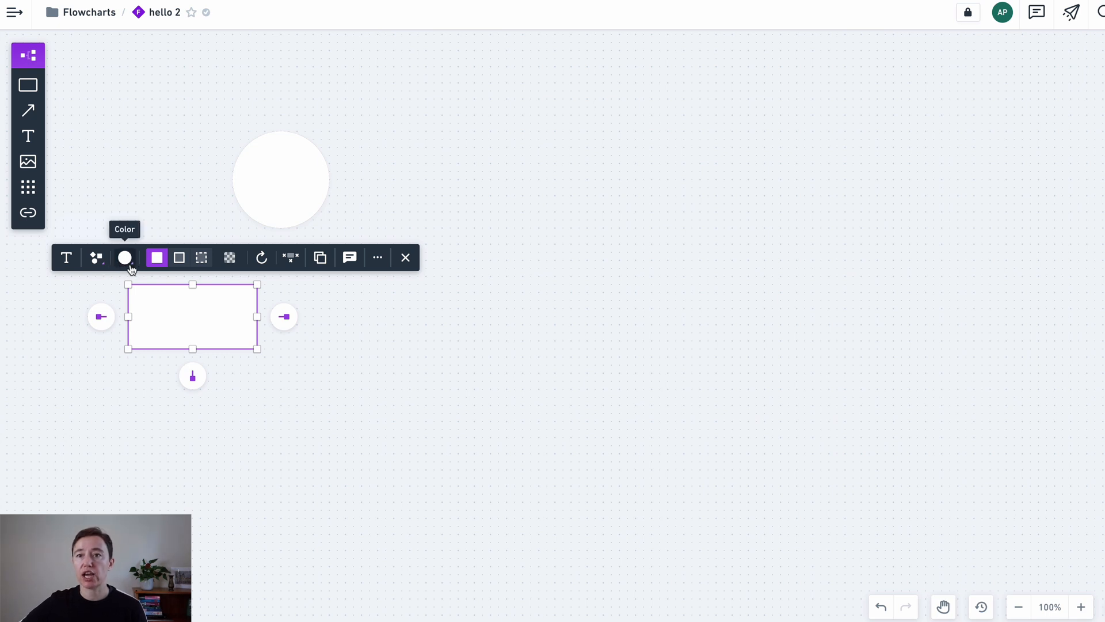
mouse_move(179, 257)
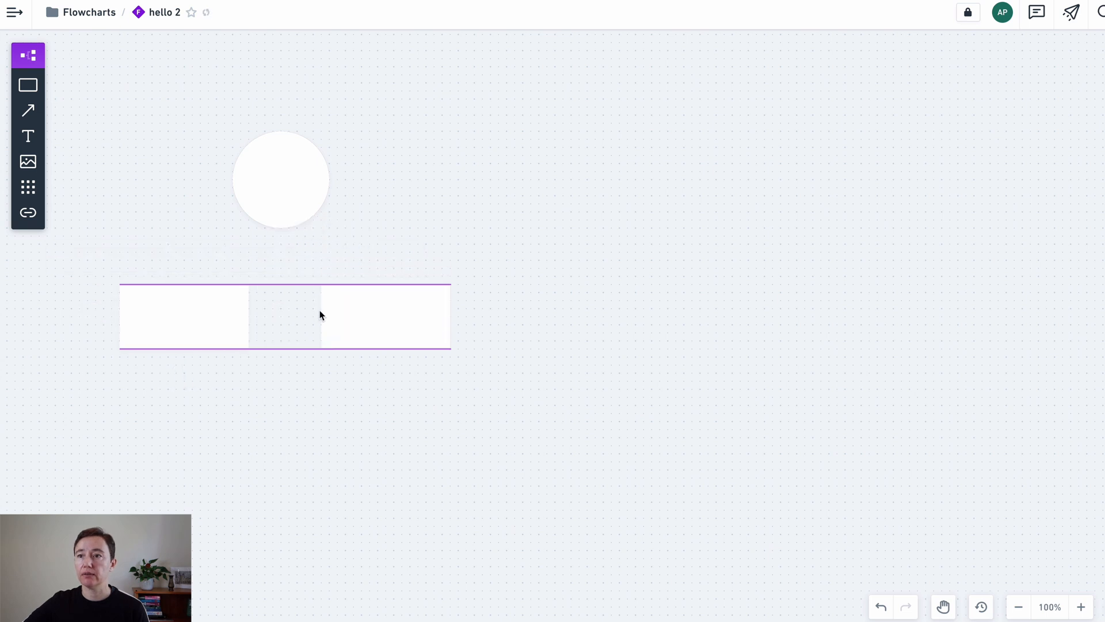
left_click(393, 316)
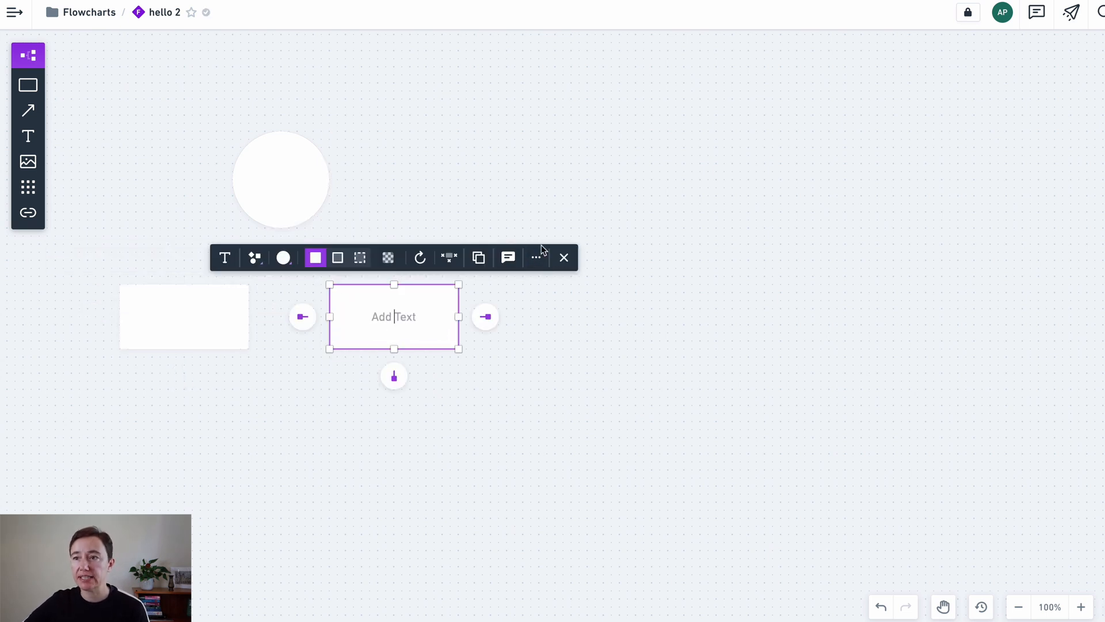
left_click(64, 126)
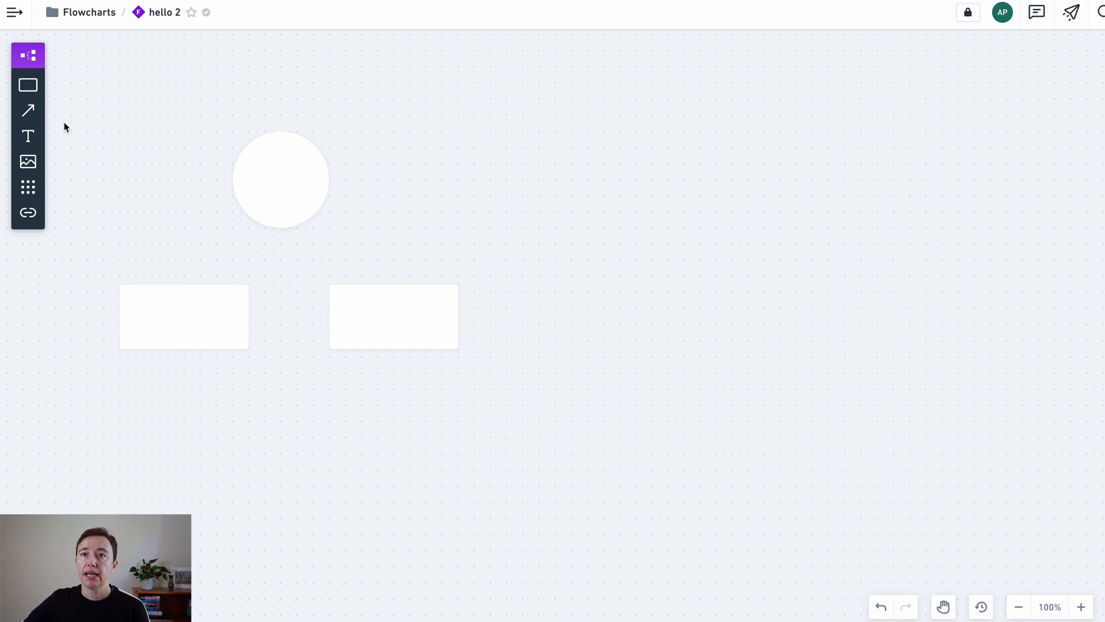
Draw a connector arrow from the circle down toward the left rectangle
left_click(27, 111)
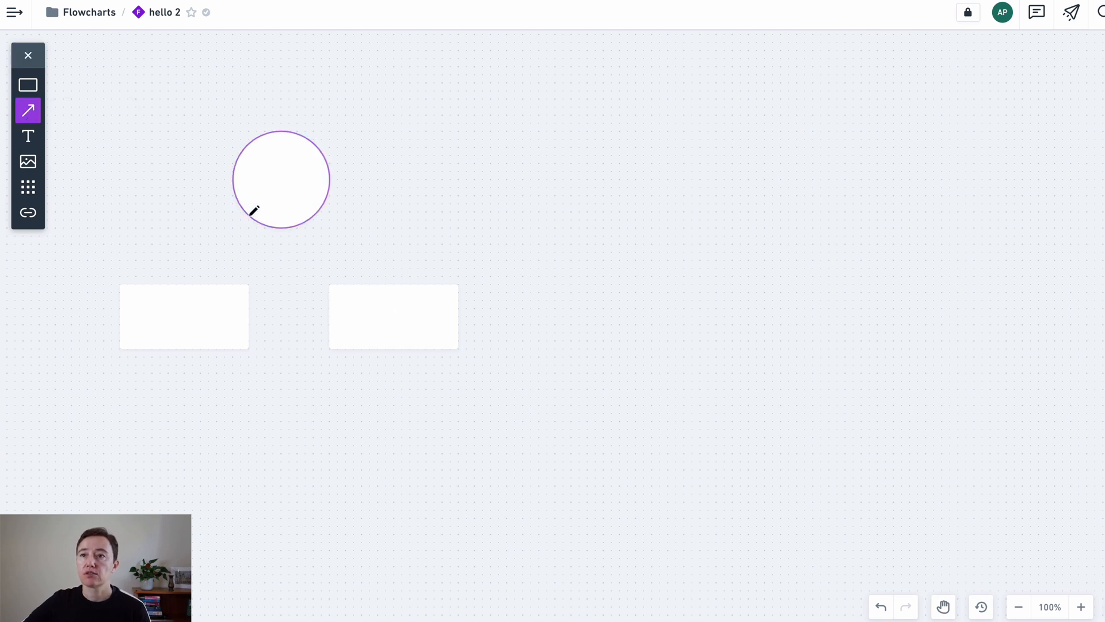
left_click_drag(253, 209, 223, 261)
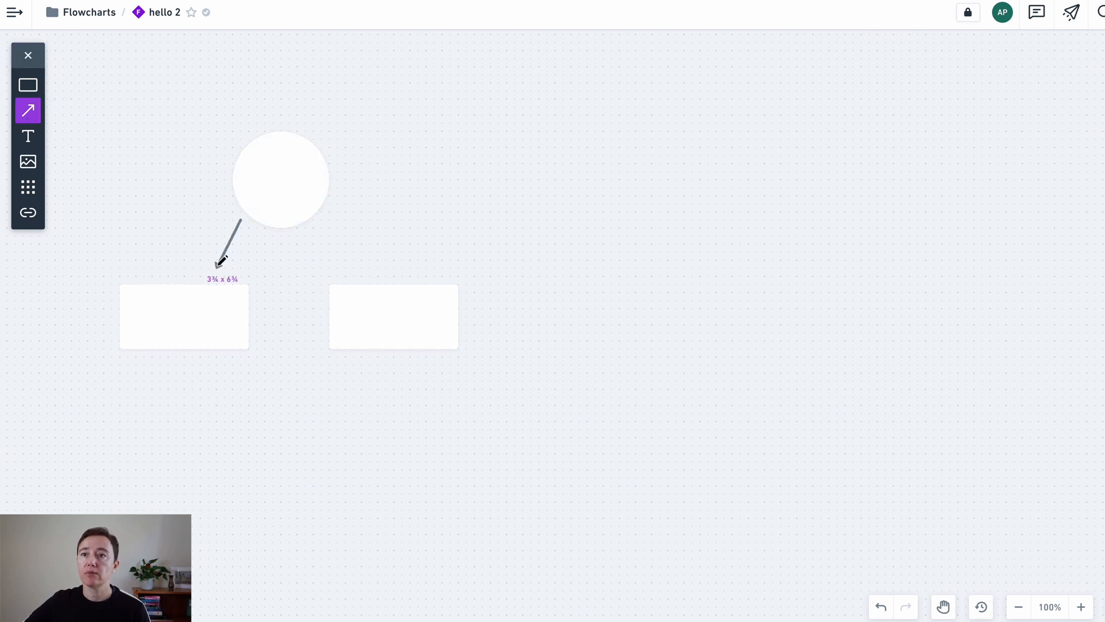
left_click_drag(222, 256, 208, 271)
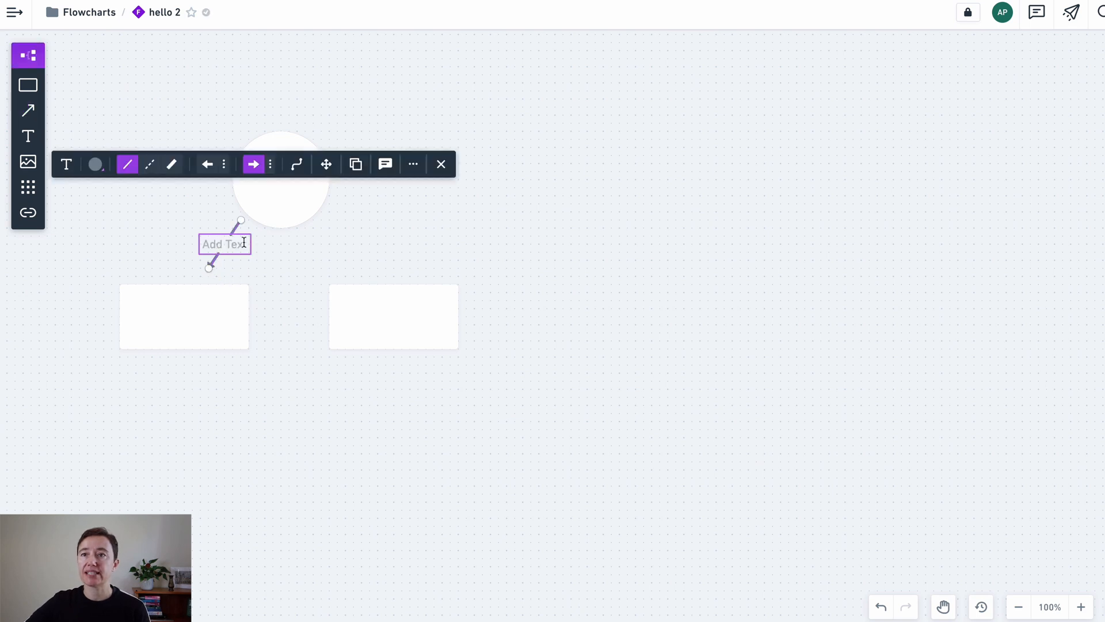
mouse_move(208, 164)
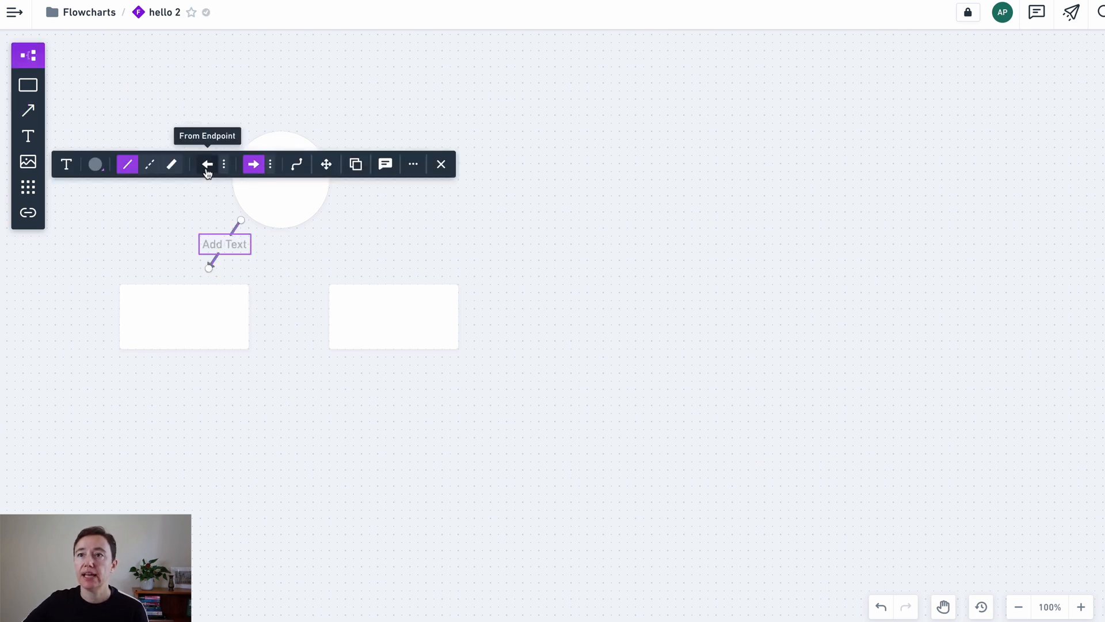
left_click(207, 165)
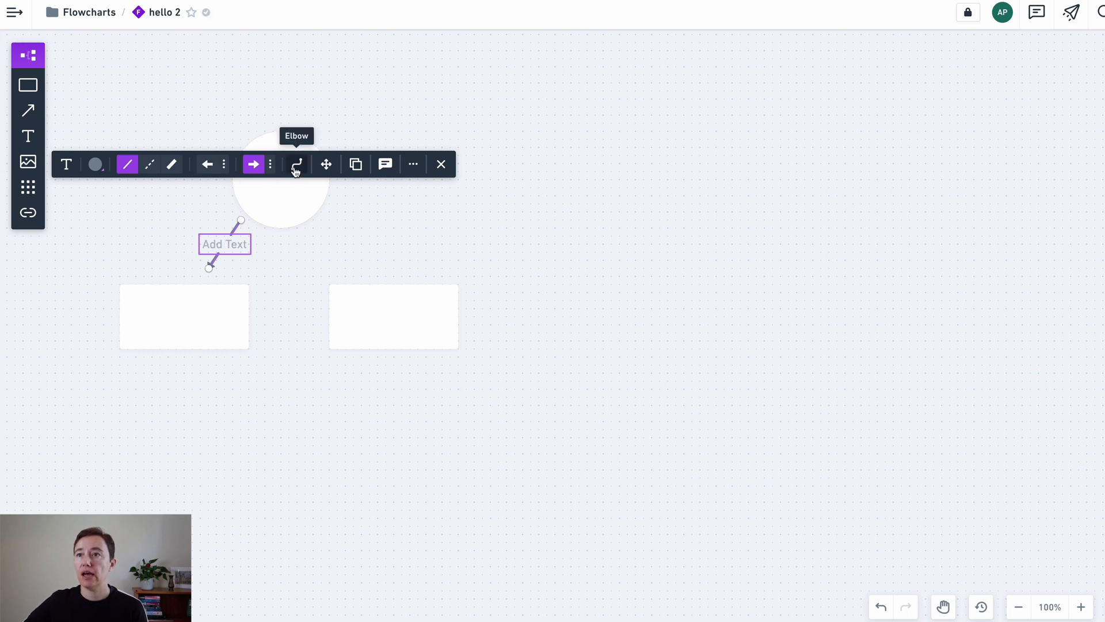
mouse_move(357, 284)
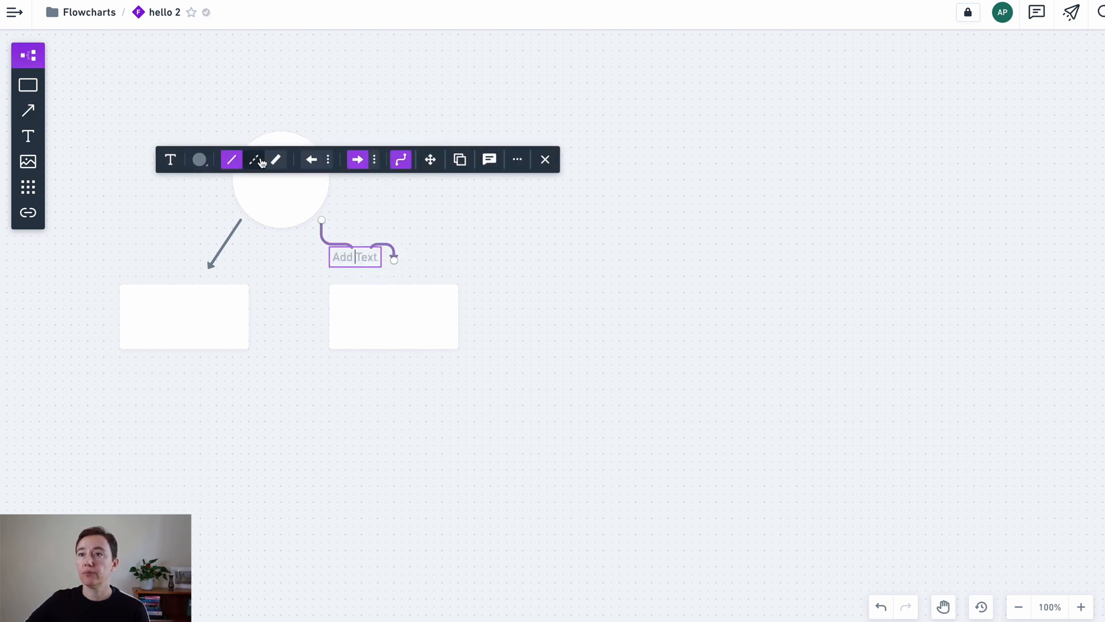
mouse_move(169, 158)
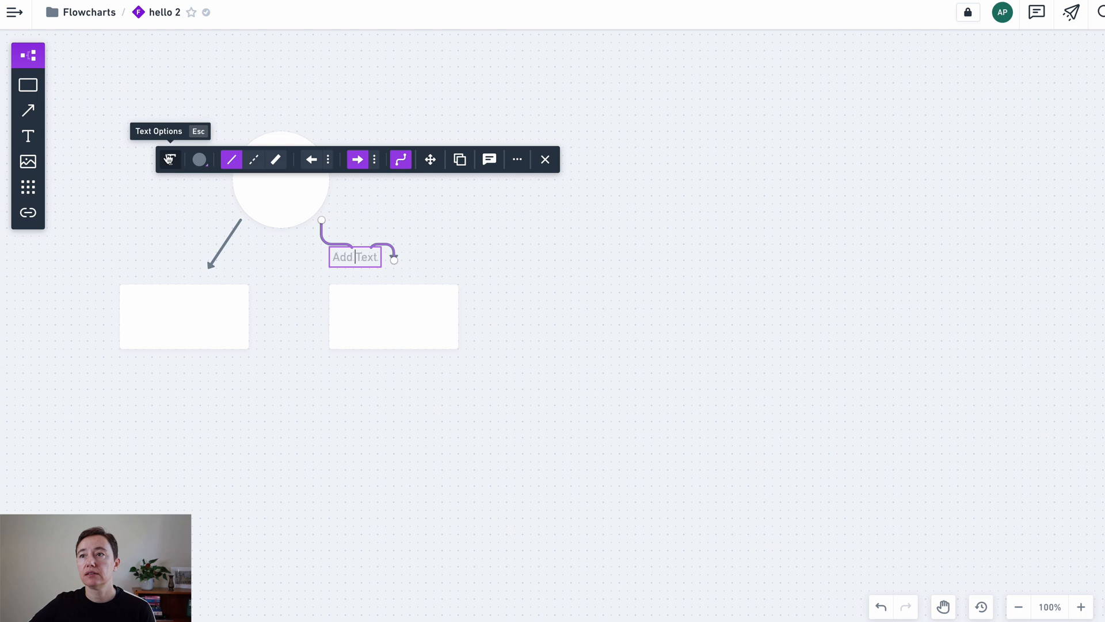
mouse_move(276, 303)
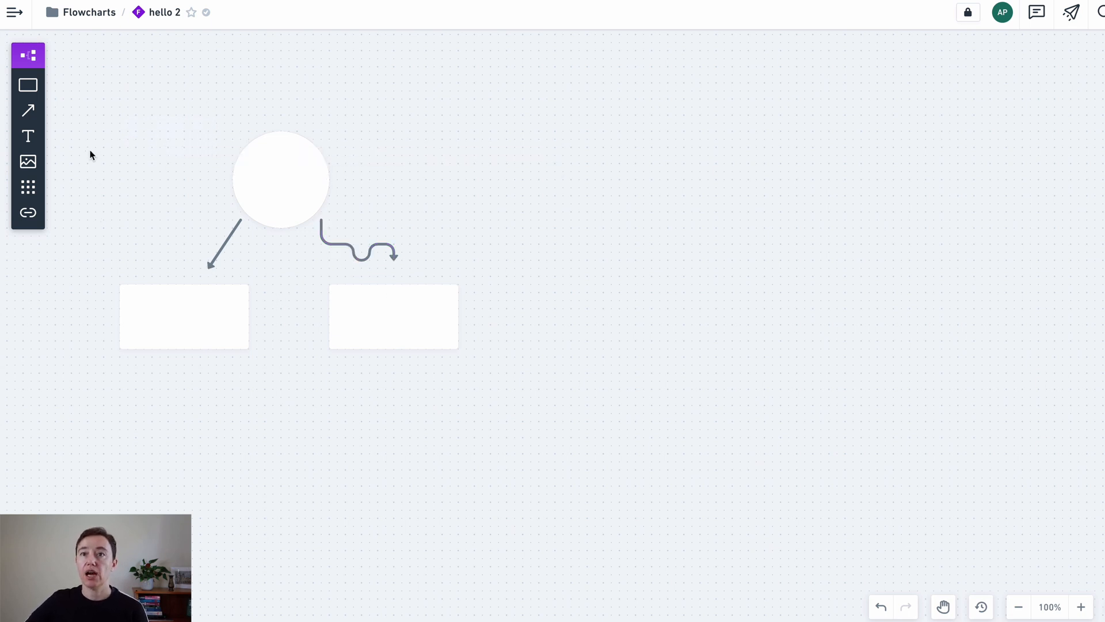
mouse_move(27, 161)
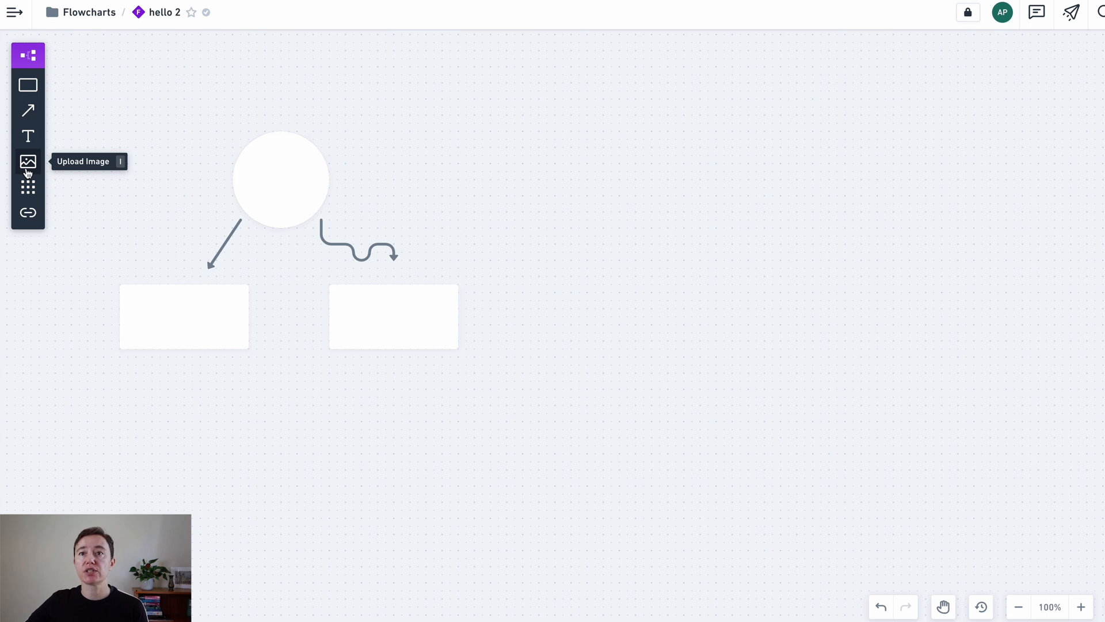
mouse_move(28, 187)
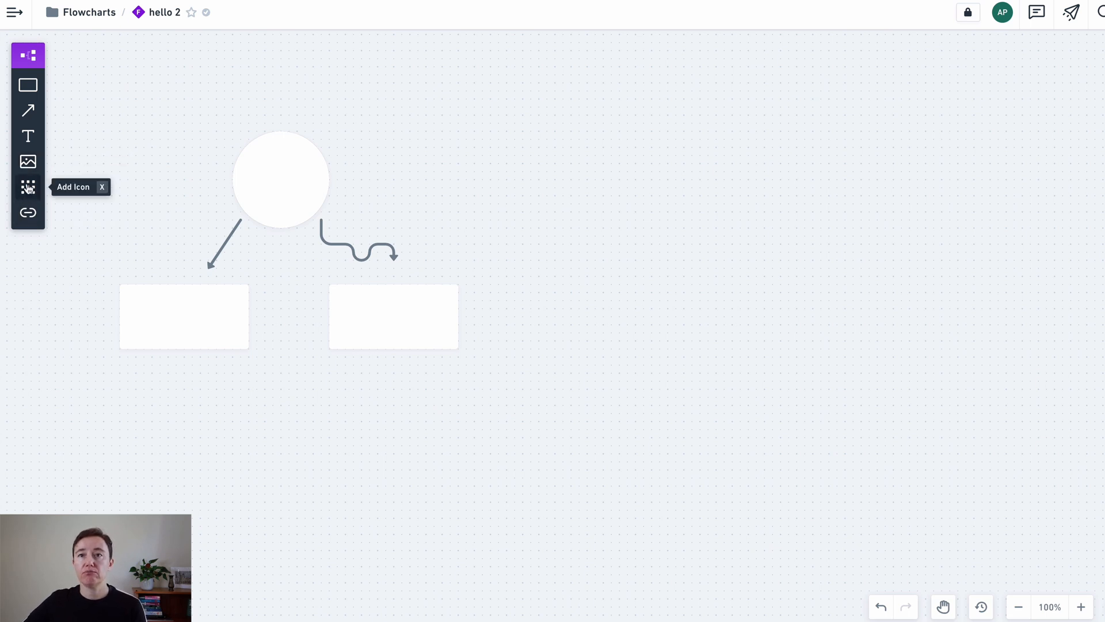
Browse the icon and link tools, then search for the 'My Input' document to link it
left_click(28, 186)
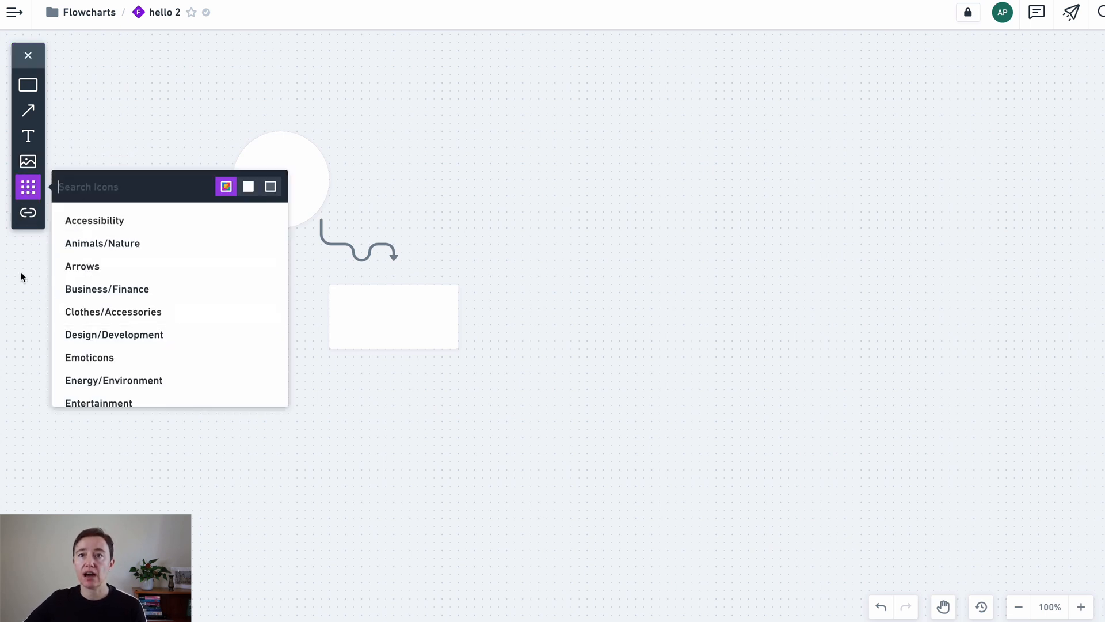
left_click(28, 213)
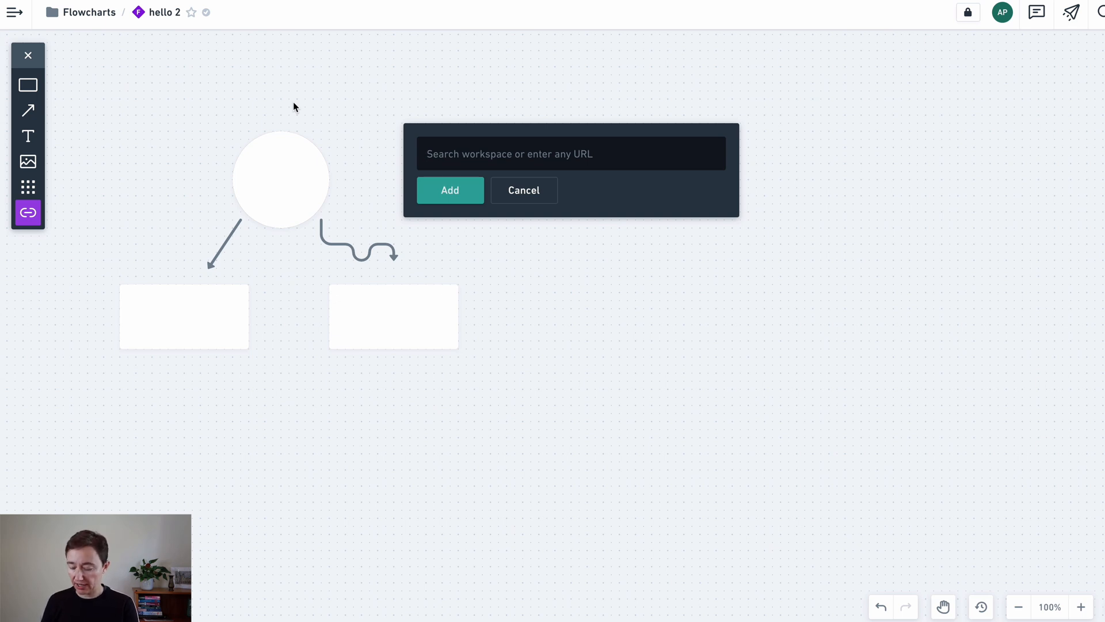
type("Inp")
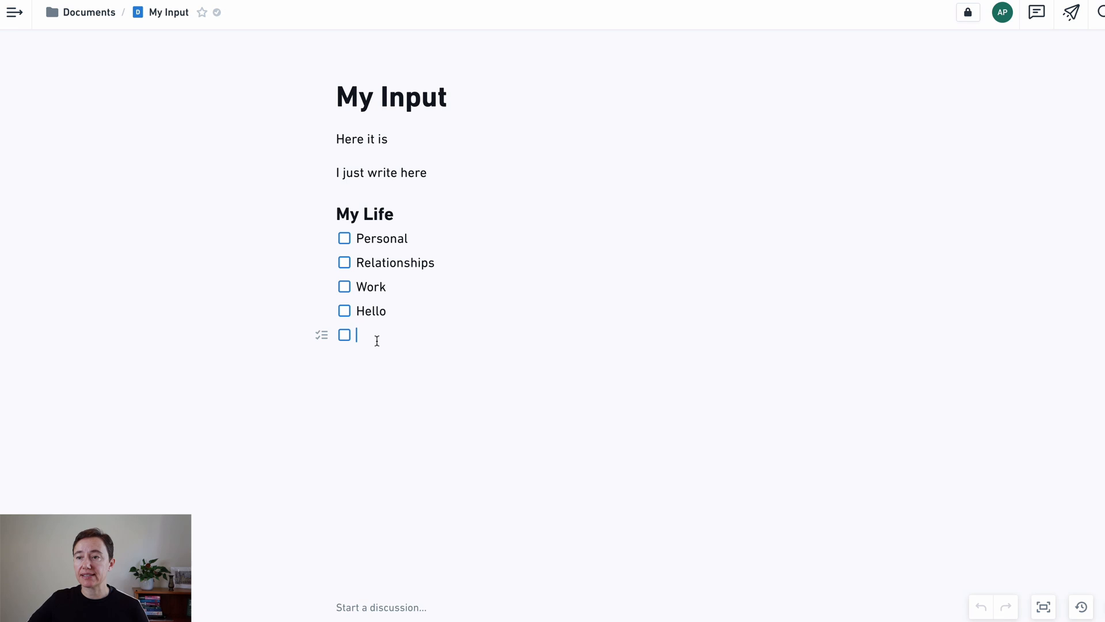
Add a 'Hello again' item, delete the Hello and Hello again checklist items, and return to hello 2
type("H")
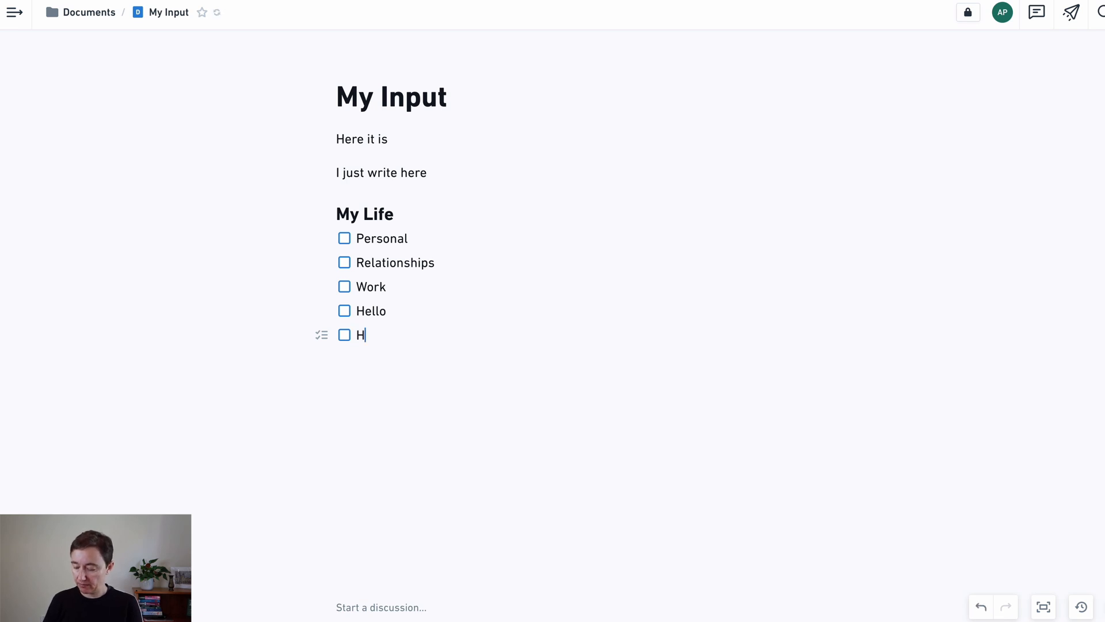
type("ello again")
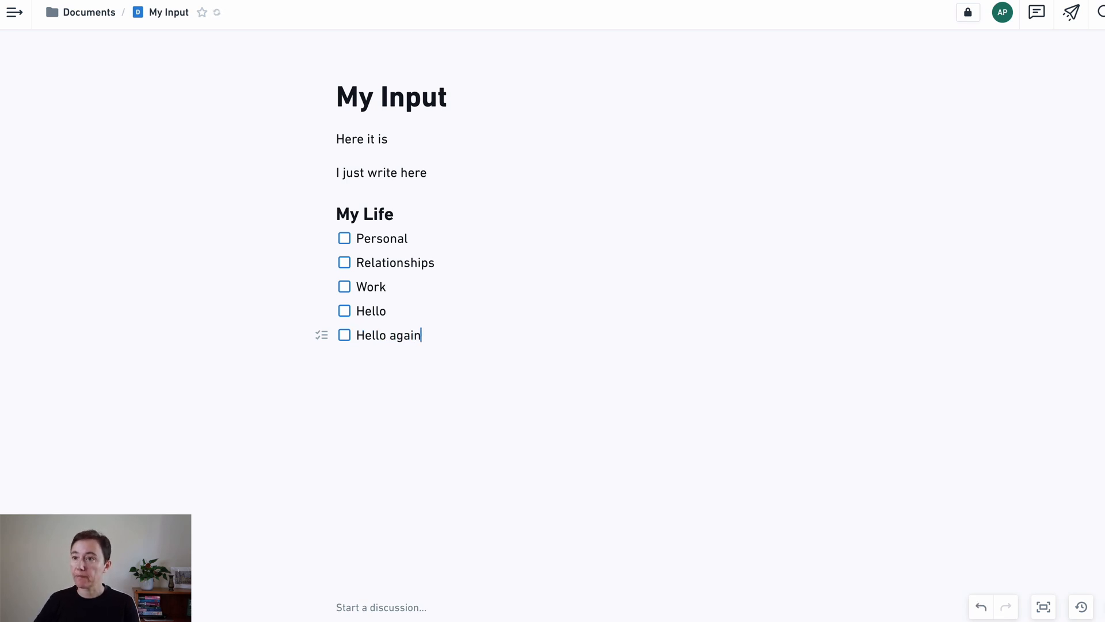
left_click_drag(359, 310, 423, 335)
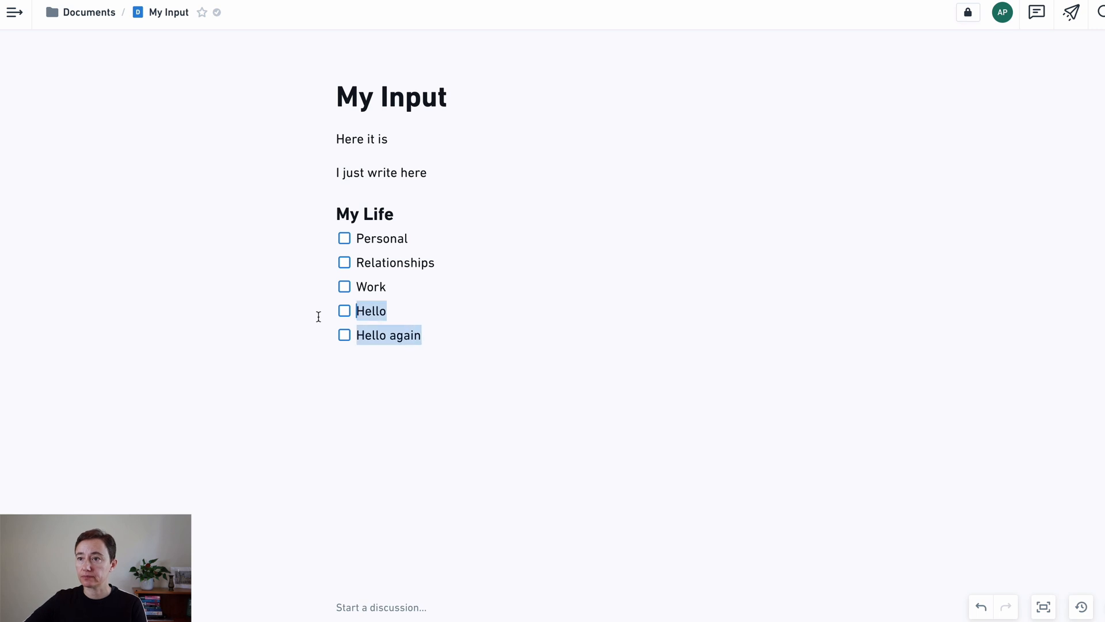
key("Delete")
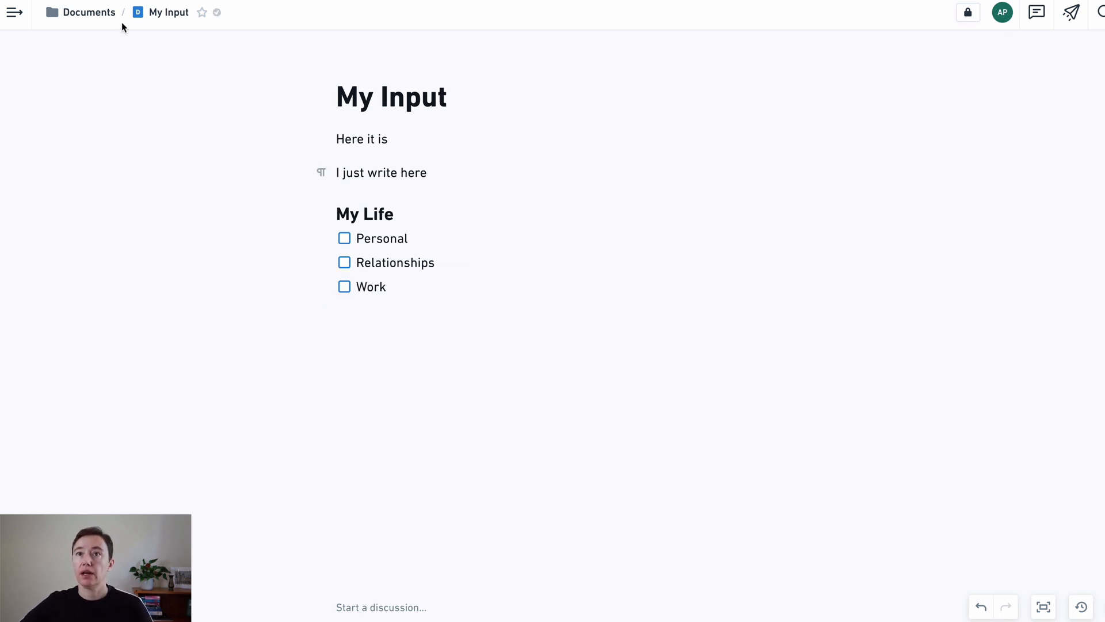
left_click(89, 12)
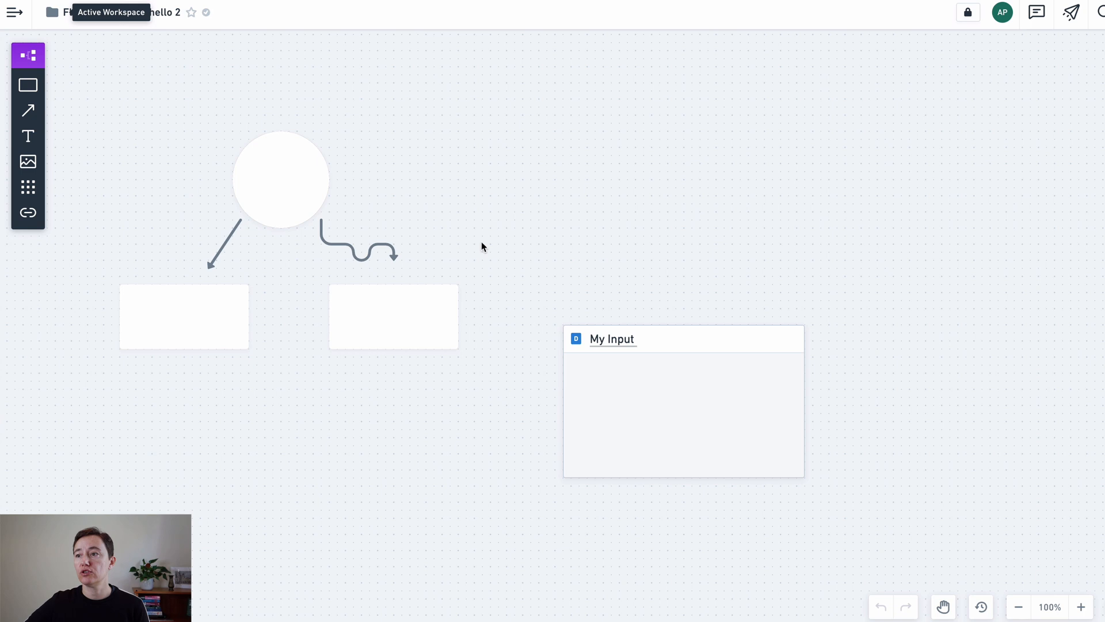
Label the board 'Here it is' and reposition the embedded My Input card
type("Here it is")
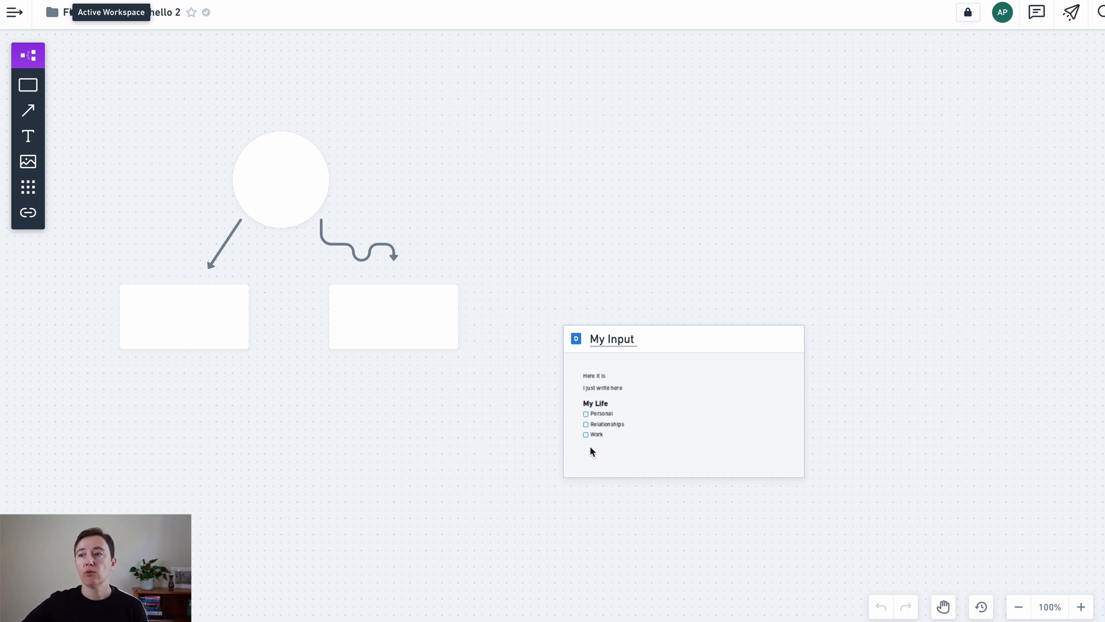
mouse_move(520, 410)
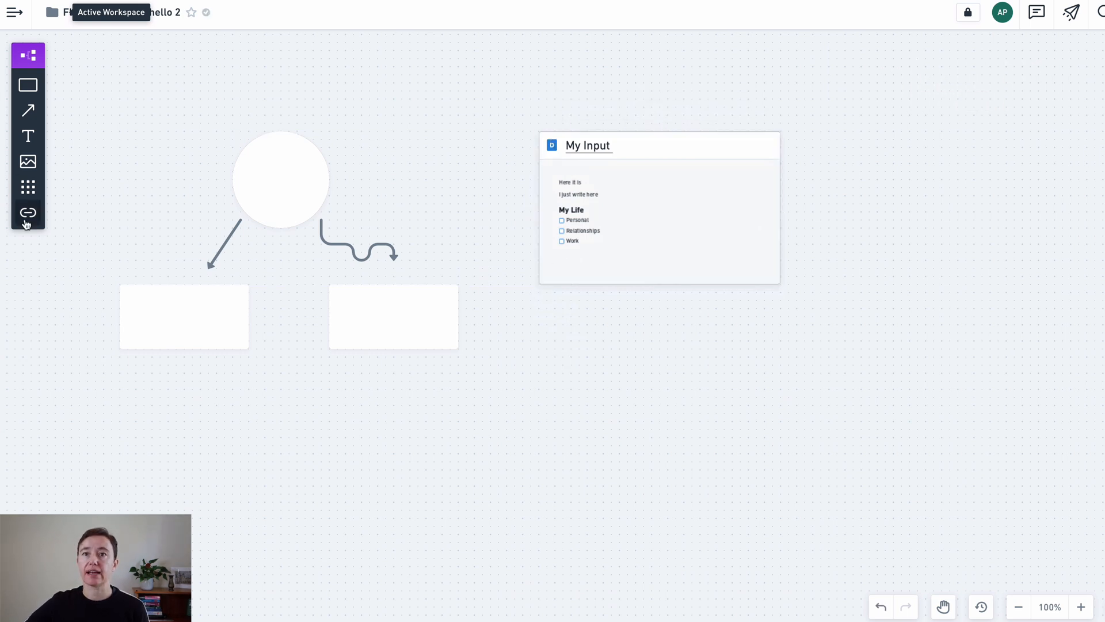
left_click(28, 213)
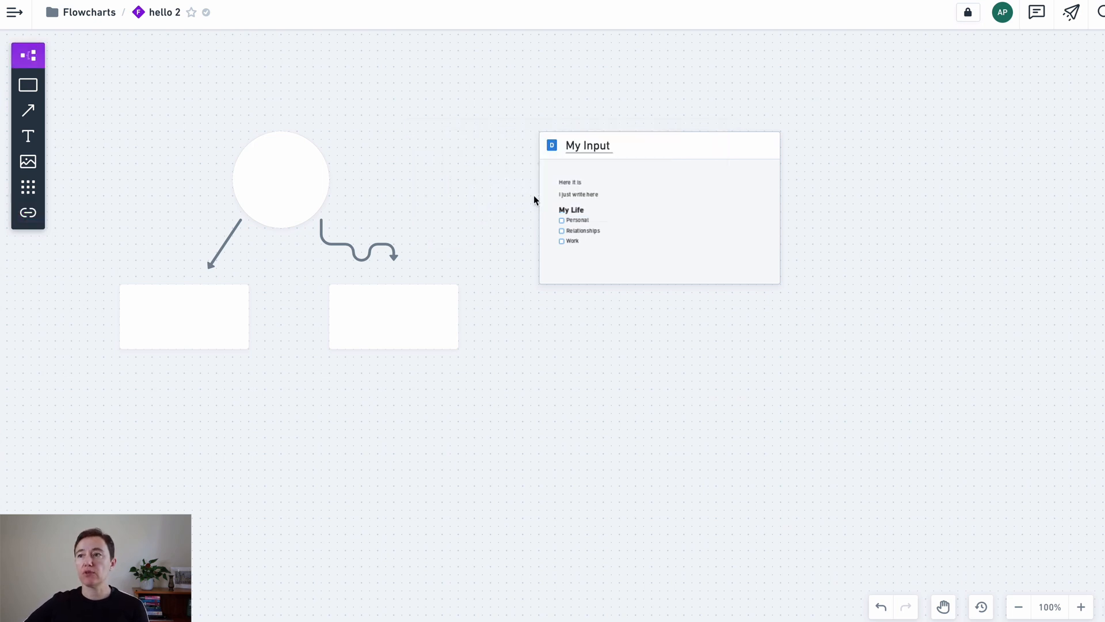
mouse_move(28, 162)
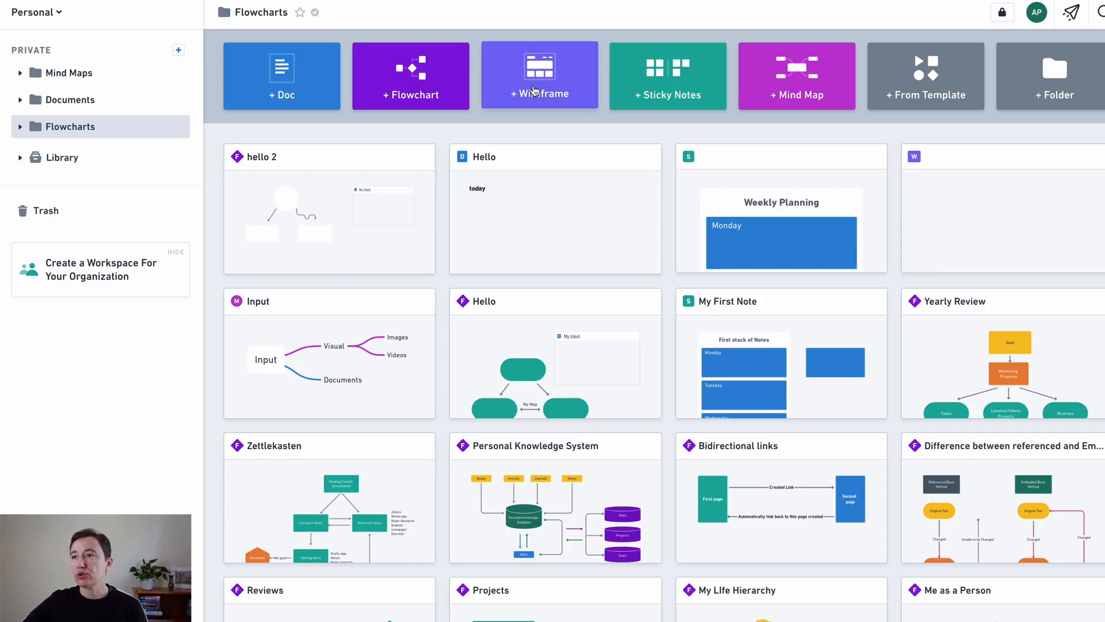
Create a new untitled wireframe from the Flowcharts folder header
left_click(538, 76)
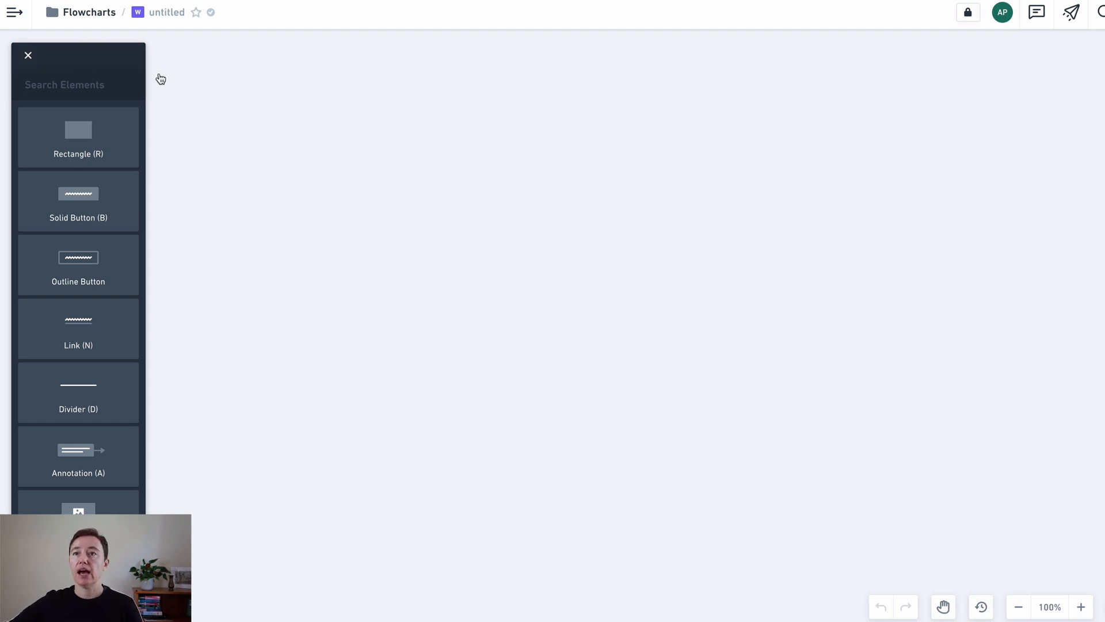
Close the wireframe element library to show the compact toolbar
left_click(28, 55)
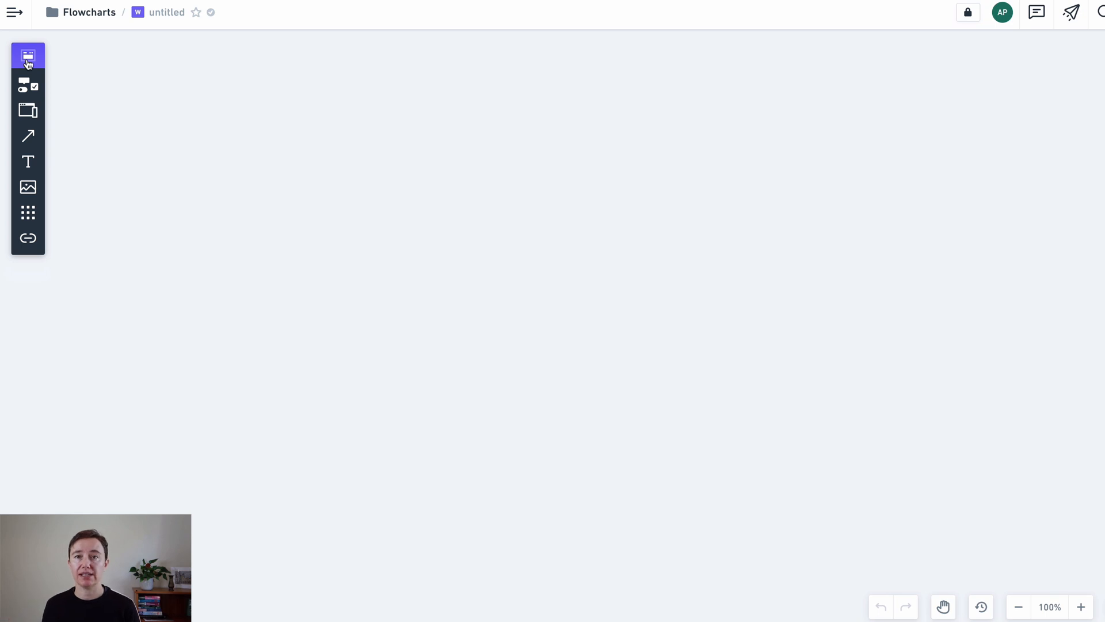
mouse_move(28, 110)
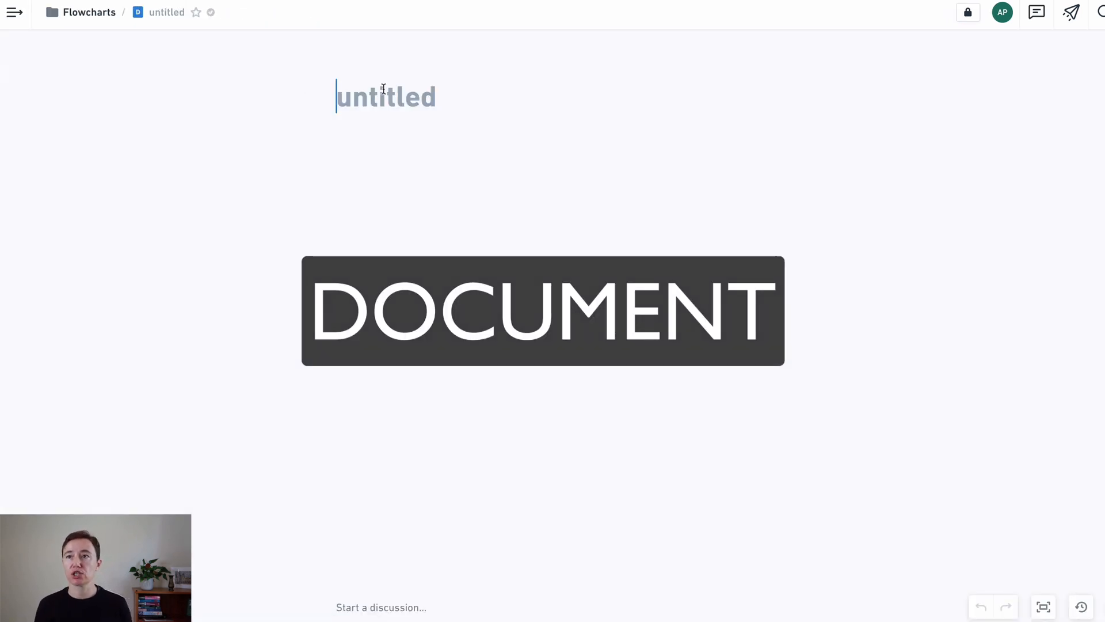
Title the new doc 'Document 2' and browse the block type menu without choosing one
type("D")
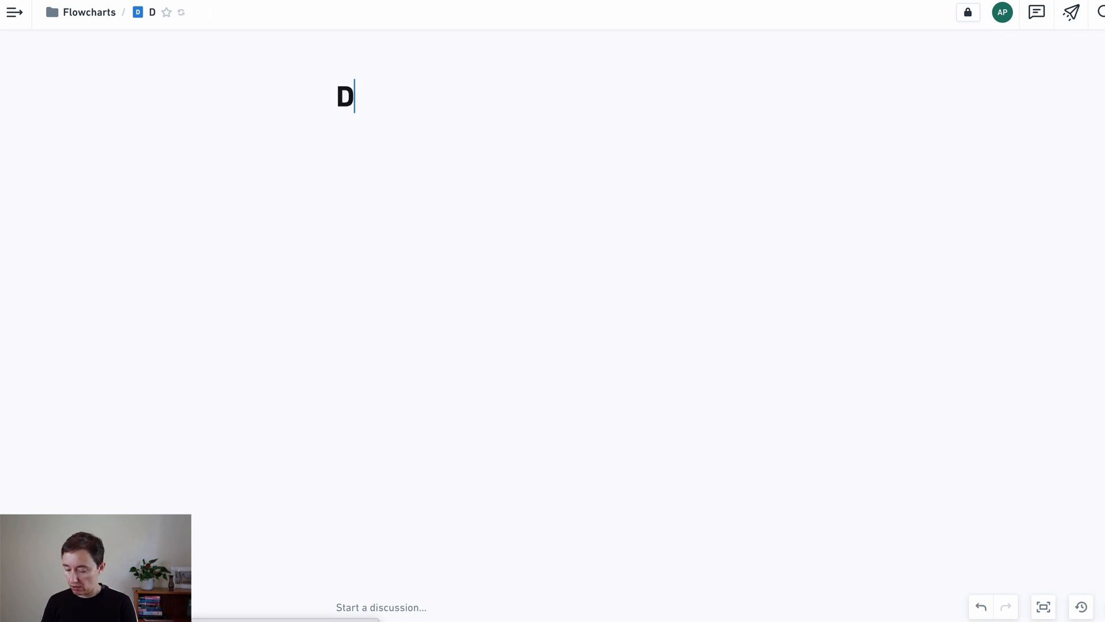
type("ocument 2")
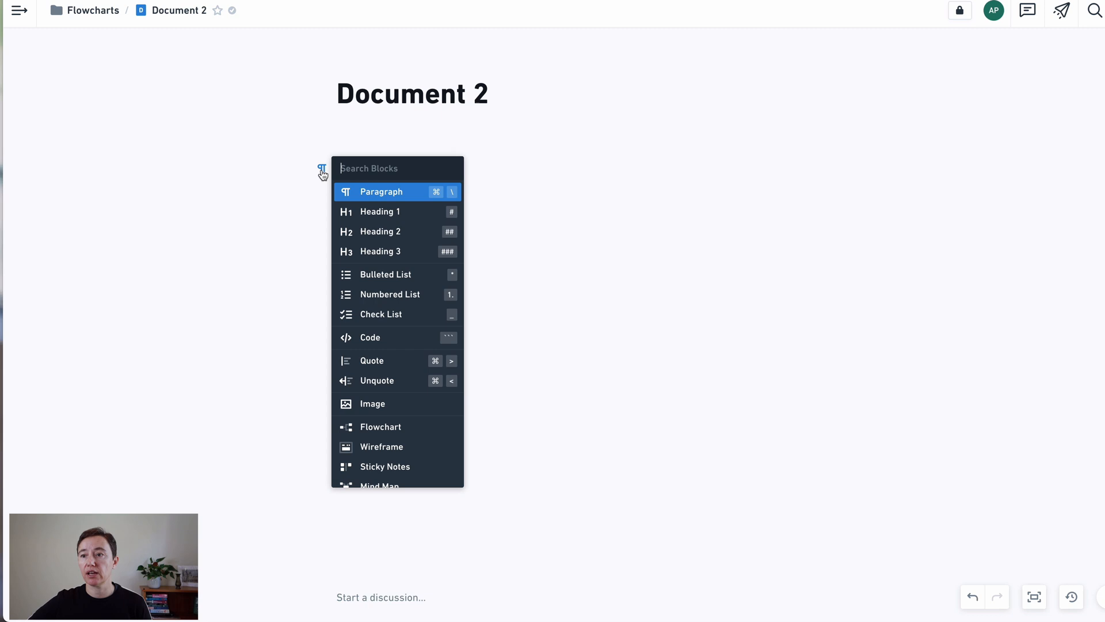
mouse_move(381, 313)
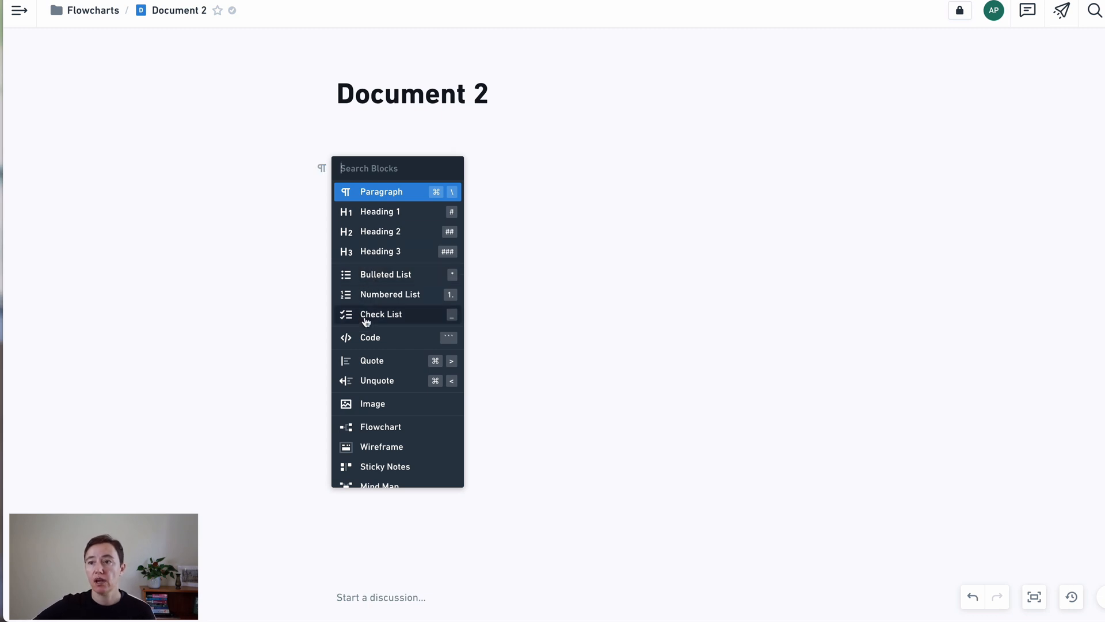
scroll("down", 3)
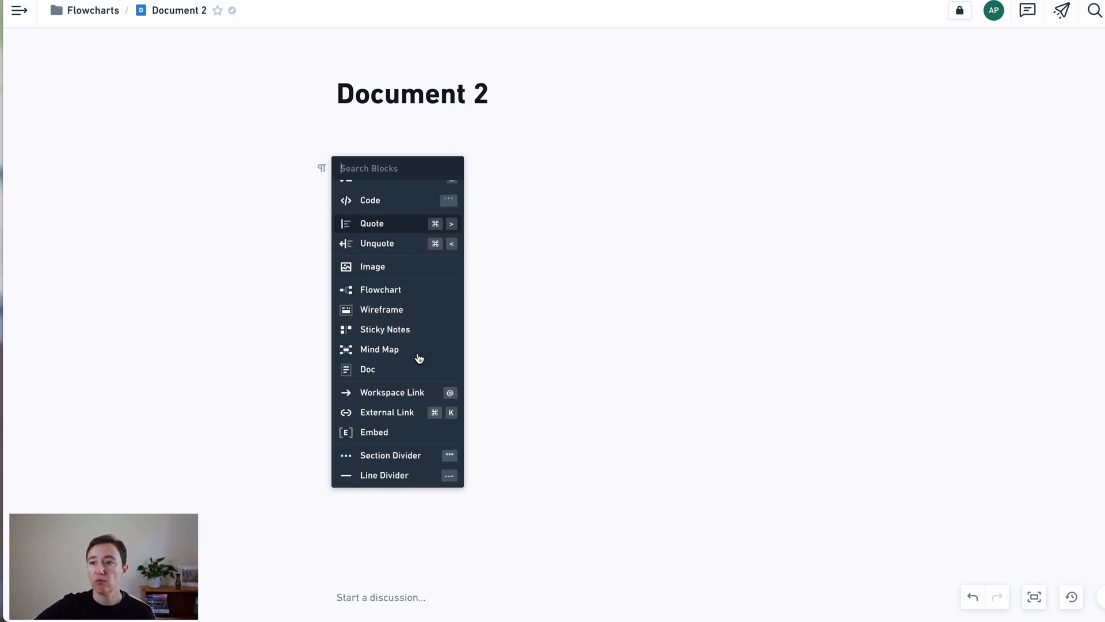
scroll("up", 3)
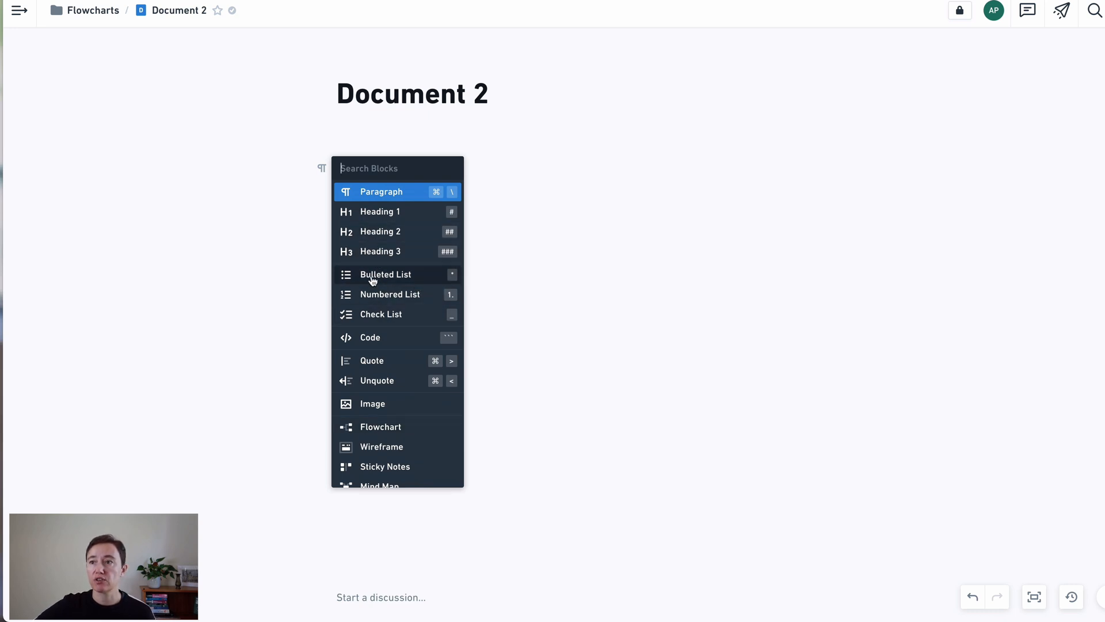
mouse_move(390, 293)
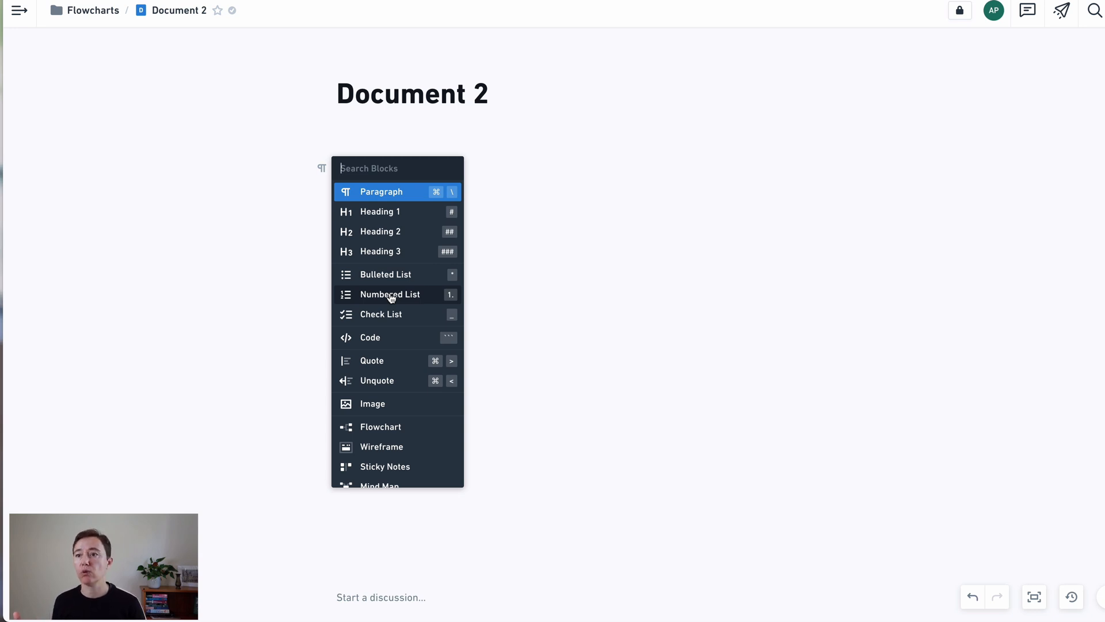
mouse_move(404, 302)
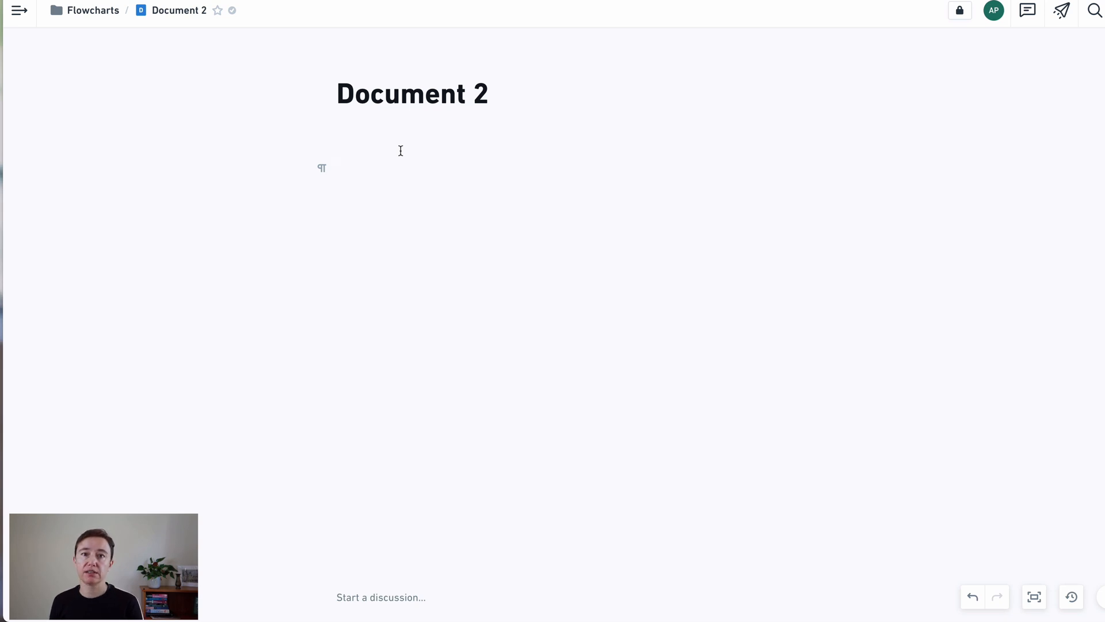
Add an H1 heading 'hello' via # and an H2 heading 'hello2' via ## under the title
type("#")
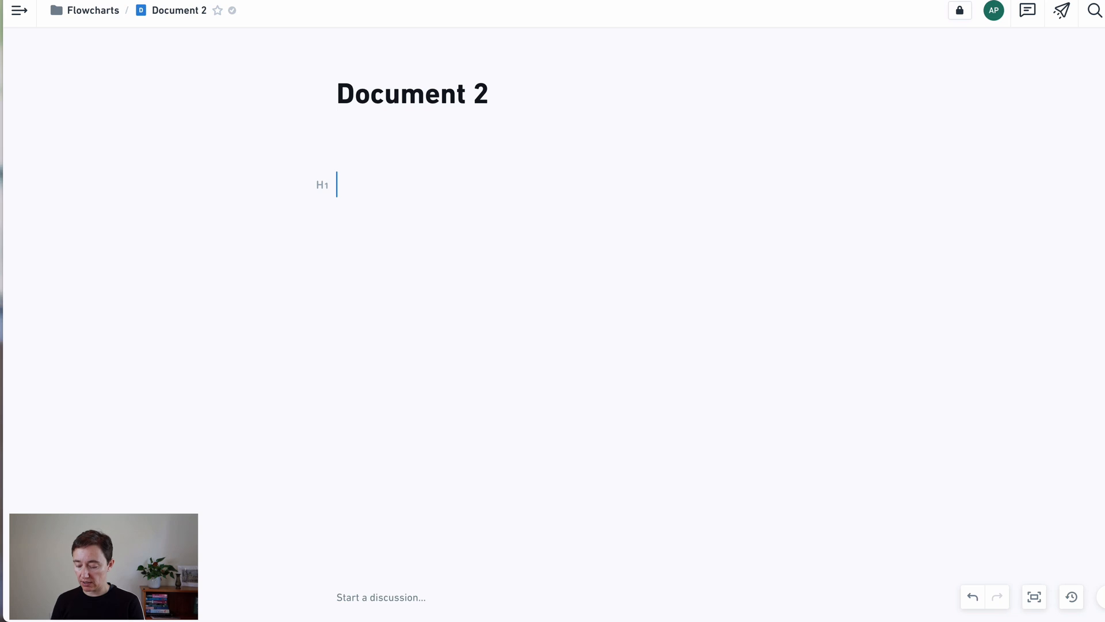
type("hello")
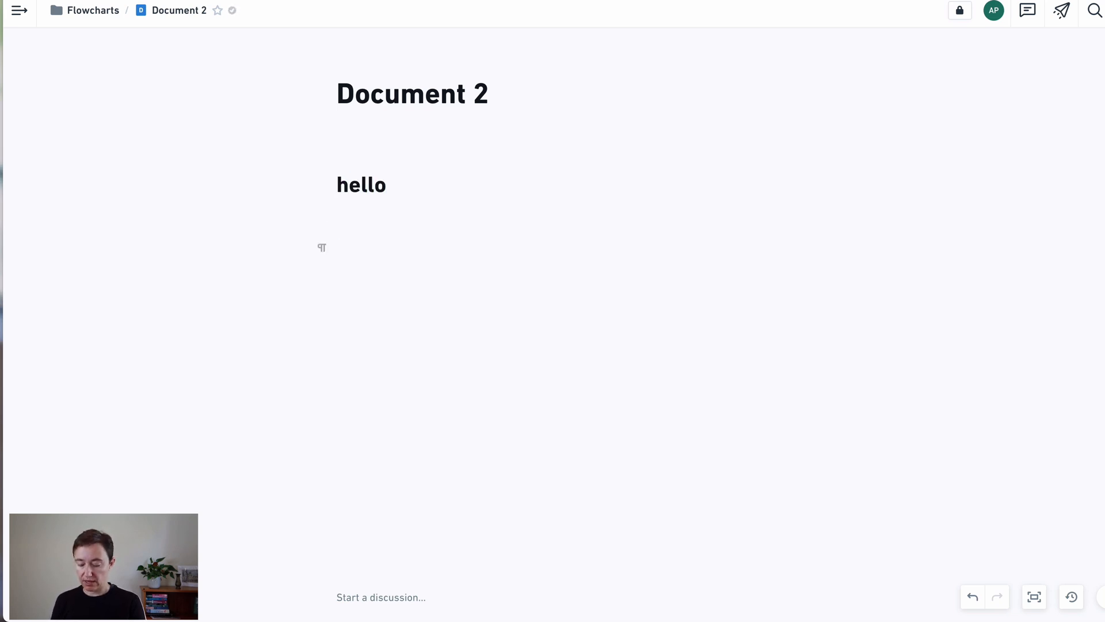
type("##")
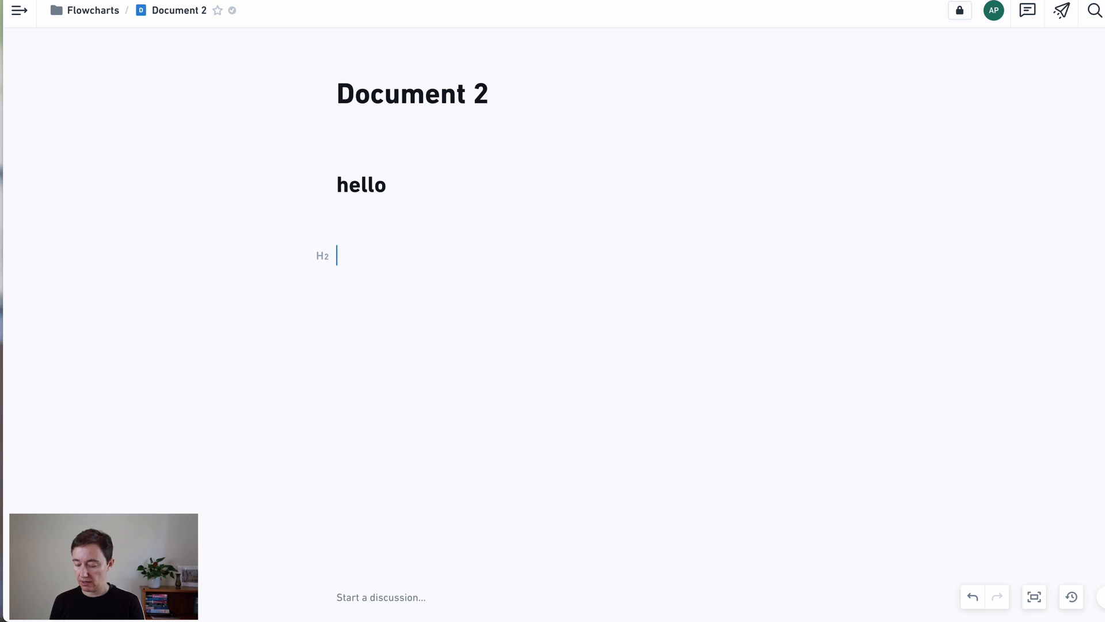
type("hello2")
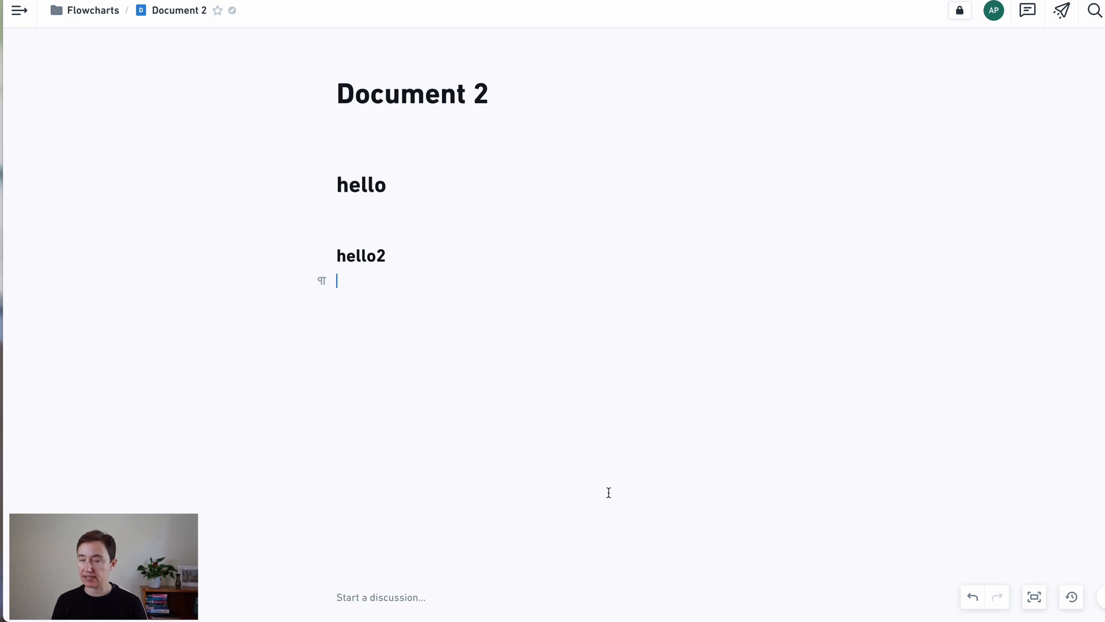
type("/")
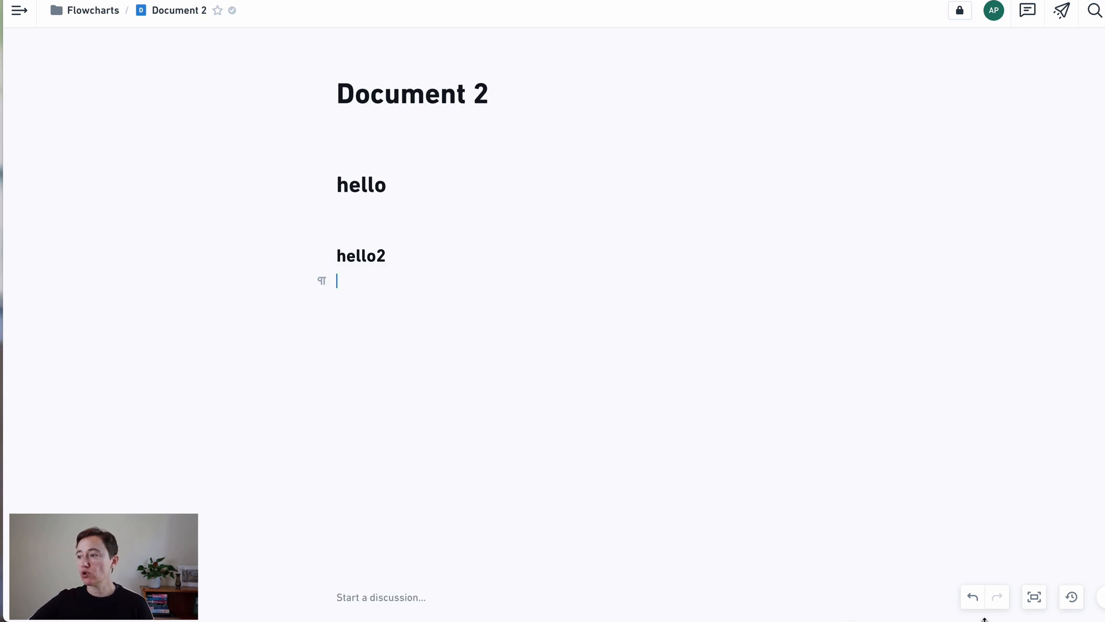
mouse_move(1034, 598)
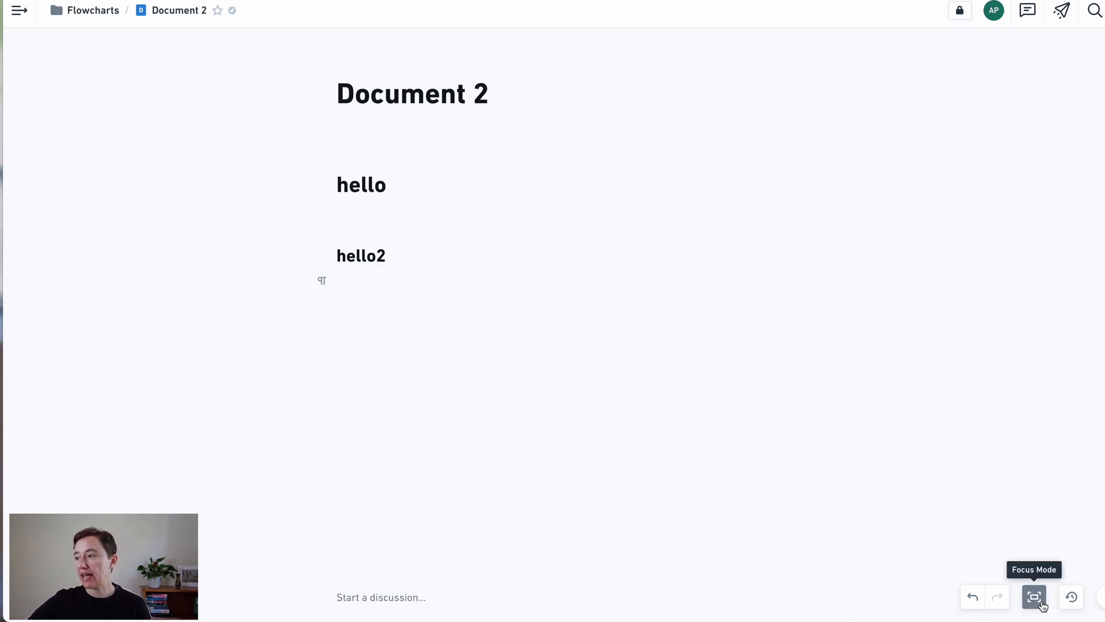
Toggle Paragraph Focus in Document 2's display settings, then start a new Mind Map file
left_click(1033, 596)
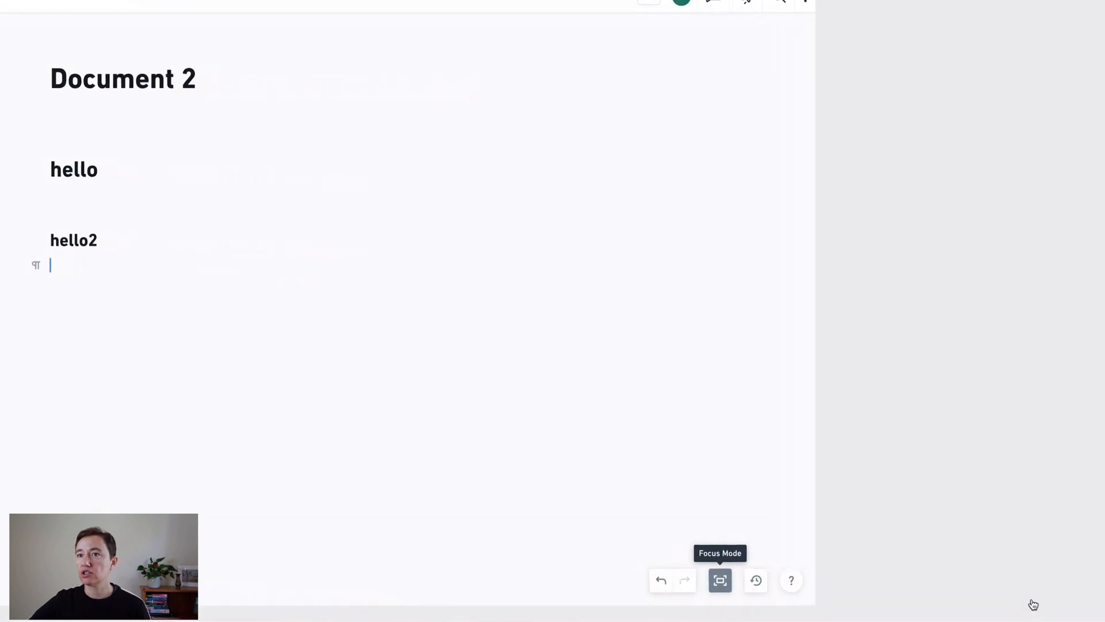
left_click(719, 580)
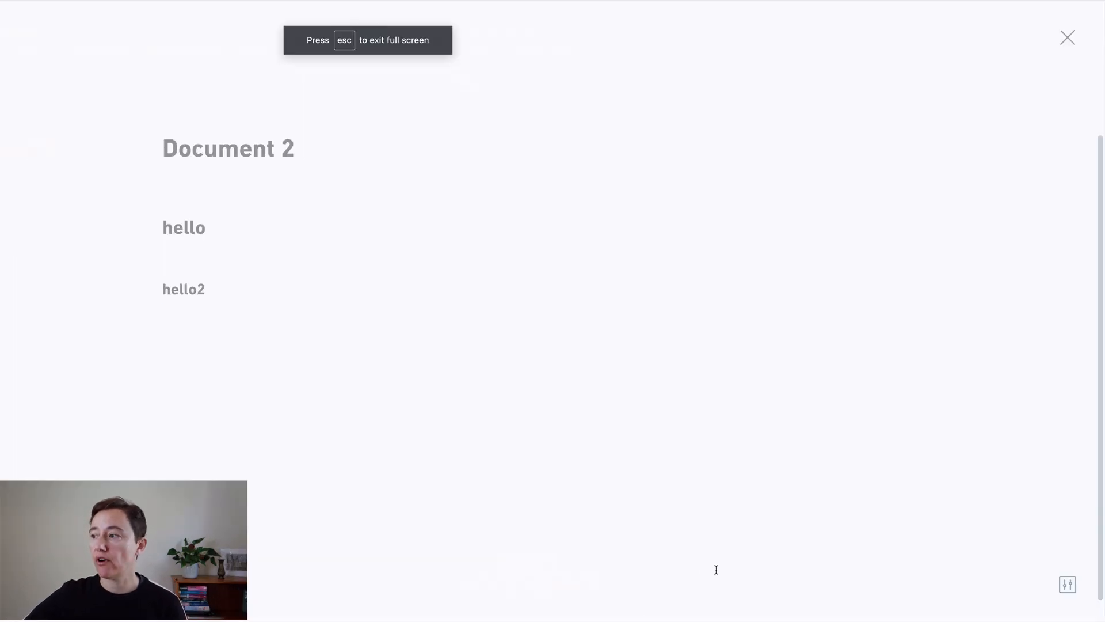
left_click(1067, 585)
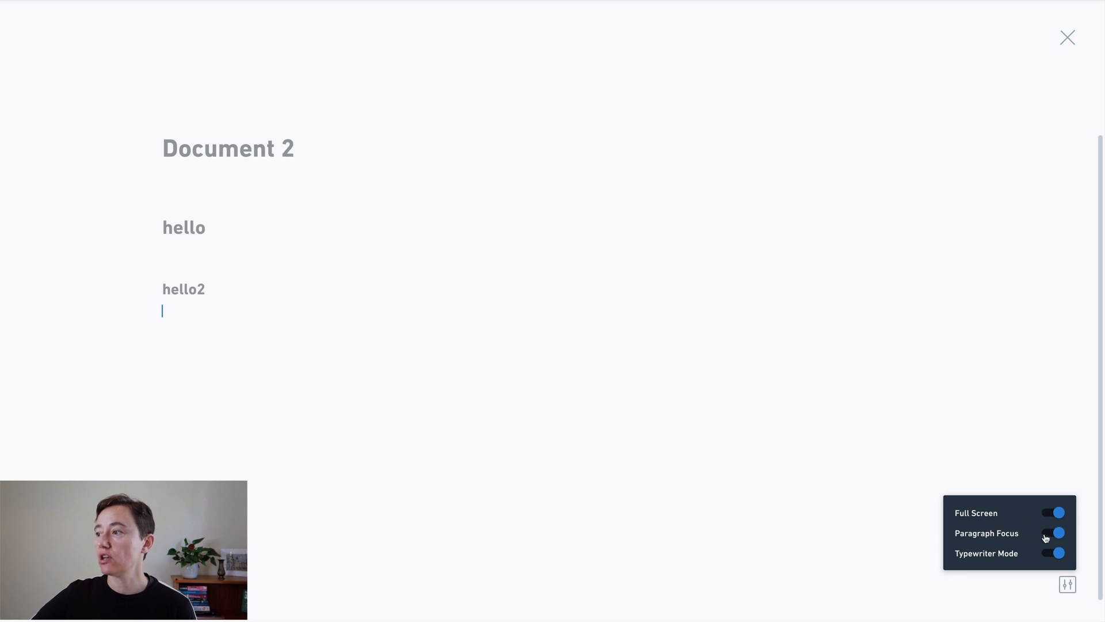
left_click(1053, 533)
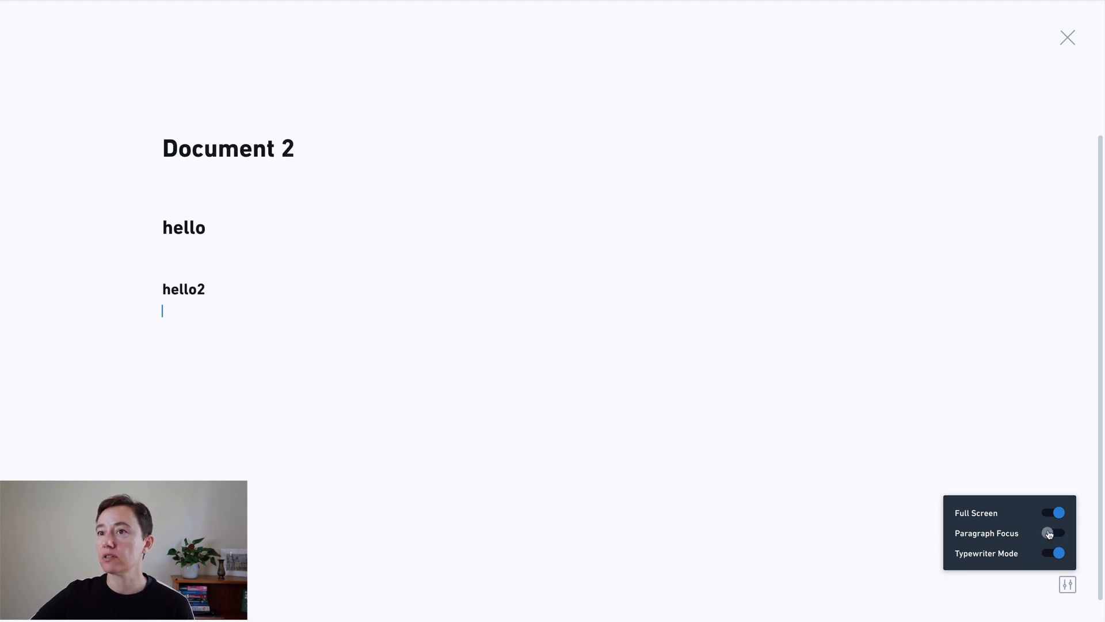
left_click(1055, 533)
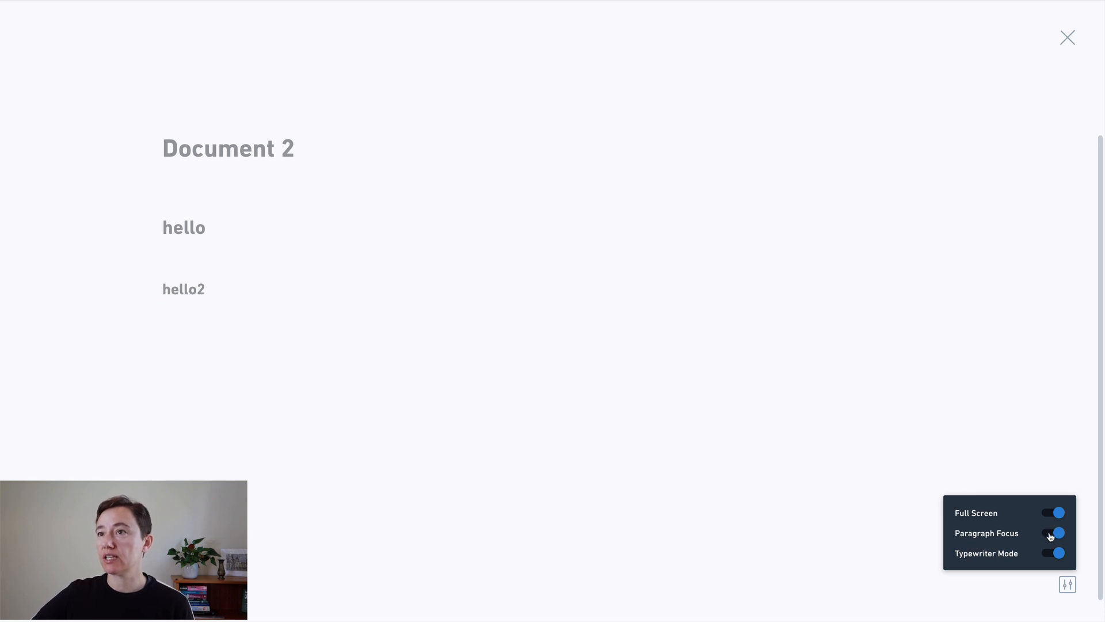
left_click(1055, 533)
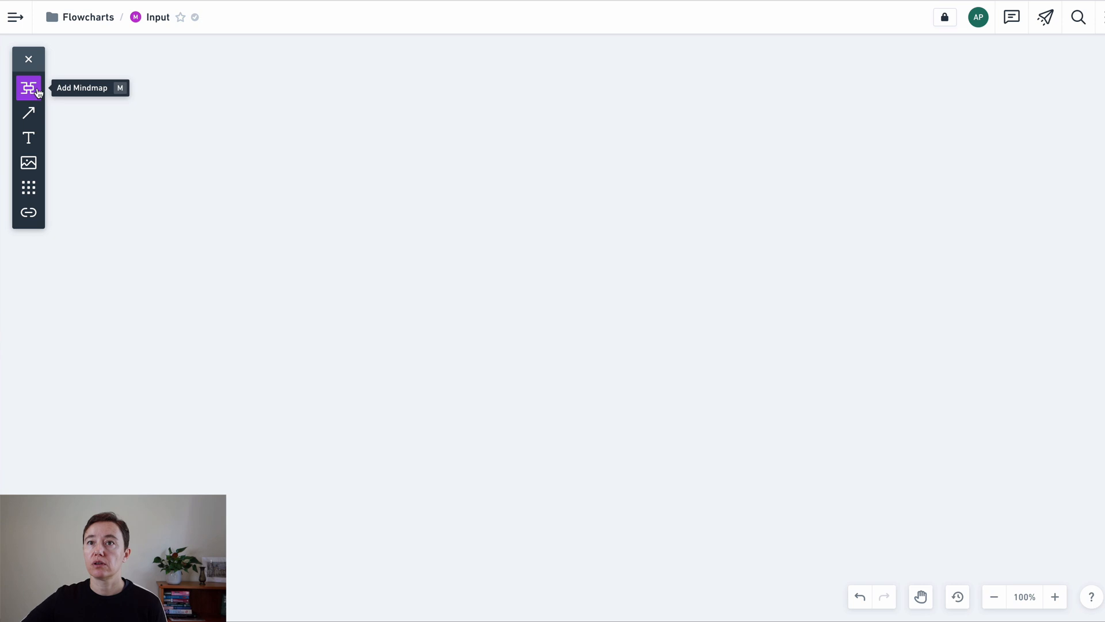
Place the root node Input with child branches Visual (Image, Video) and Writen
left_click(28, 88)
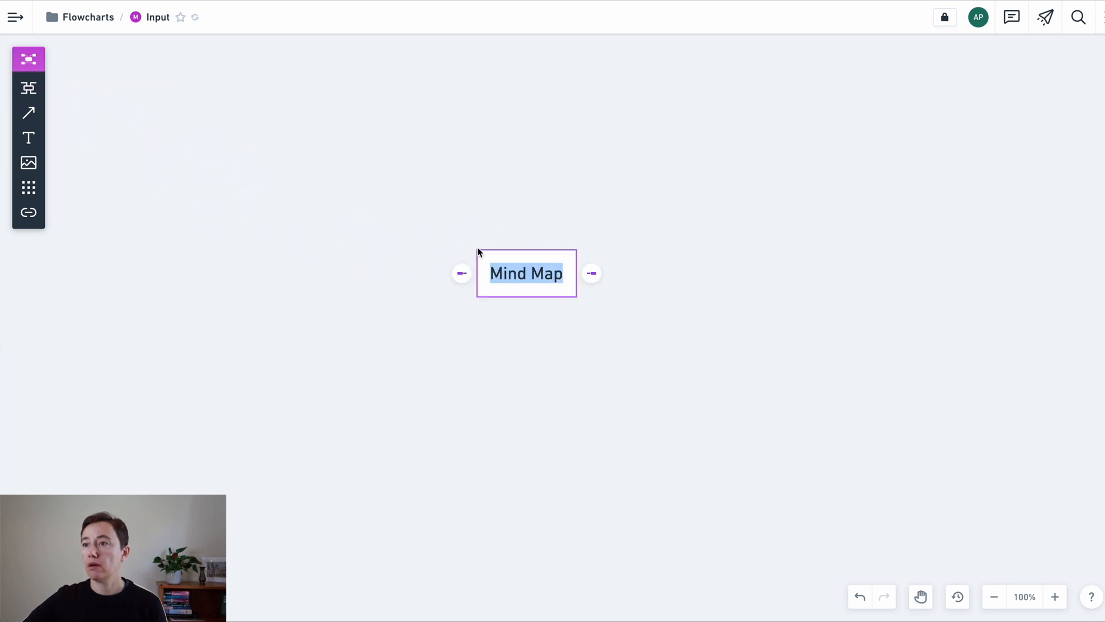
type("Input")
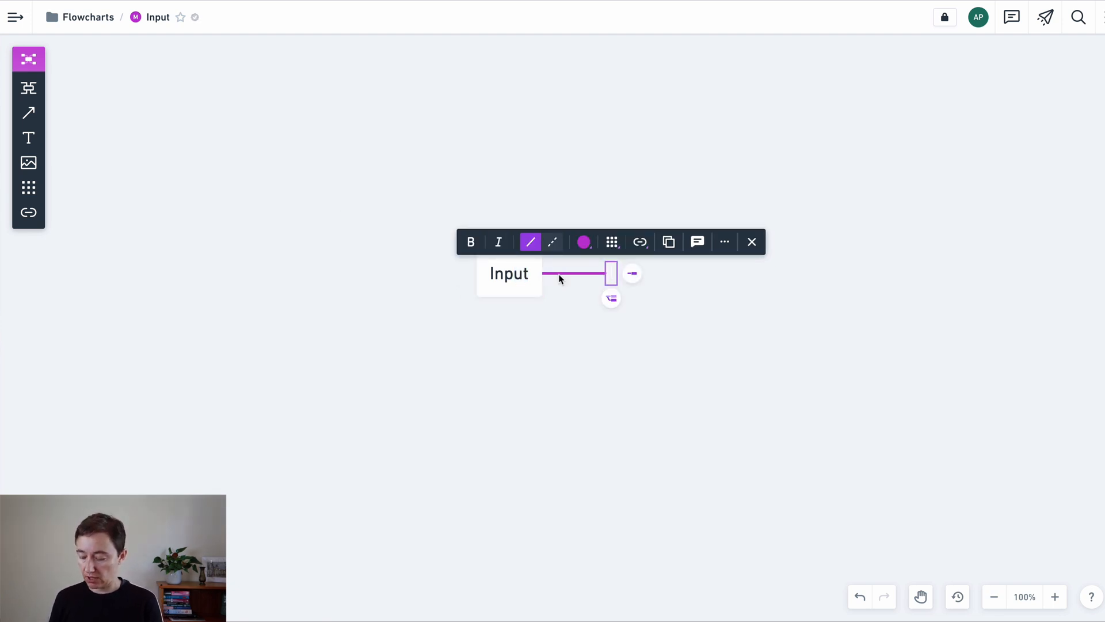
type("Vidual")
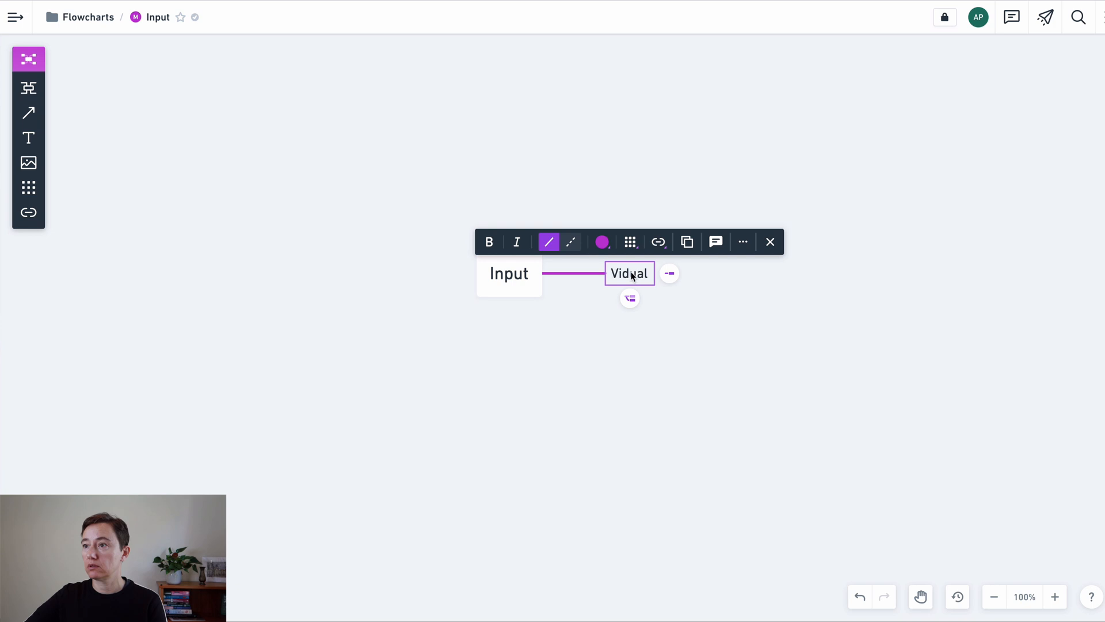
type("Visual")
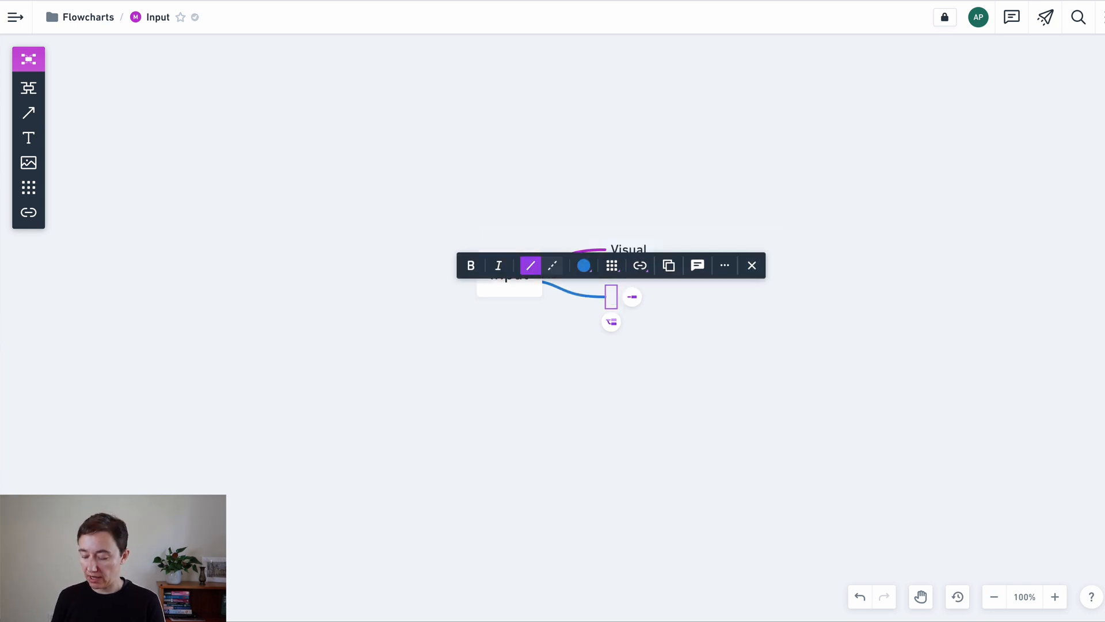
type("Writen")
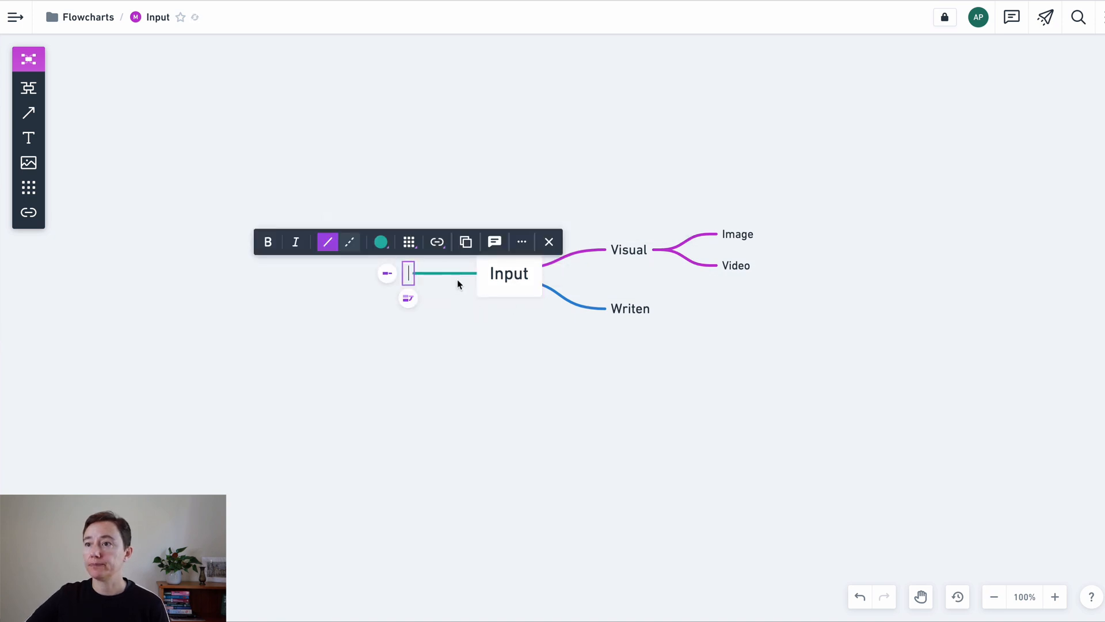
Add a left-side branch of Input labelled Hello
left_click(381, 242)
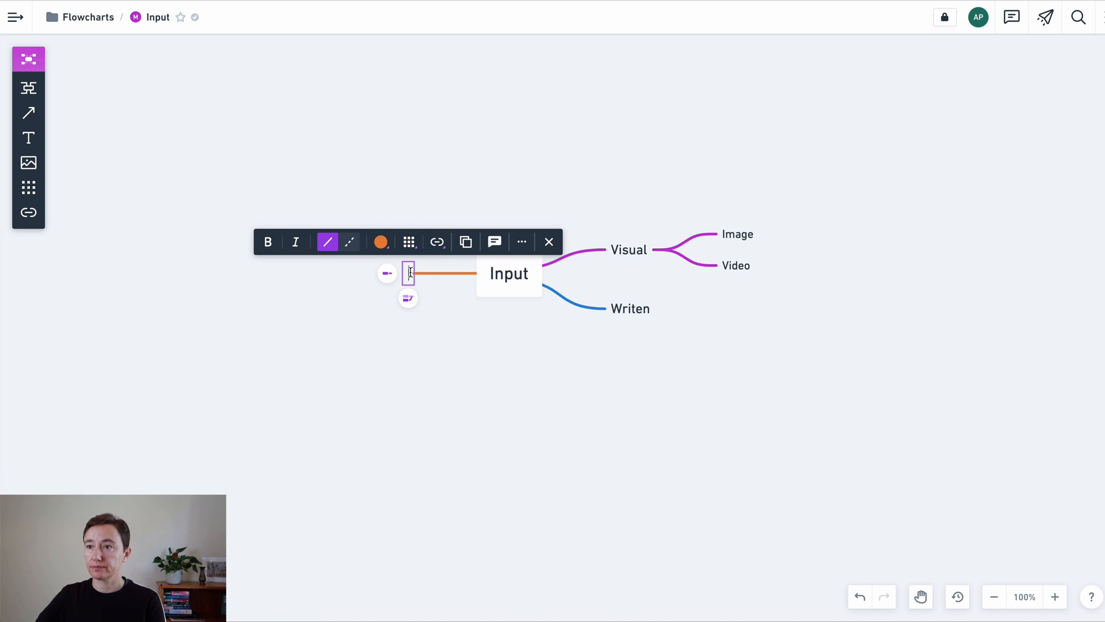
type("Hello")
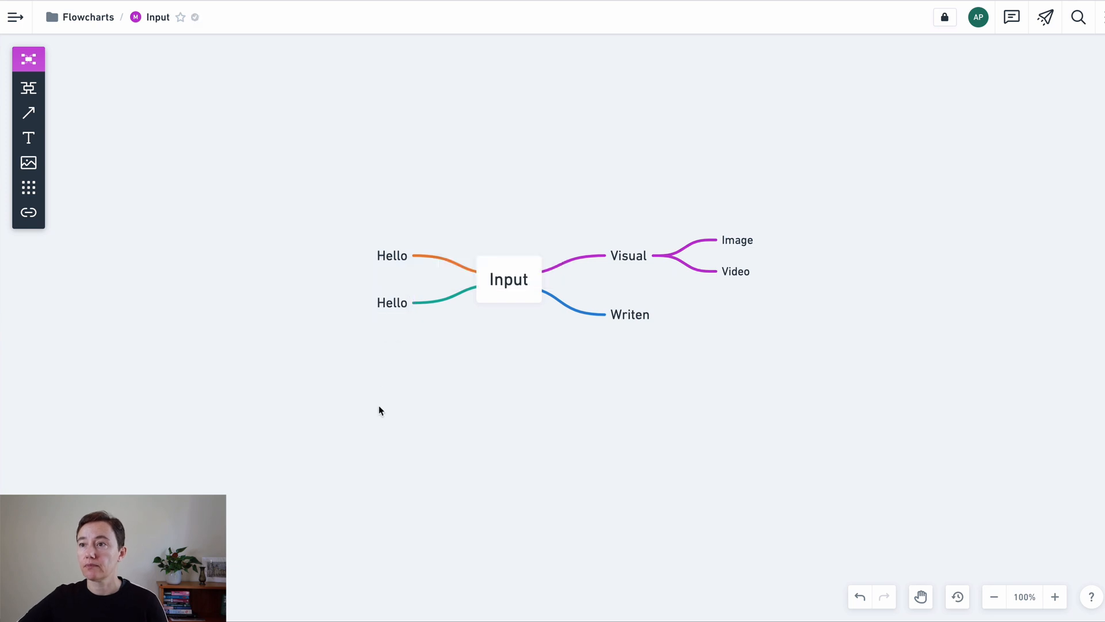
mouse_move(462, 459)
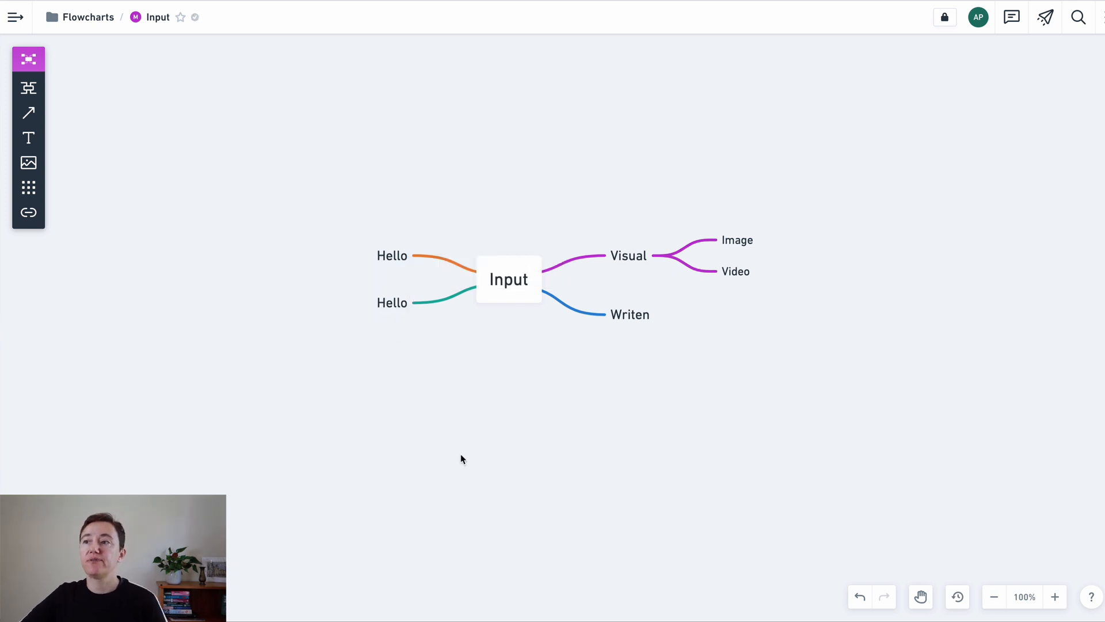
mouse_move(560, 331)
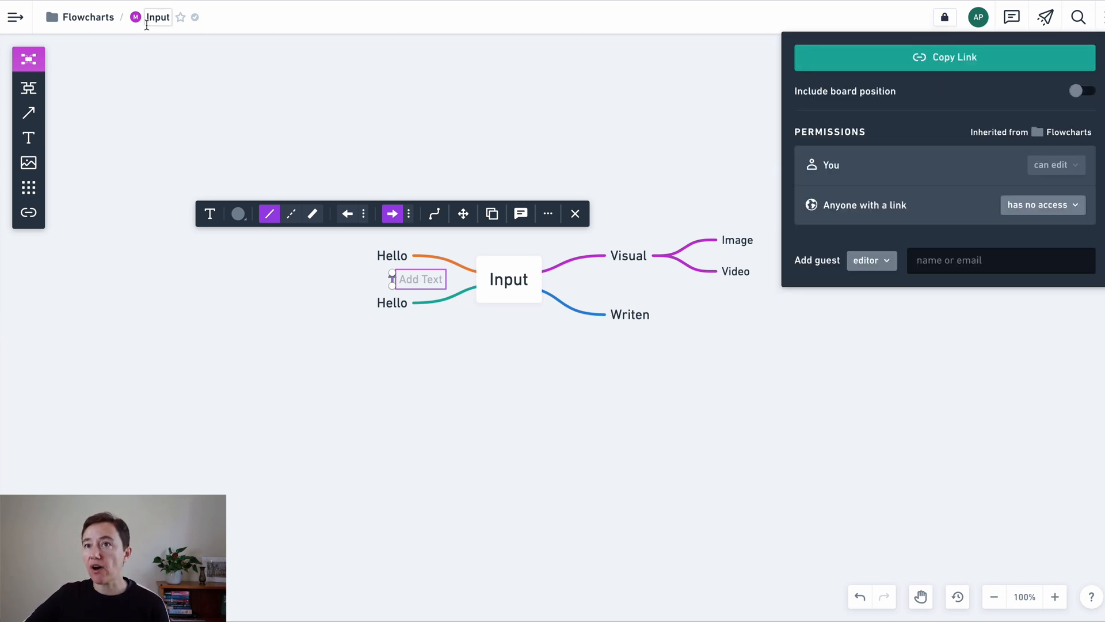
mouse_move(86, 17)
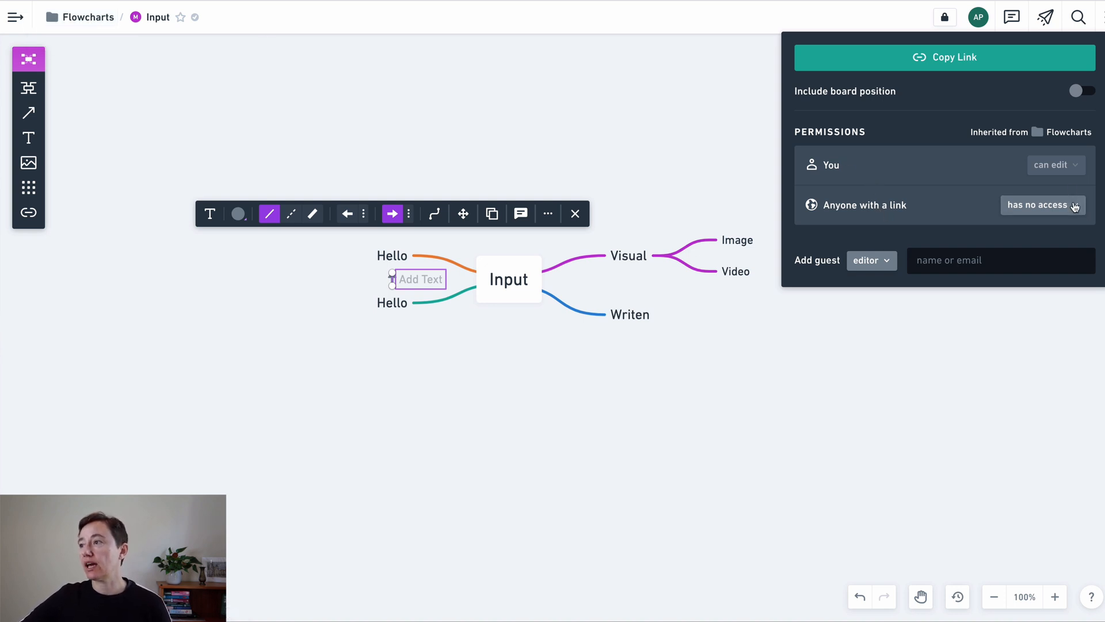
Check the 'Anyone with a link' access choices in the Share panel, then close it
left_click(1041, 205)
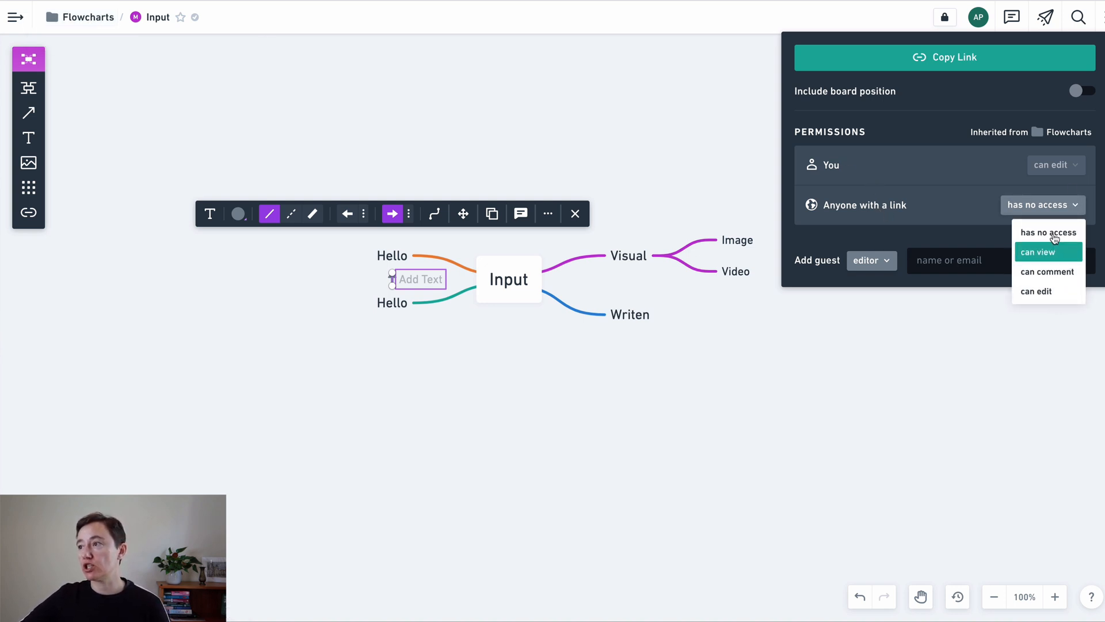
left_click(859, 259)
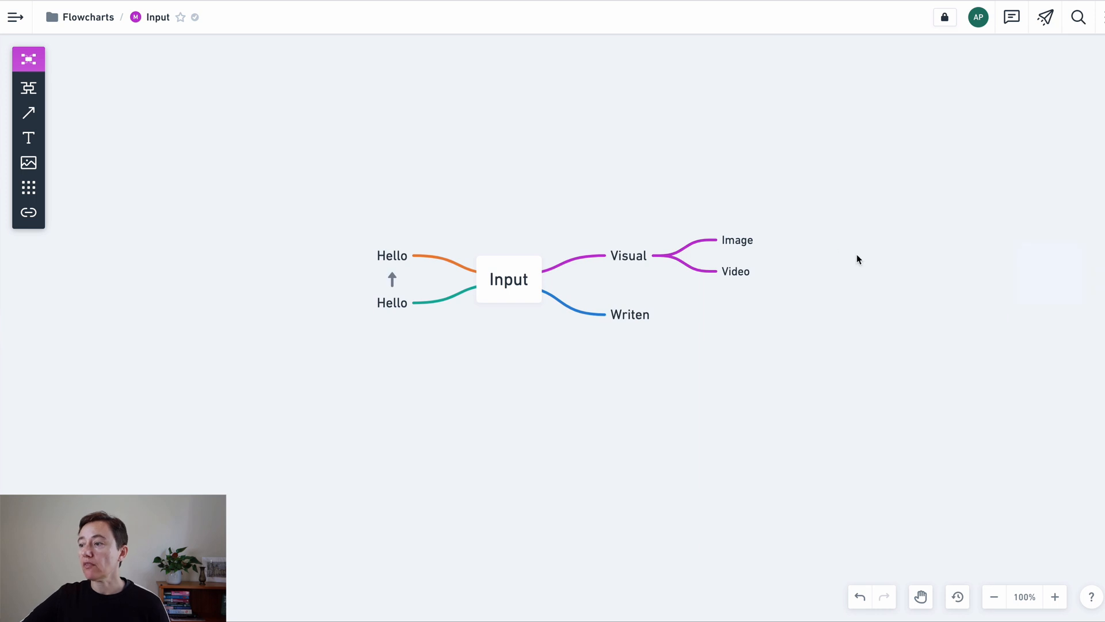
mouse_move(1046, 17)
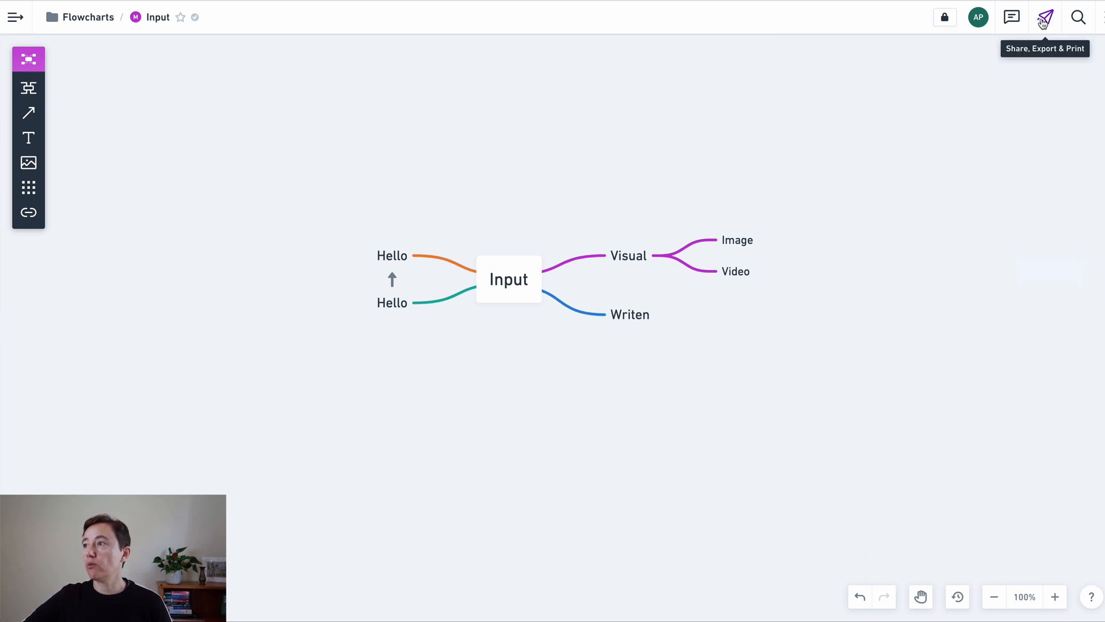
Show the Share, Export & Print menu for the Input mind map
left_click(1046, 17)
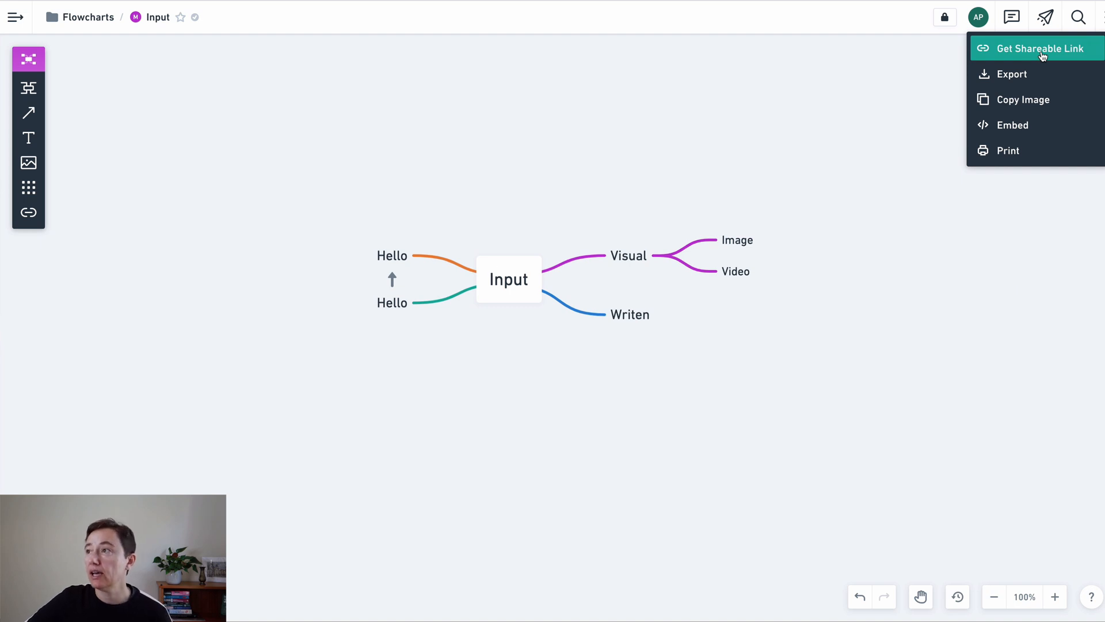
mouse_move(1042, 63)
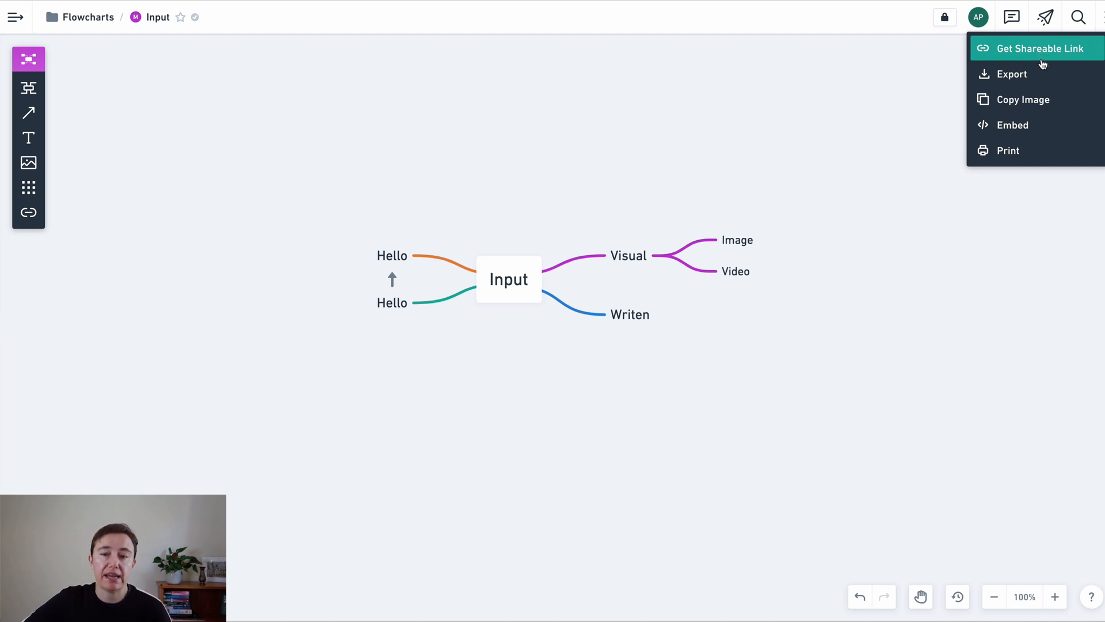
mouse_move(1012, 74)
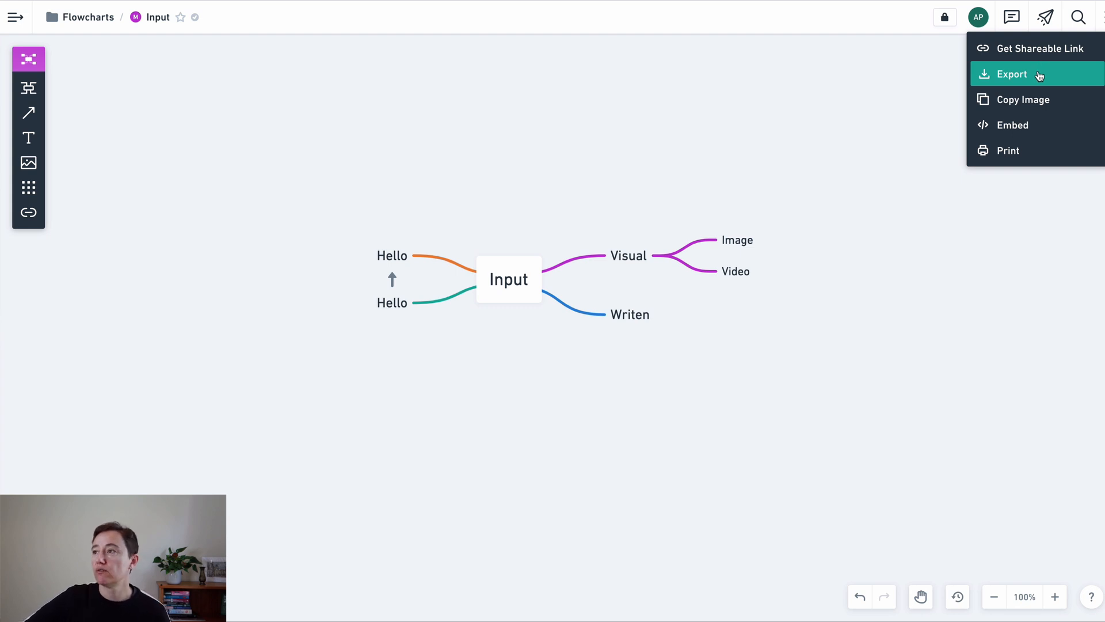
mouse_move(1036, 99)
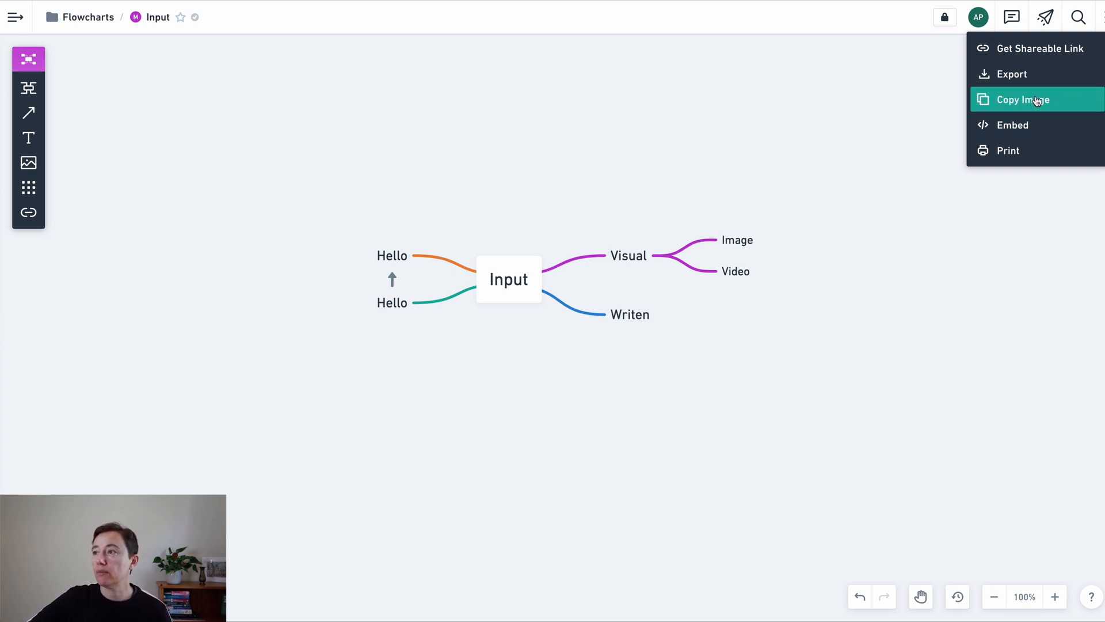
mouse_move(1012, 124)
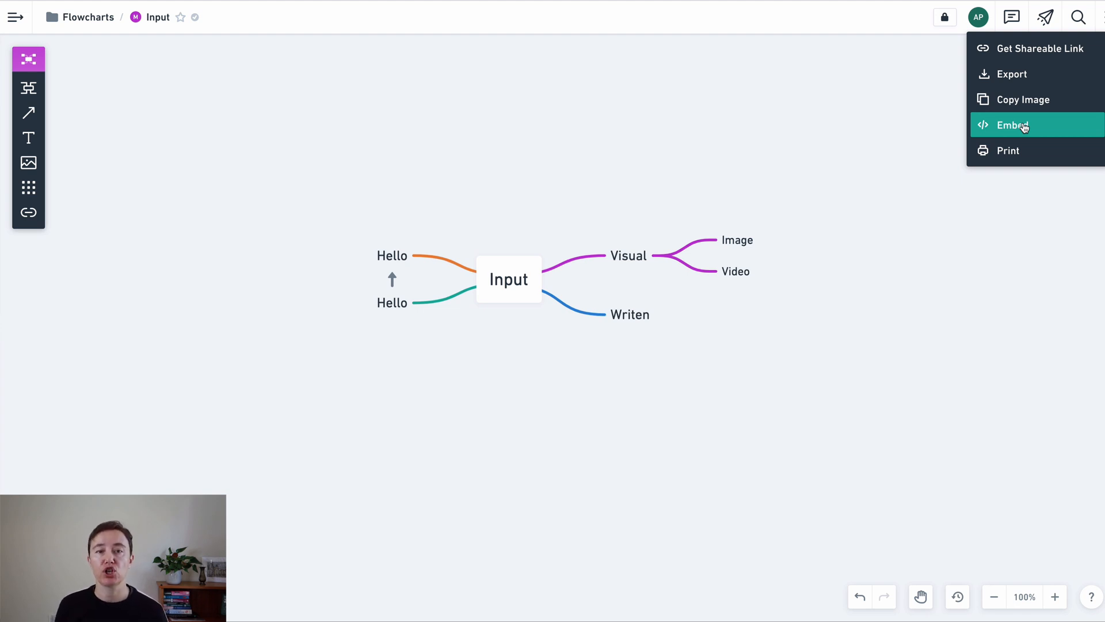
Return to the Flowcharts folder, browse the template gallery, then close it
left_click(87, 17)
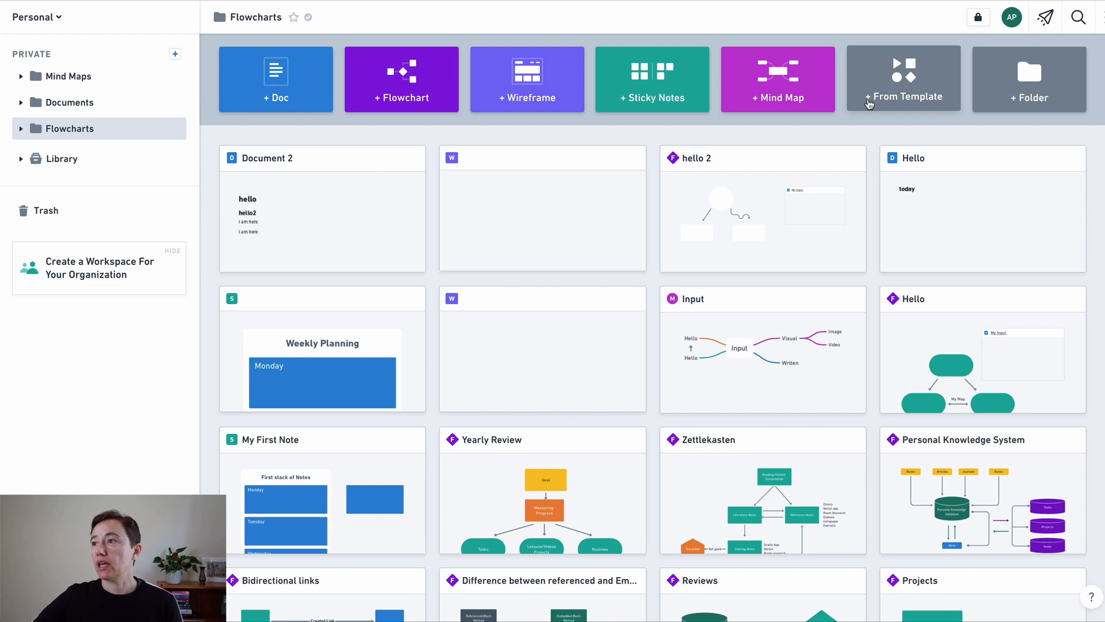
left_click(904, 79)
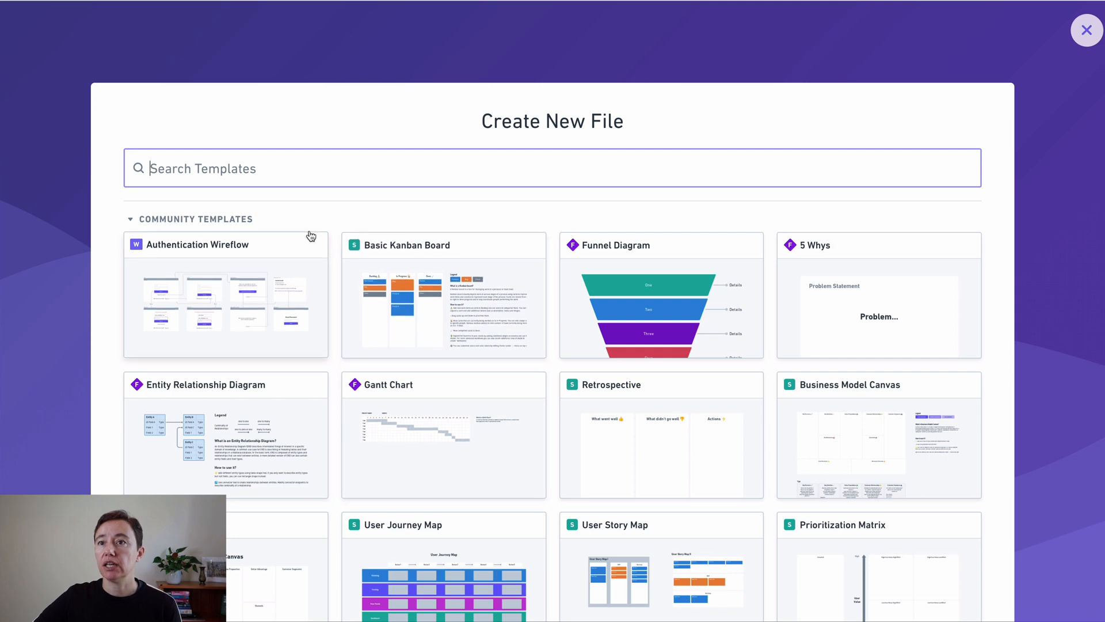
mouse_move(137, 250)
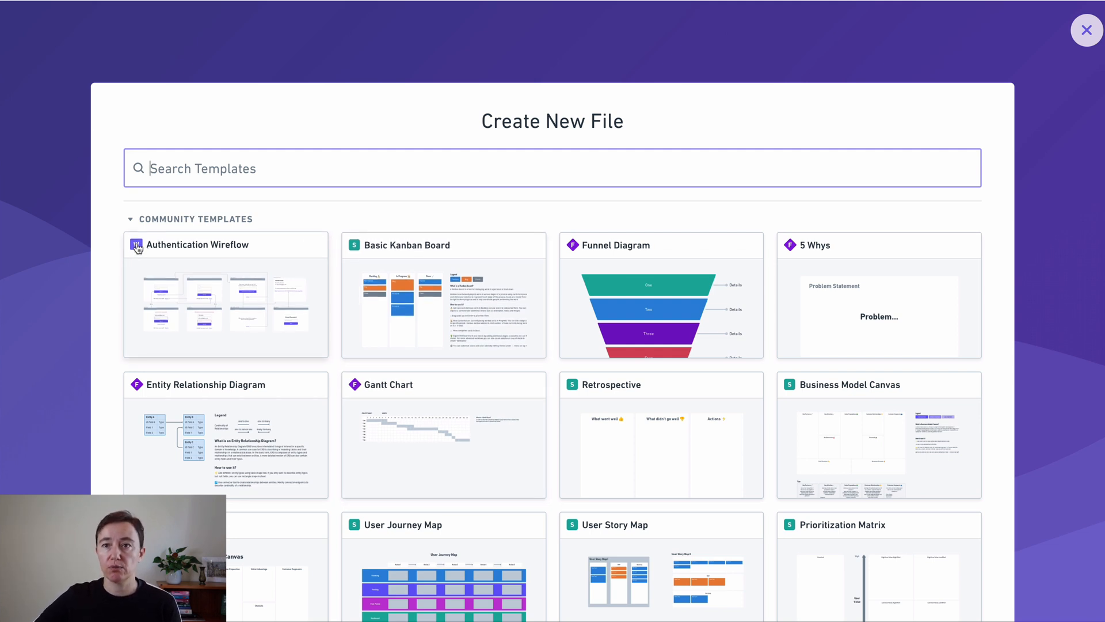
mouse_move(358, 258)
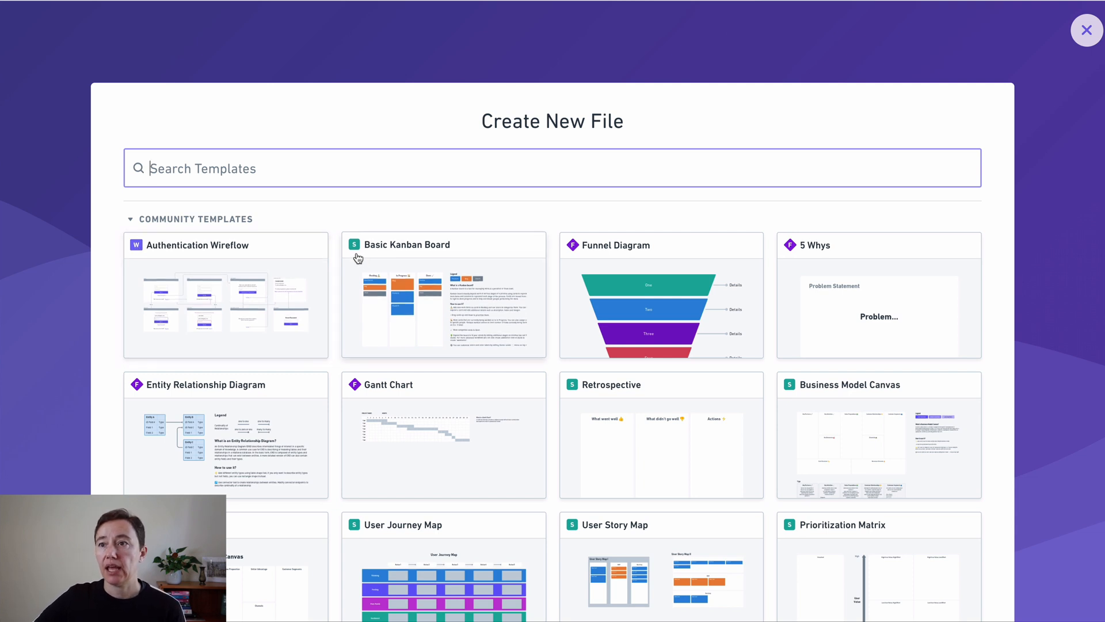
mouse_move(578, 249)
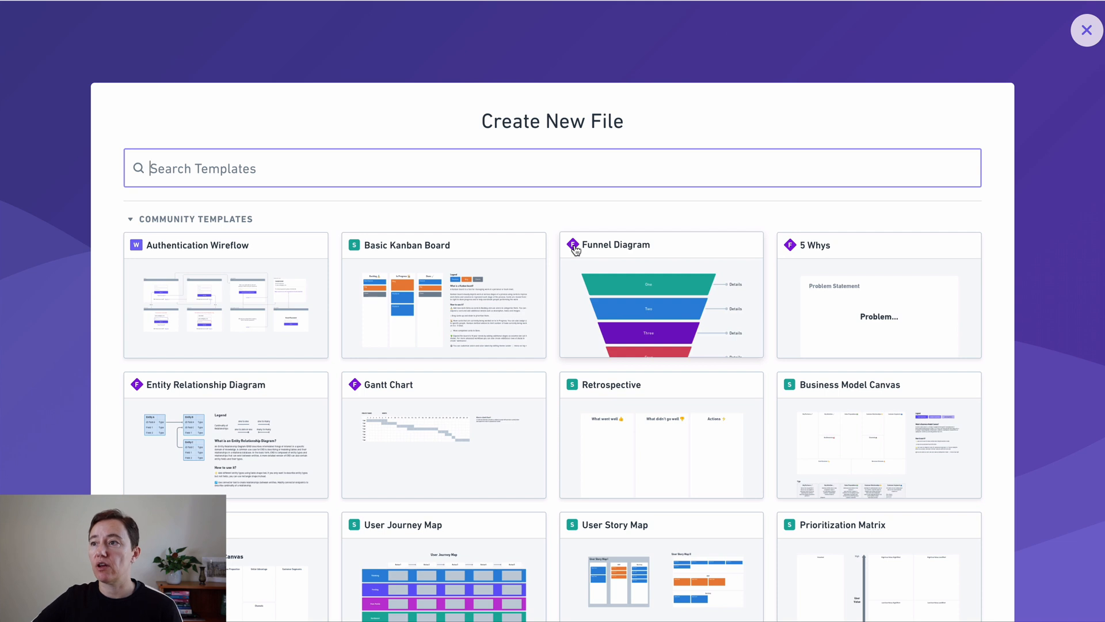
left_click(1087, 30)
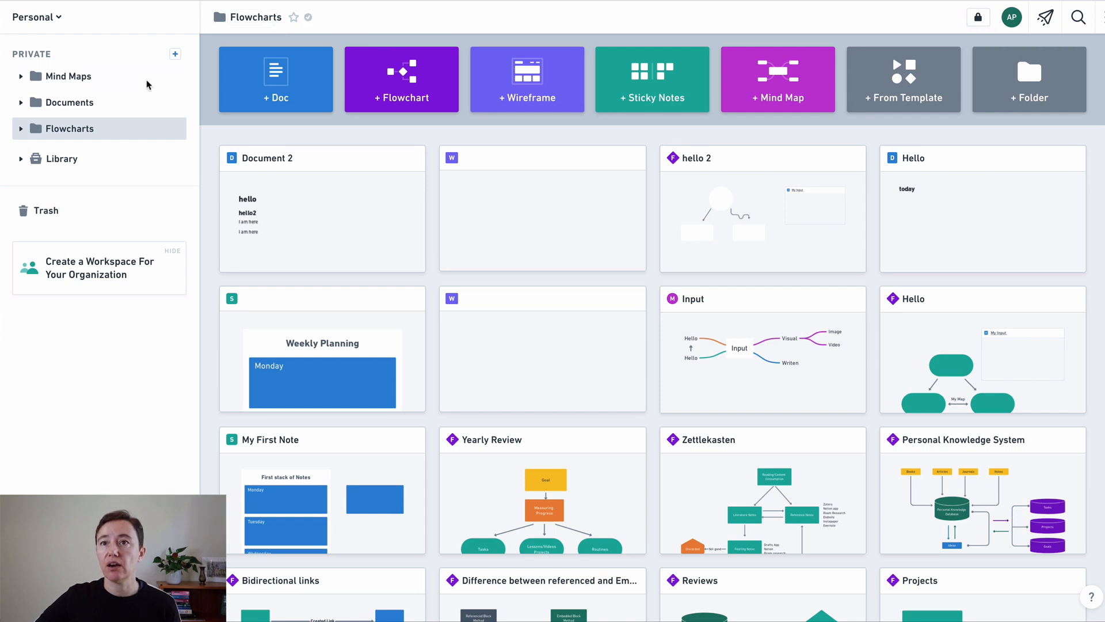
Open the Weekly Planning sticky-notes board from the Flowcharts folder
left_click(175, 128)
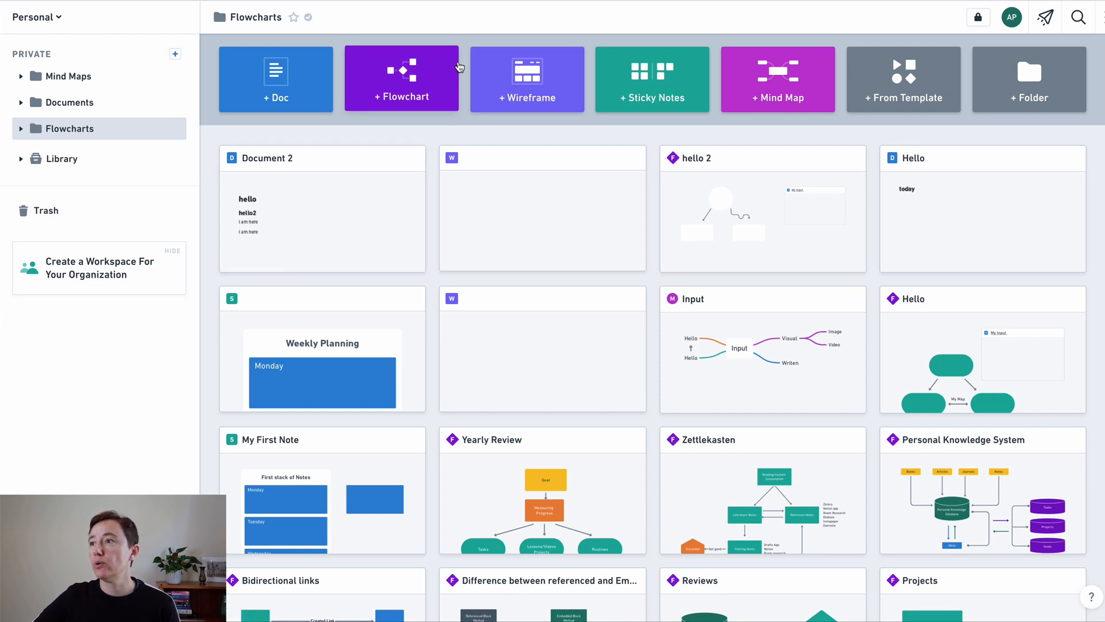
mouse_move(638, 87)
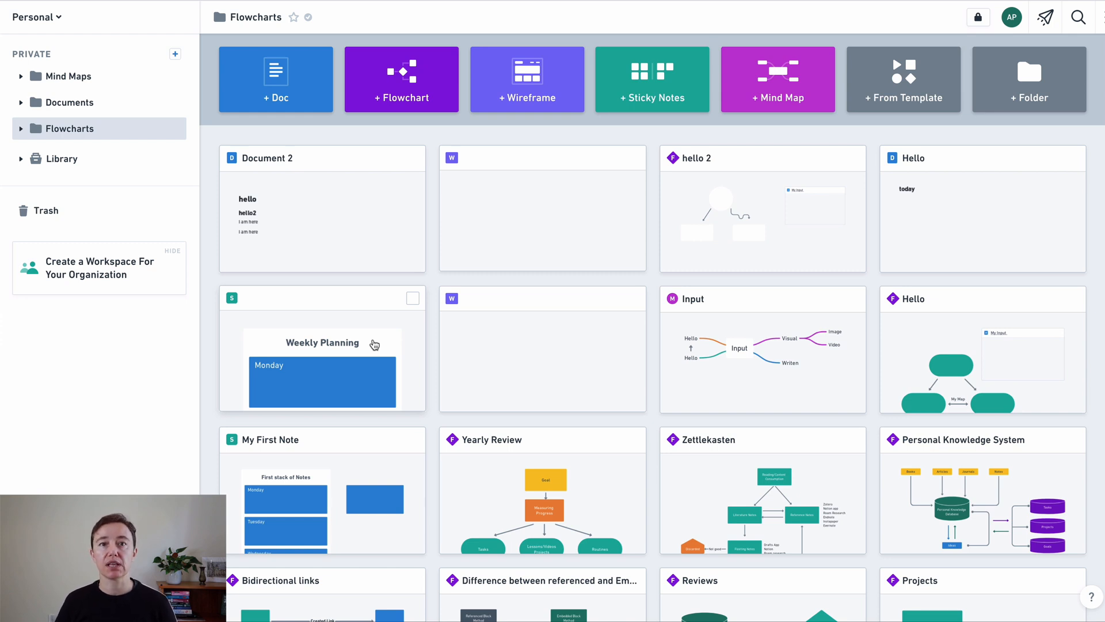
mouse_move(371, 358)
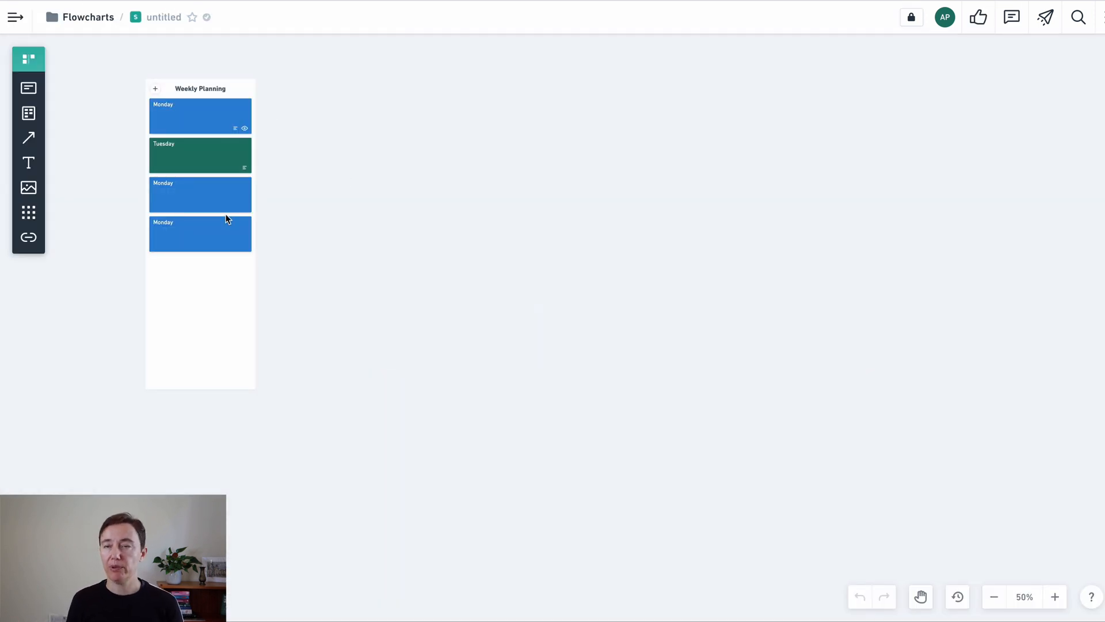
Rename the bottom card's title from Monday to Thursday and close its details
left_click(200, 234)
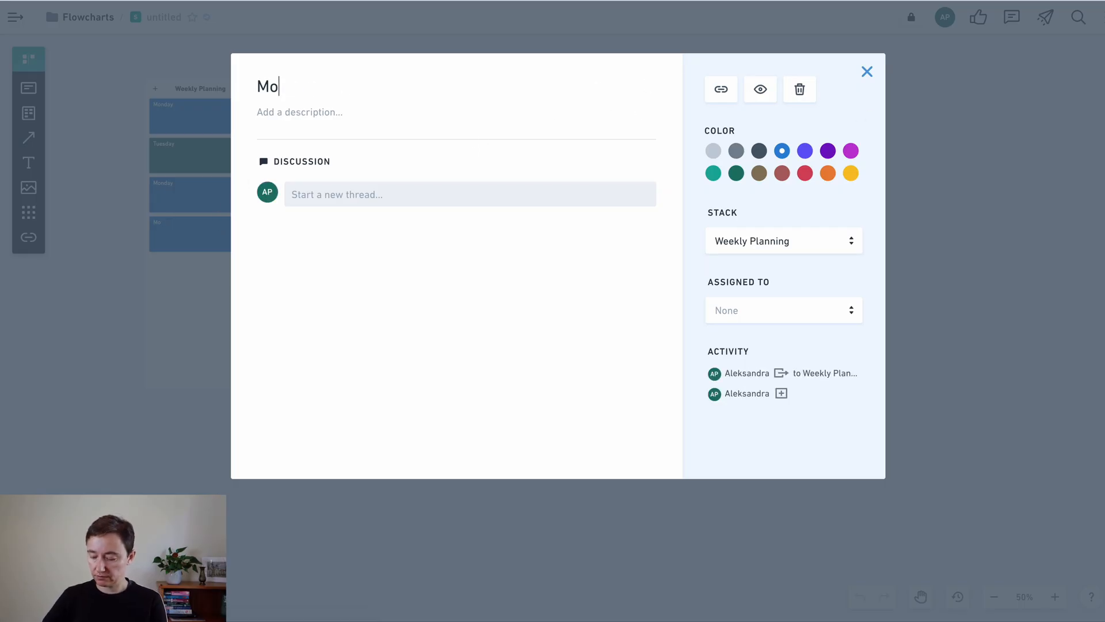
type("Thursday")
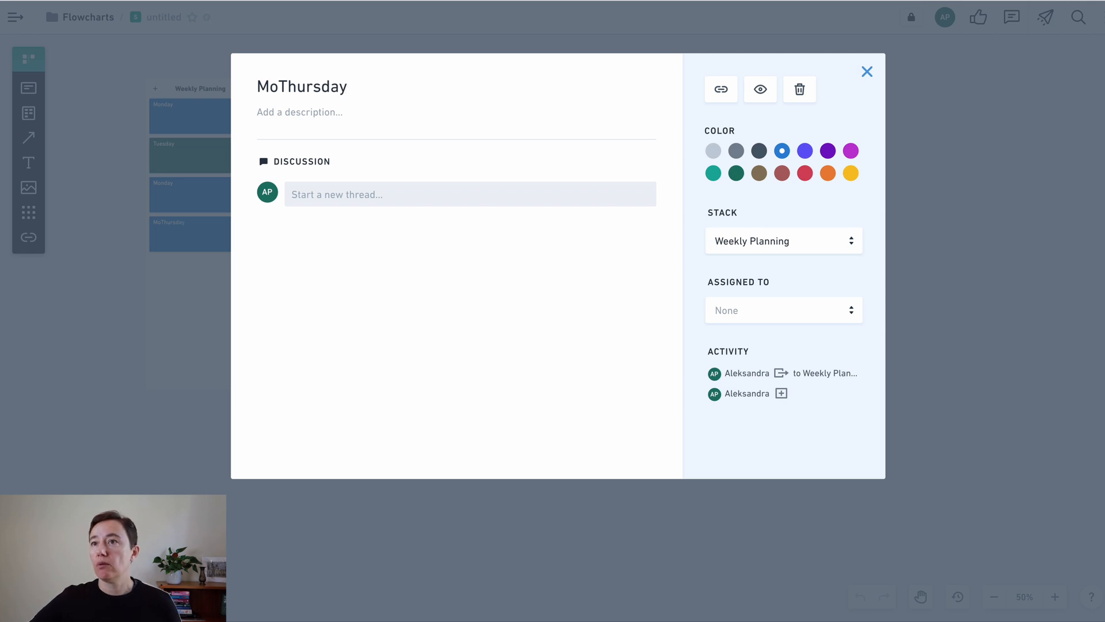
left_click(282, 86)
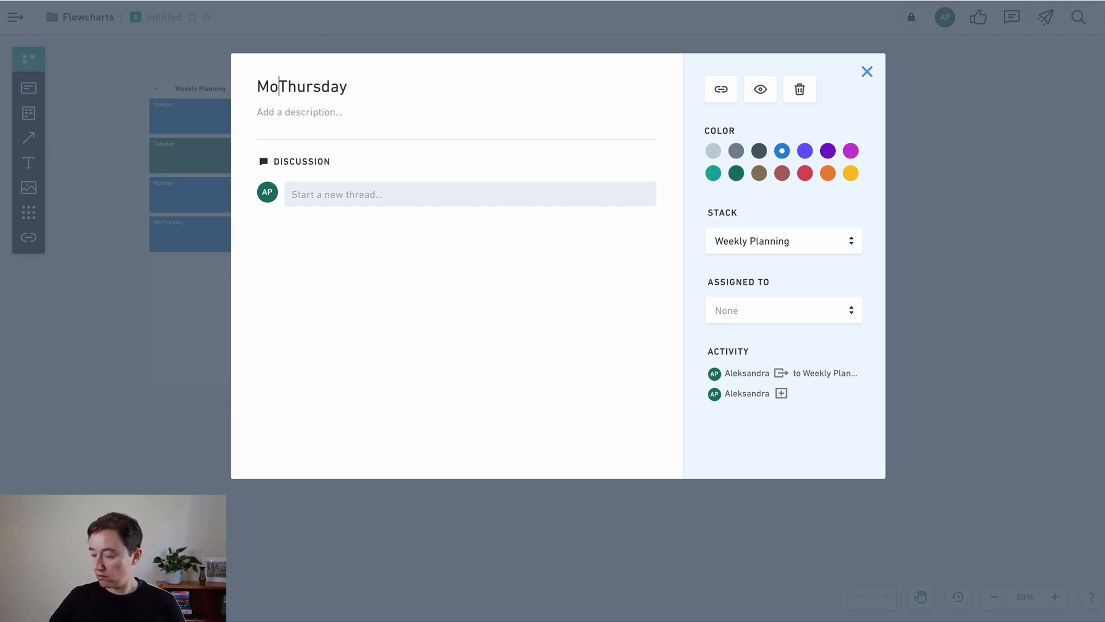
left_click(865, 72)
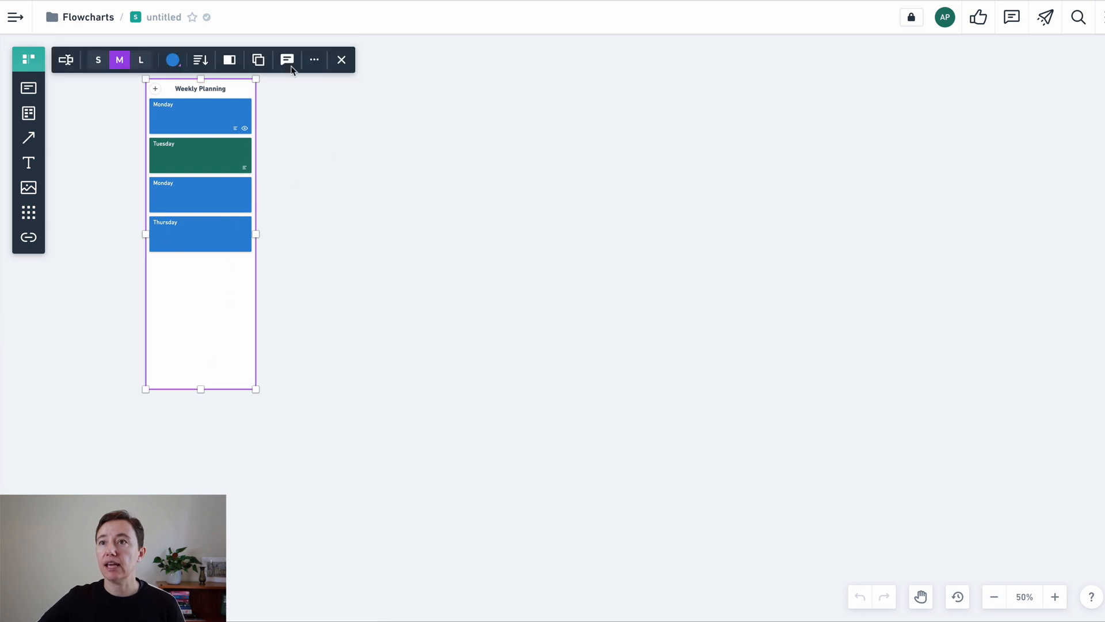
Expand the stack in a side panel, reorder cards, and rename the third card to Wednesday
left_click(229, 58)
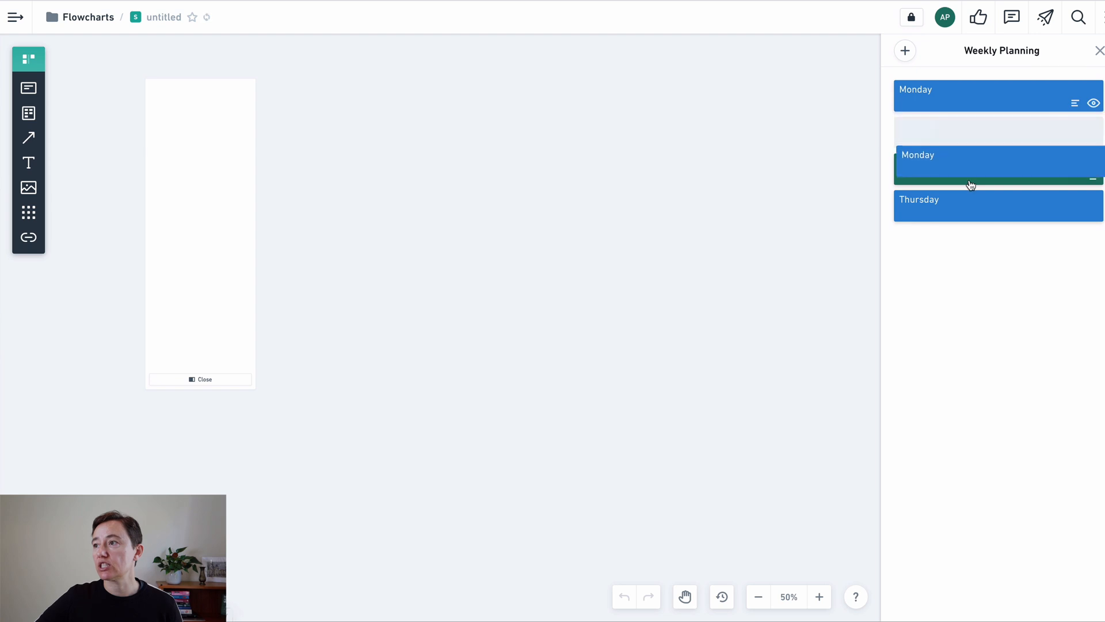
left_click_drag(986, 166, 987, 221)
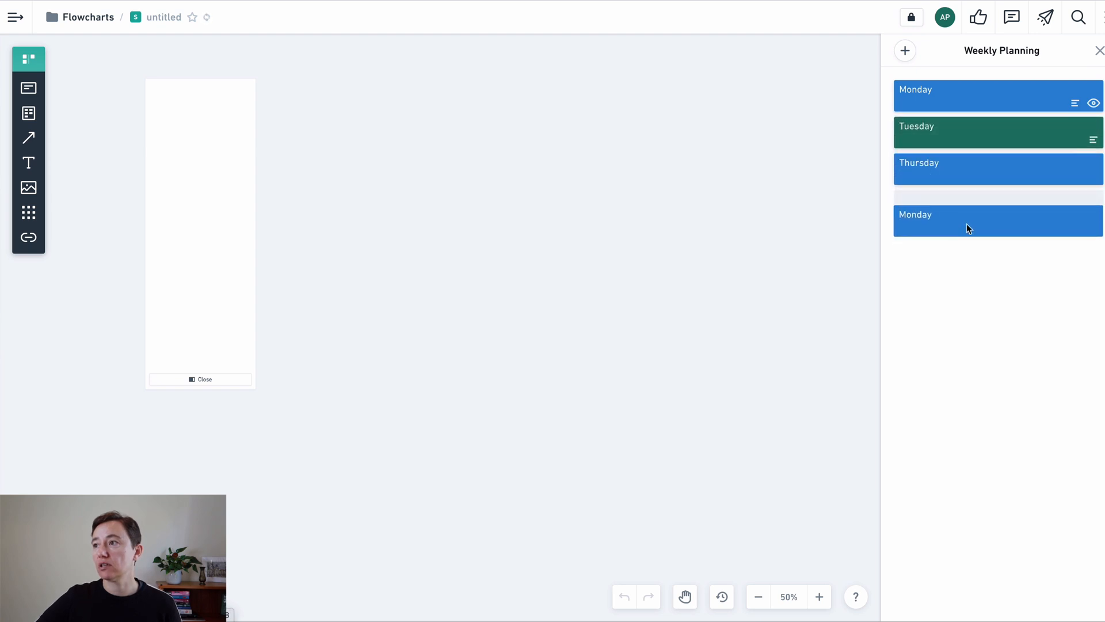
left_click(997, 221)
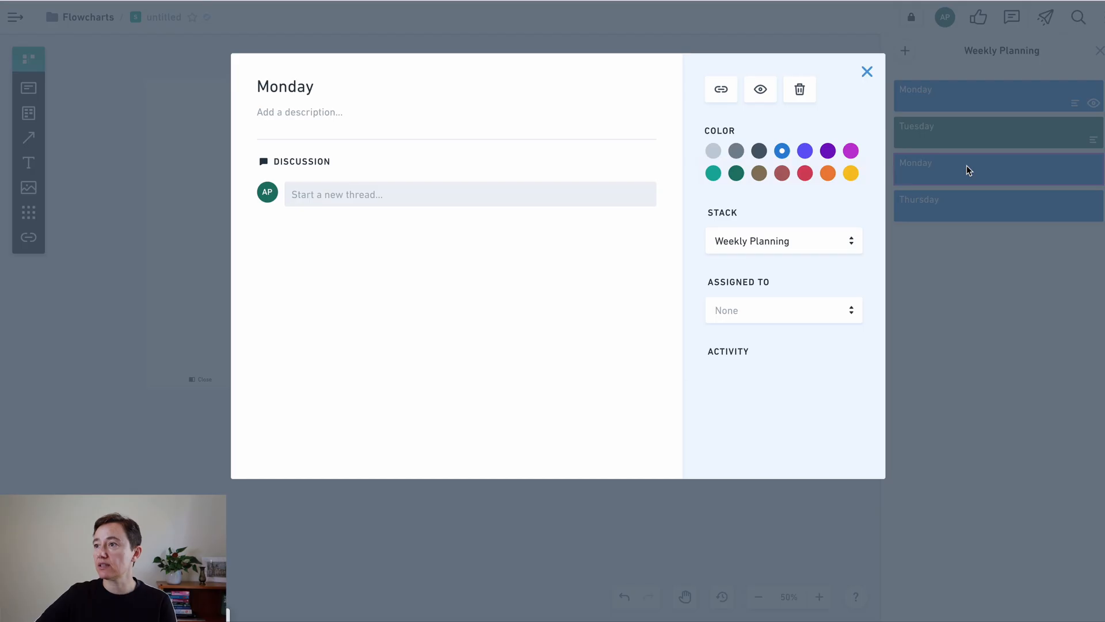
key("Backspace")
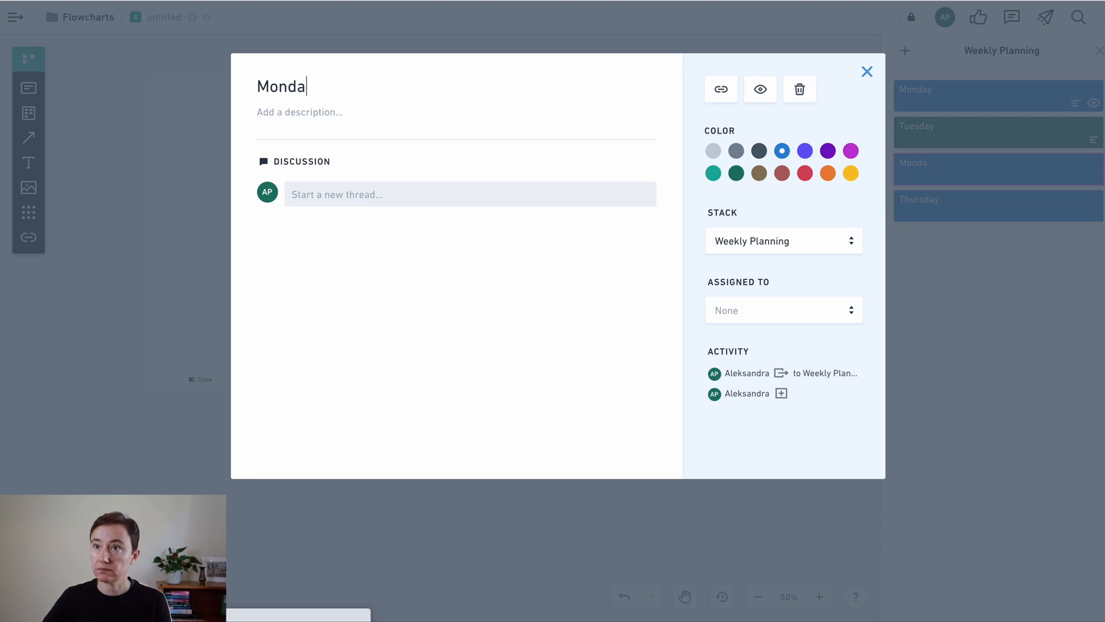
type("Wednesday")
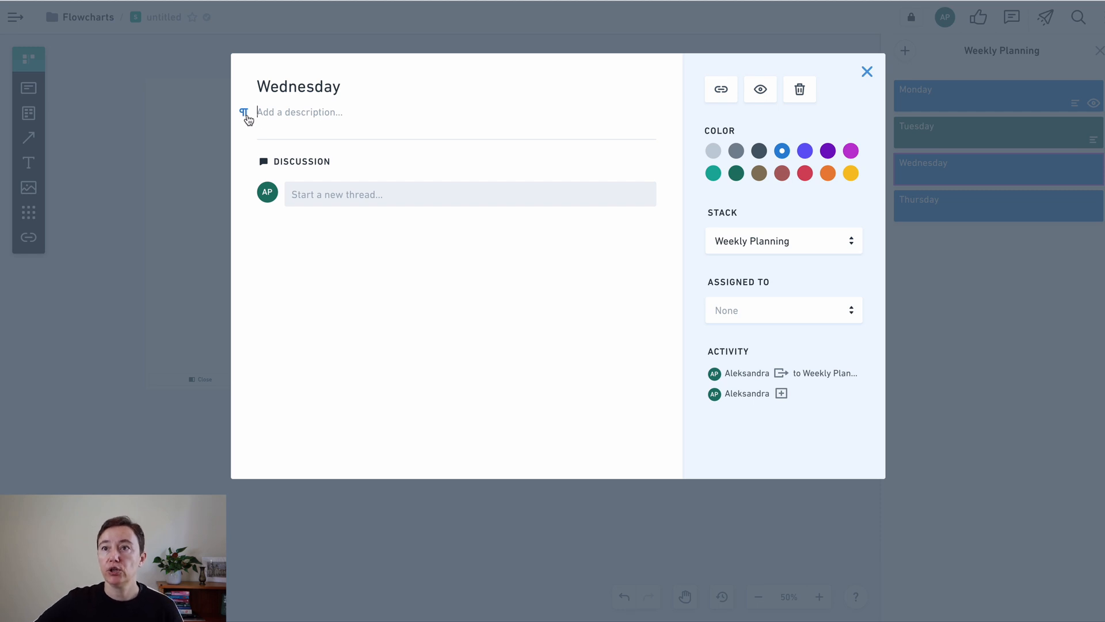
Add a 'My tasks' description heading to the Wednesday card
left_click(244, 115)
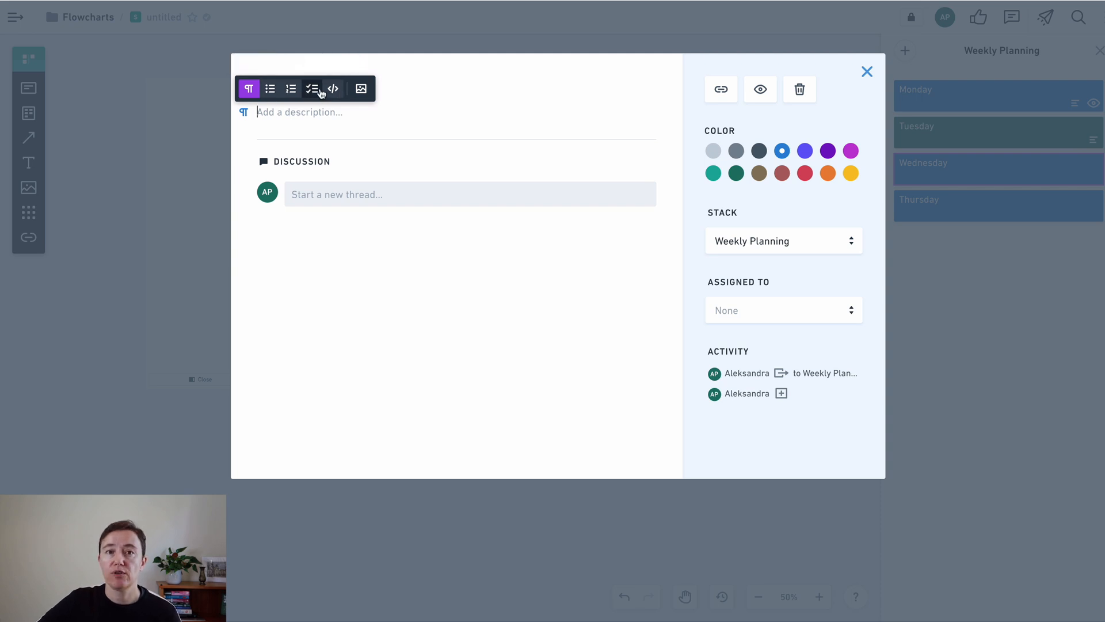
mouse_move(312, 88)
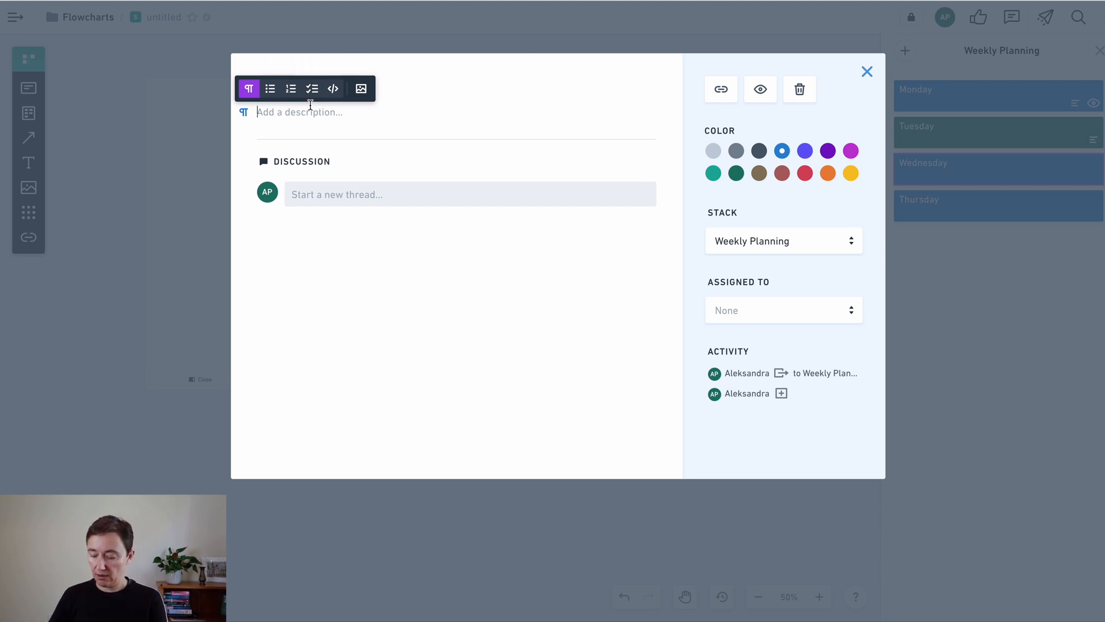
type("My ta")
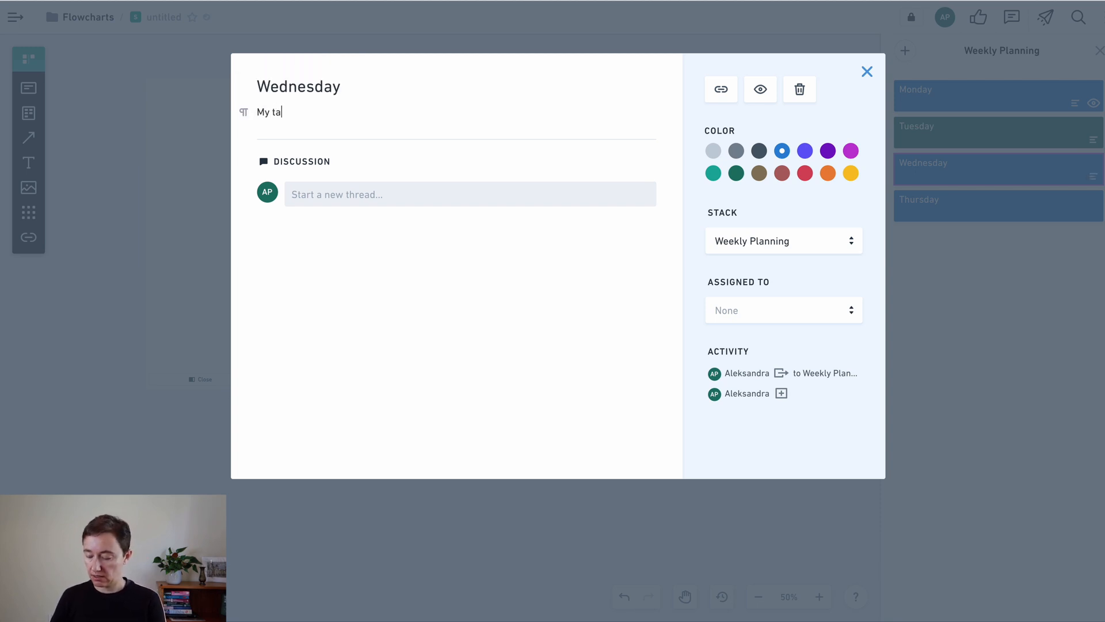
type("sks")
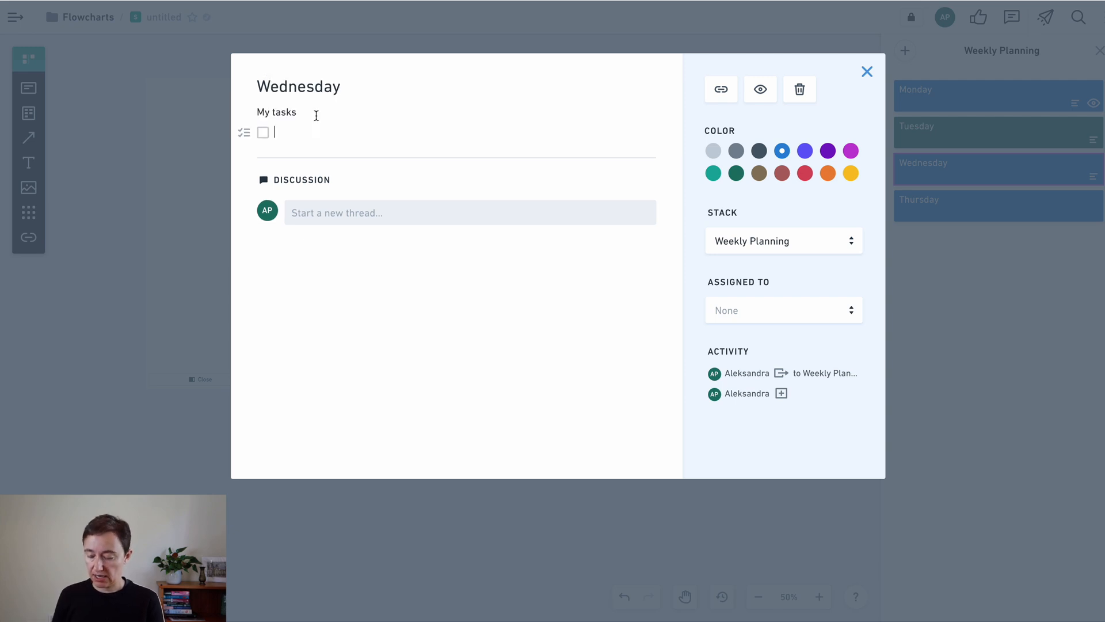
Add checklist items 'Write the video' and 'REcord Video' under My tasks
type("W")
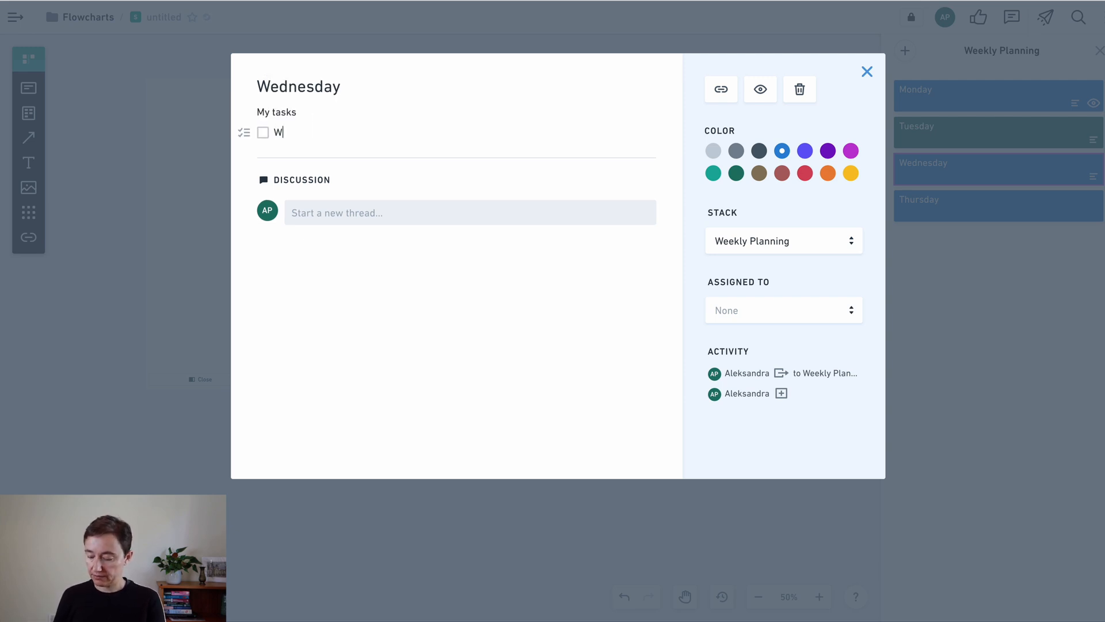
type("rite the video")
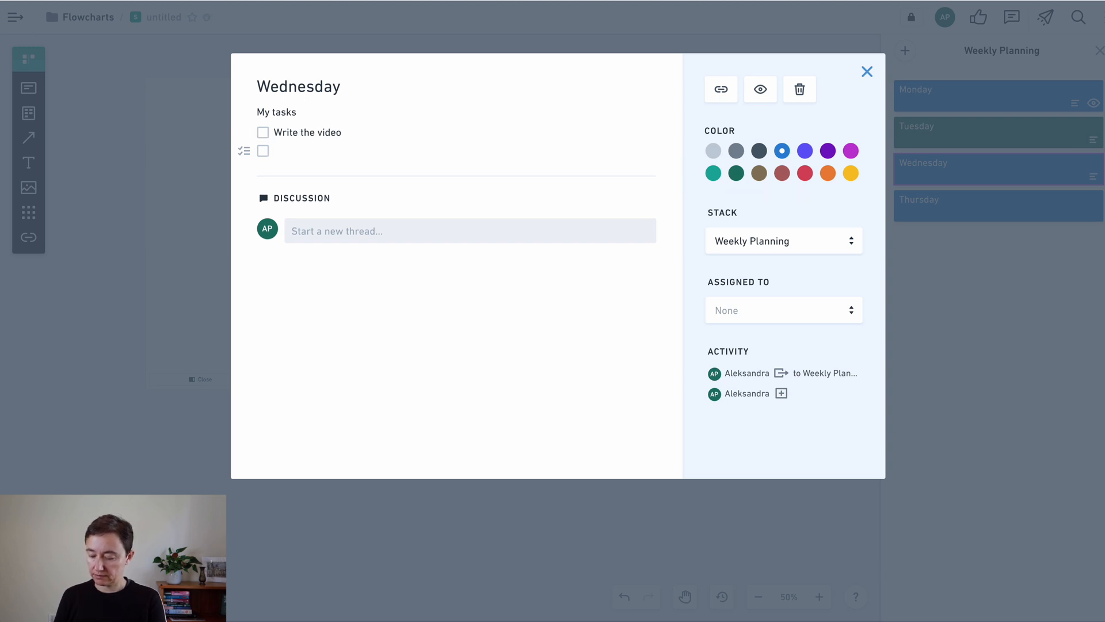
type("REcord V")
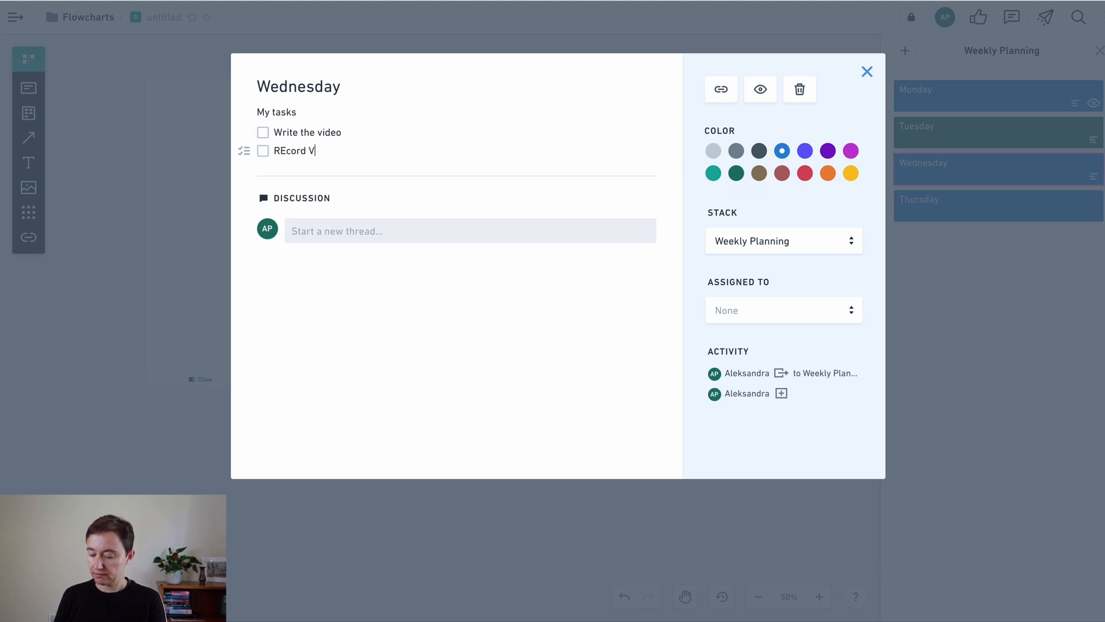
type("ideo")
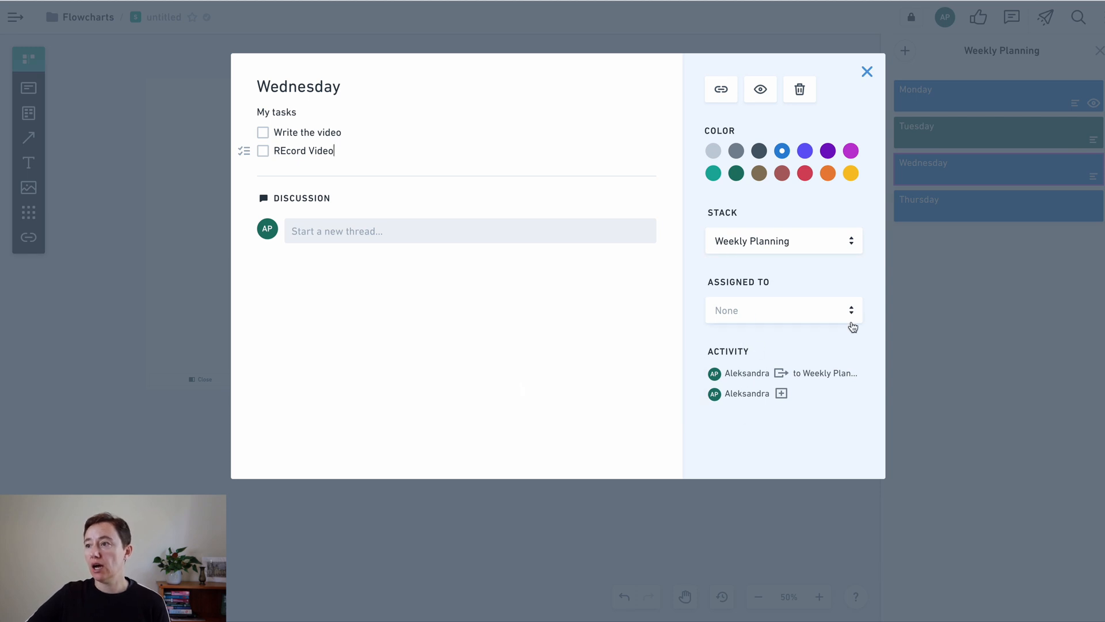
Close the Wednesday card details, returning to the Weekly Planning board
left_click(782, 309)
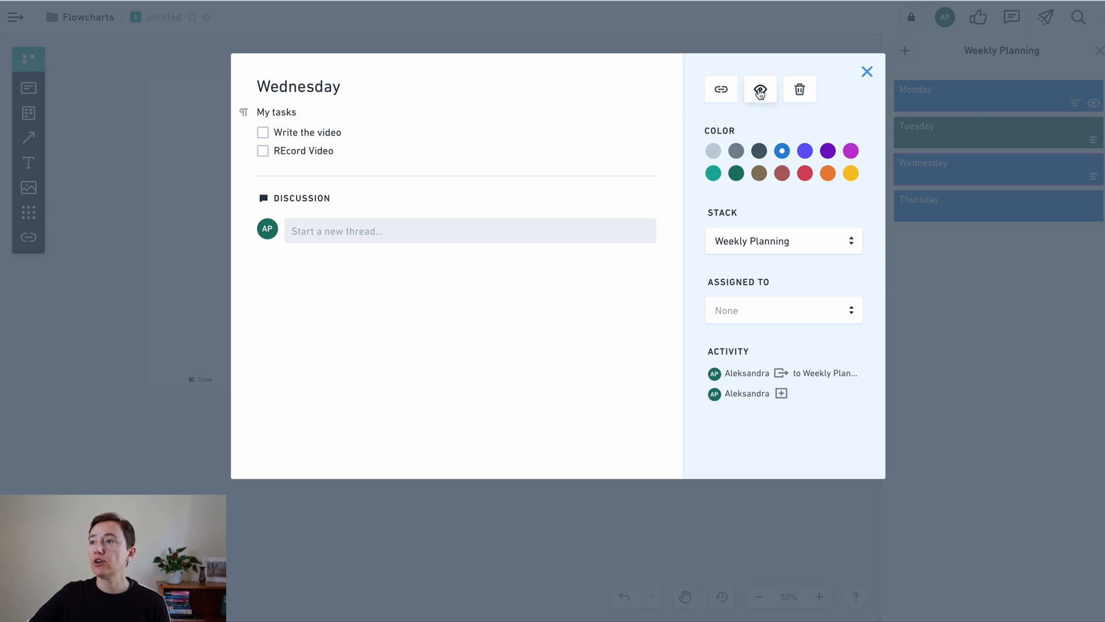
mouse_move(759, 88)
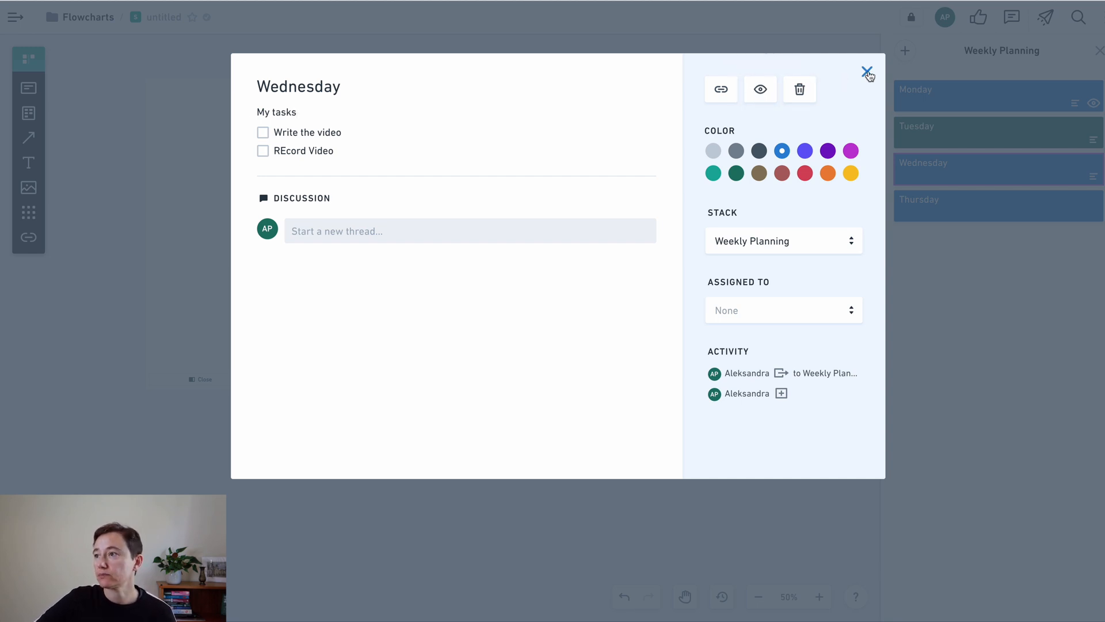
left_click(868, 74)
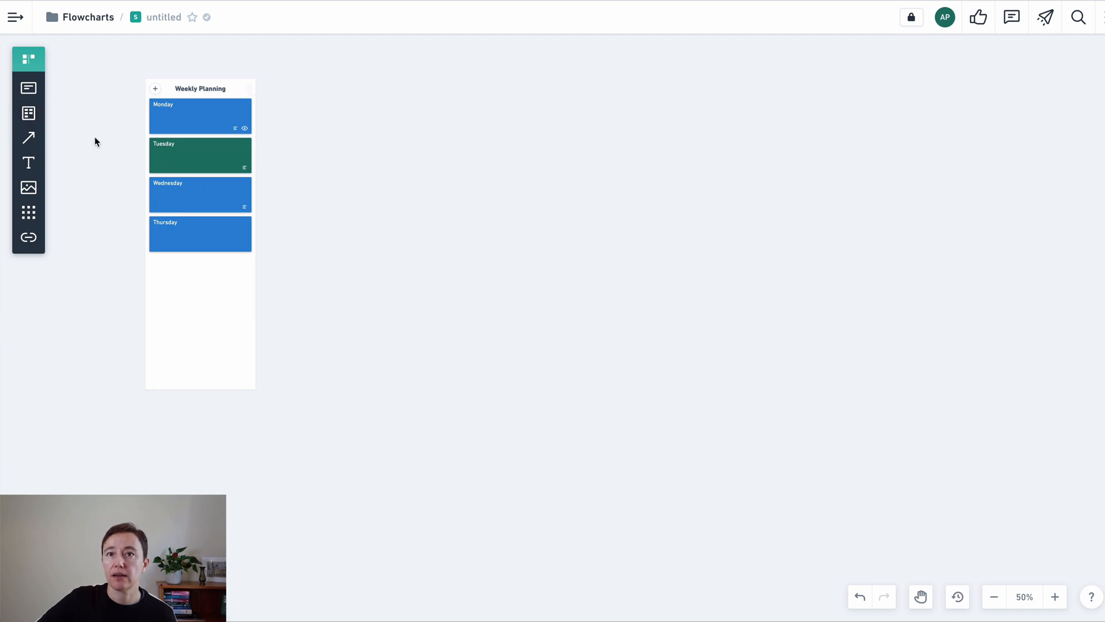
Drop a new empty stack onto the canvas right of Weekly Planning
left_click_drag(356, 107, 435, 301)
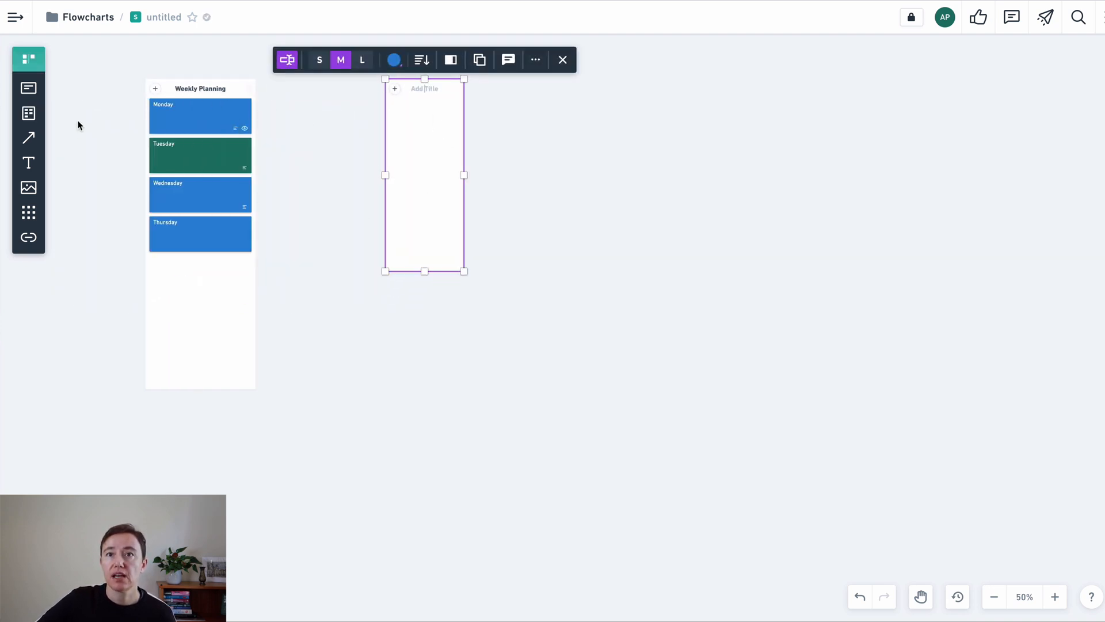
mouse_move(136, 86)
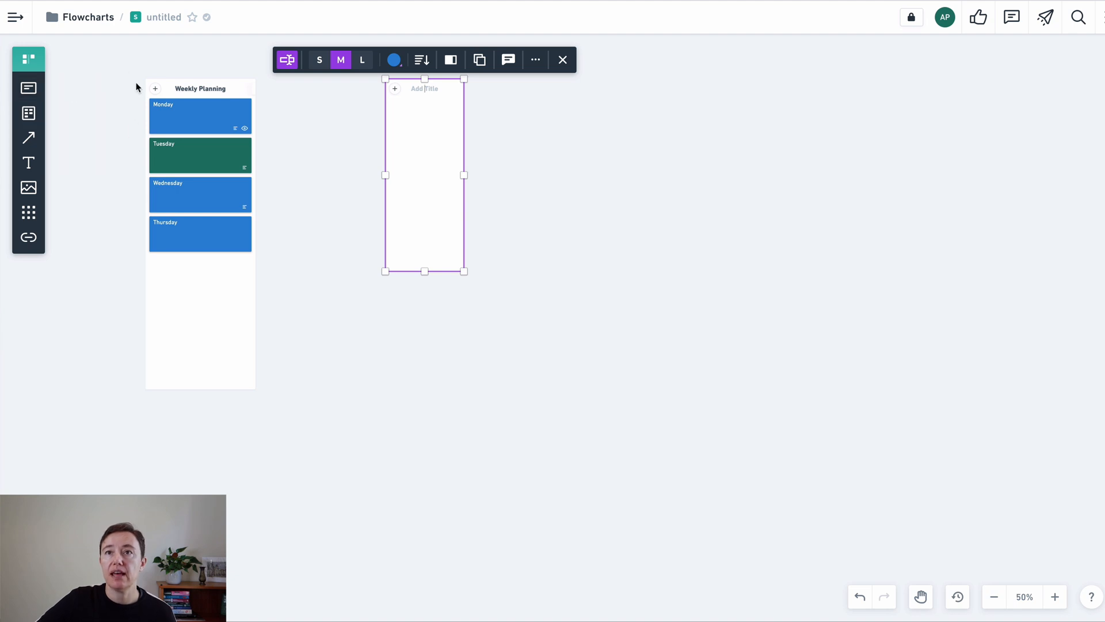
mouse_move(61, 137)
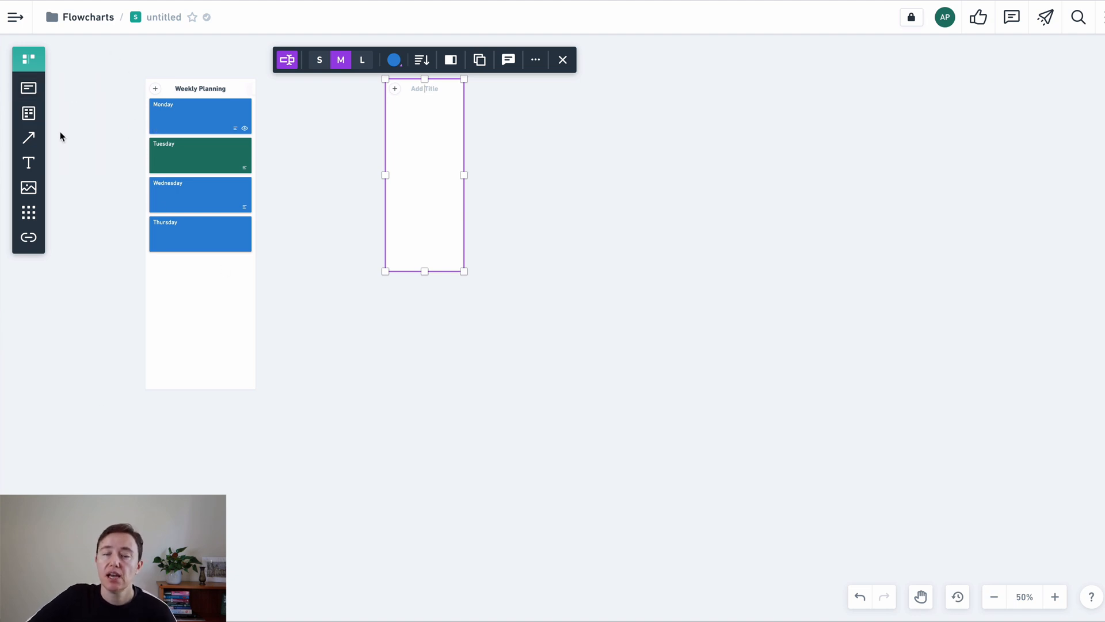